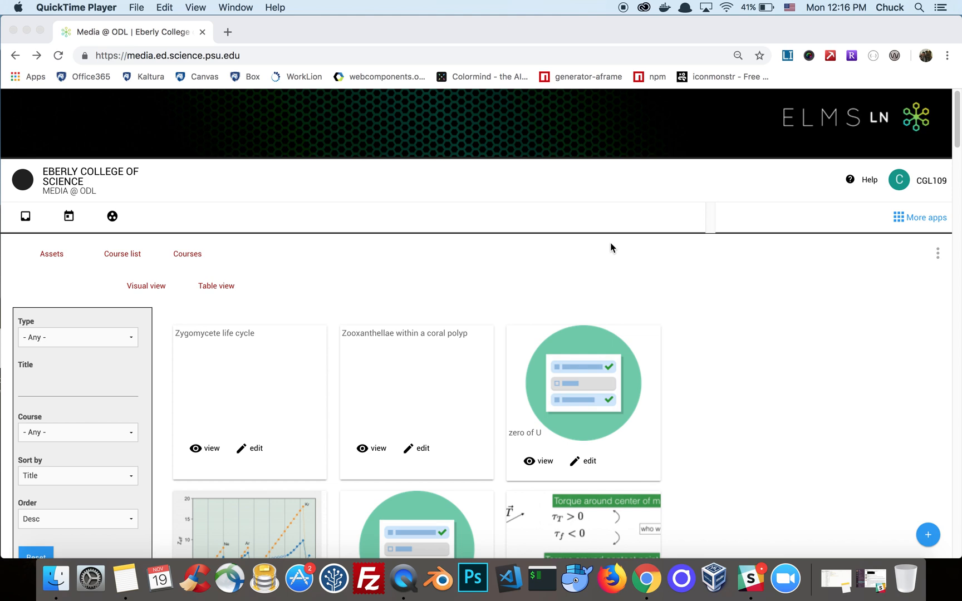
mouse_move(755, 261)
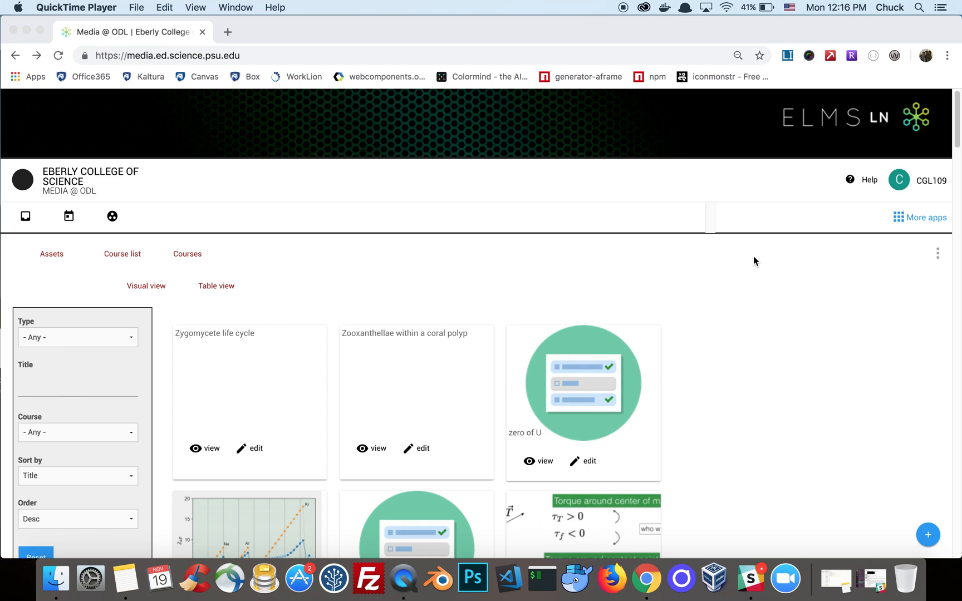
mouse_move(611, 193)
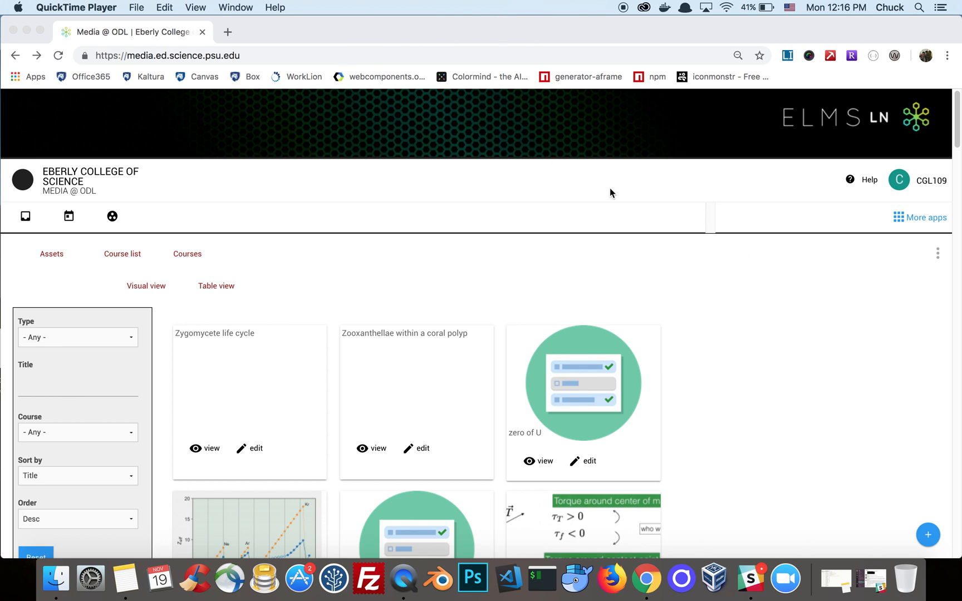
mouse_move(681, 325)
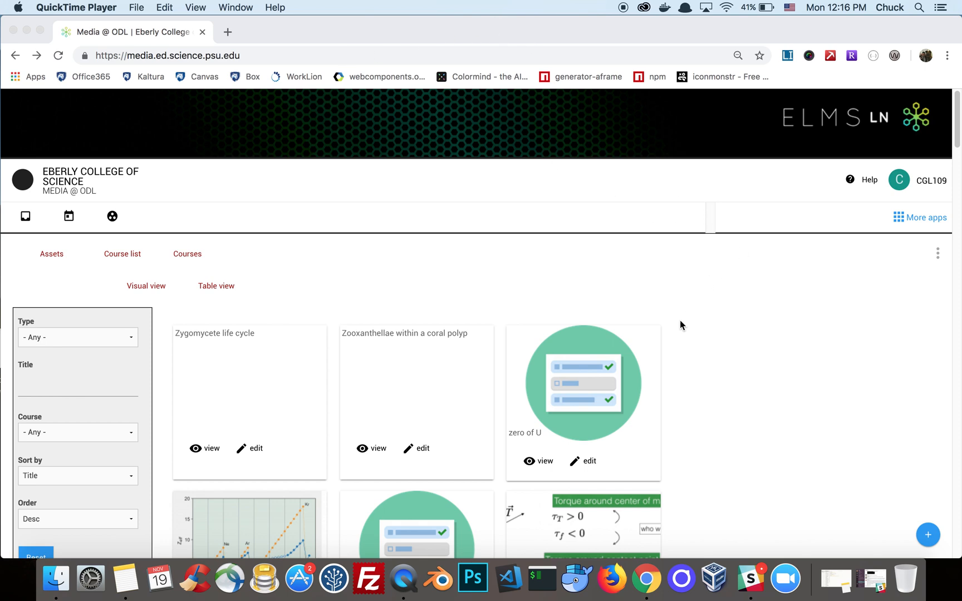
mouse_move(552, 51)
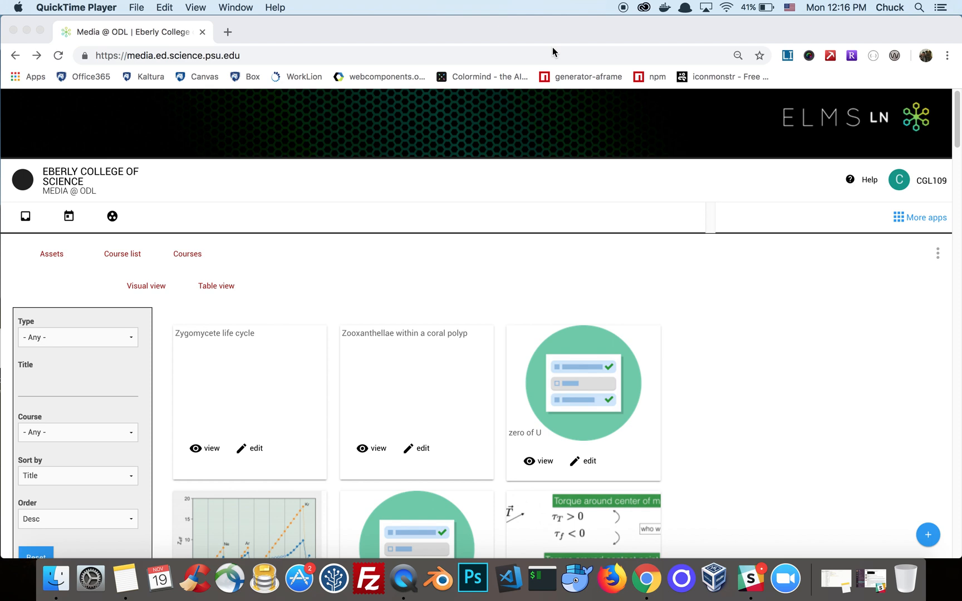
mouse_move(593, 50)
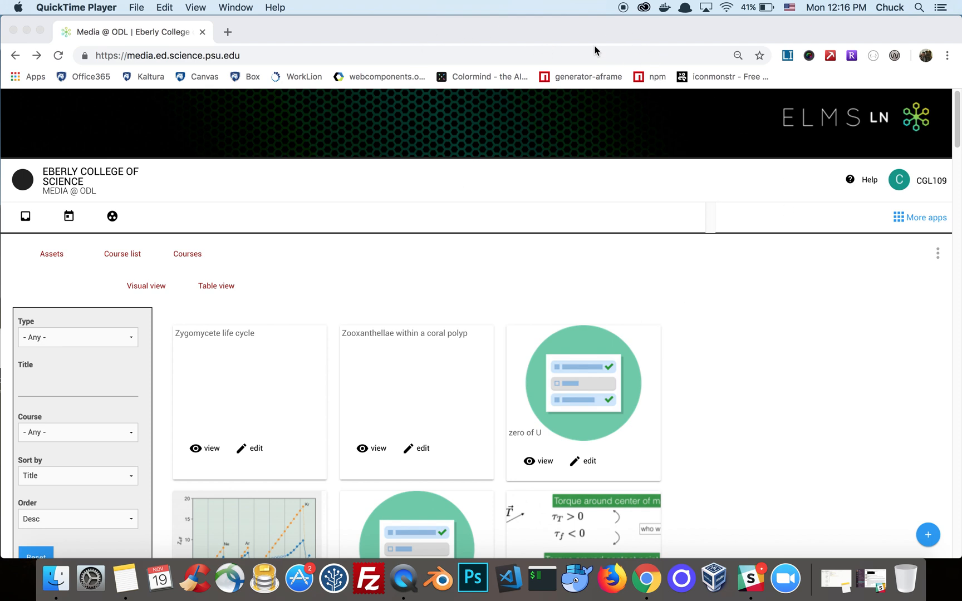
mouse_move(58, 129)
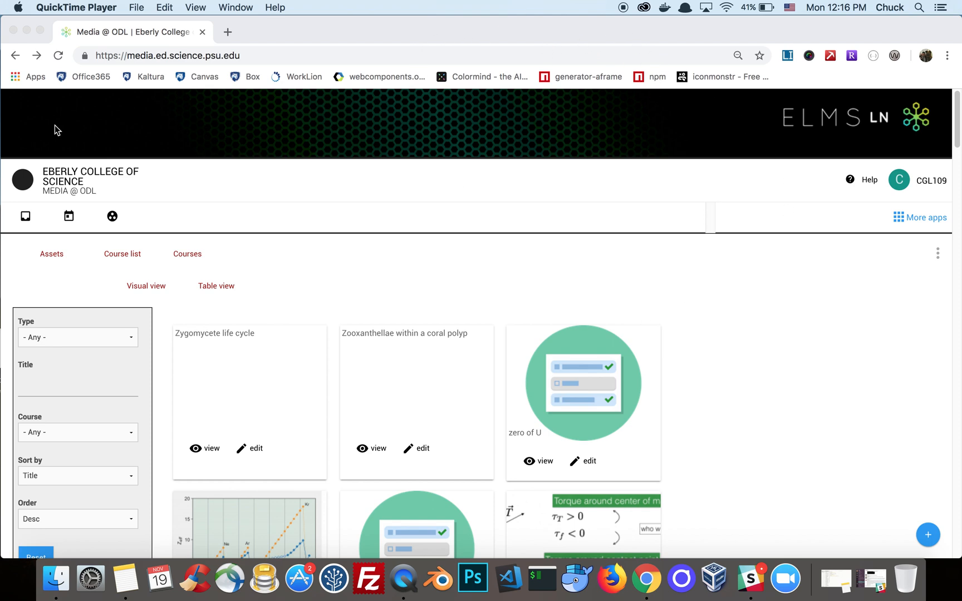
mouse_move(481, 62)
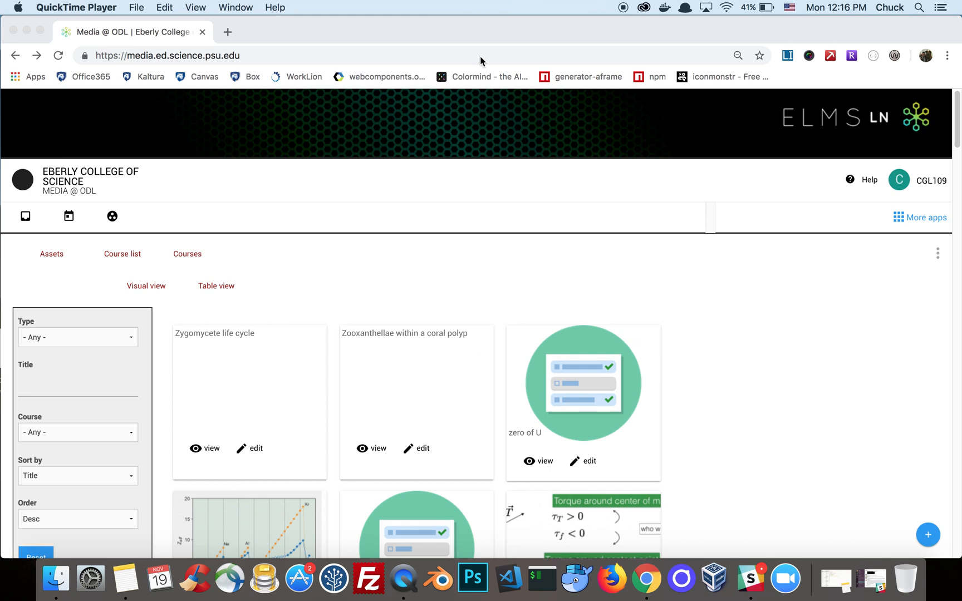
mouse_move(794, 371)
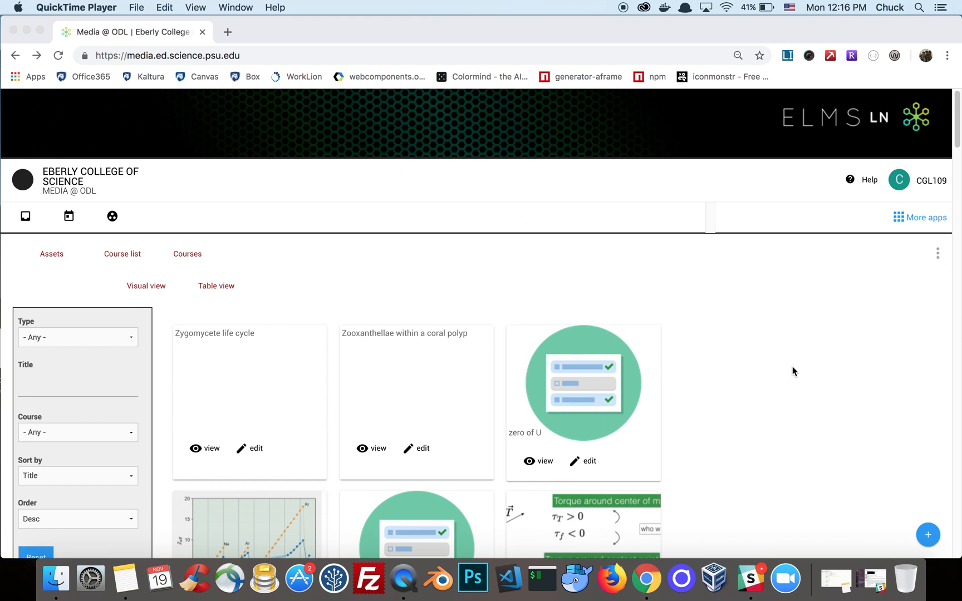
mouse_move(556, 13)
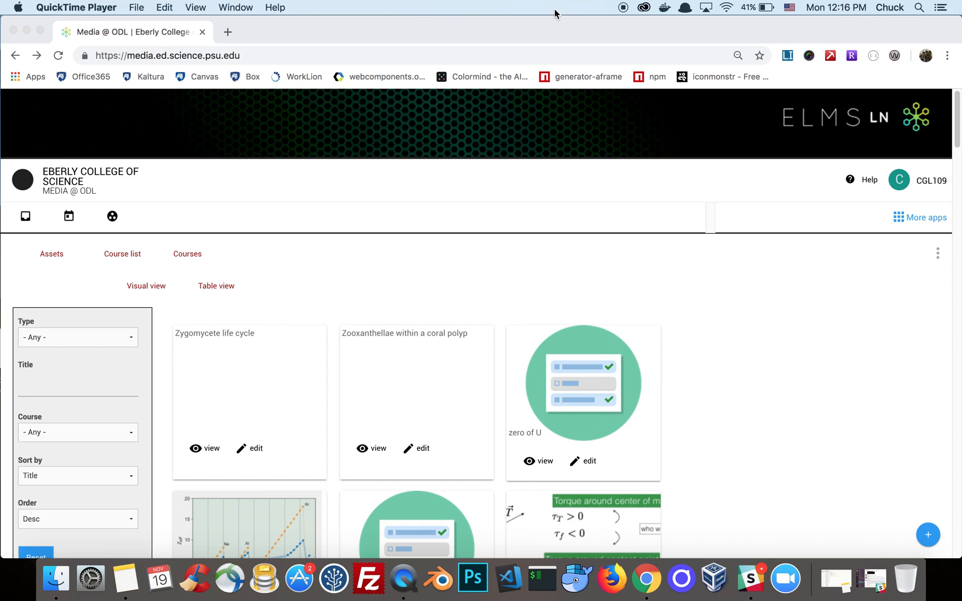
mouse_move(643, 455)
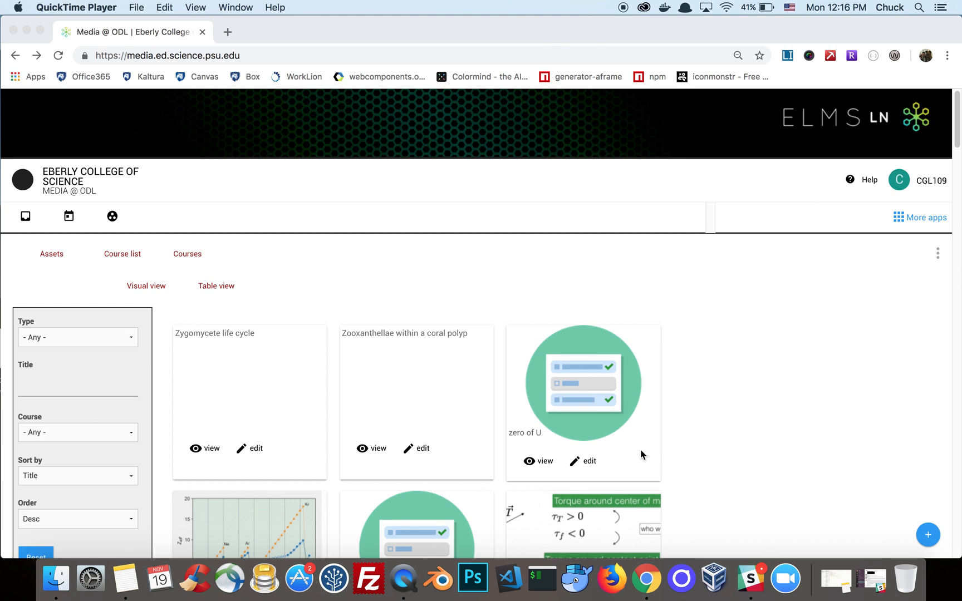
mouse_move(915, 540)
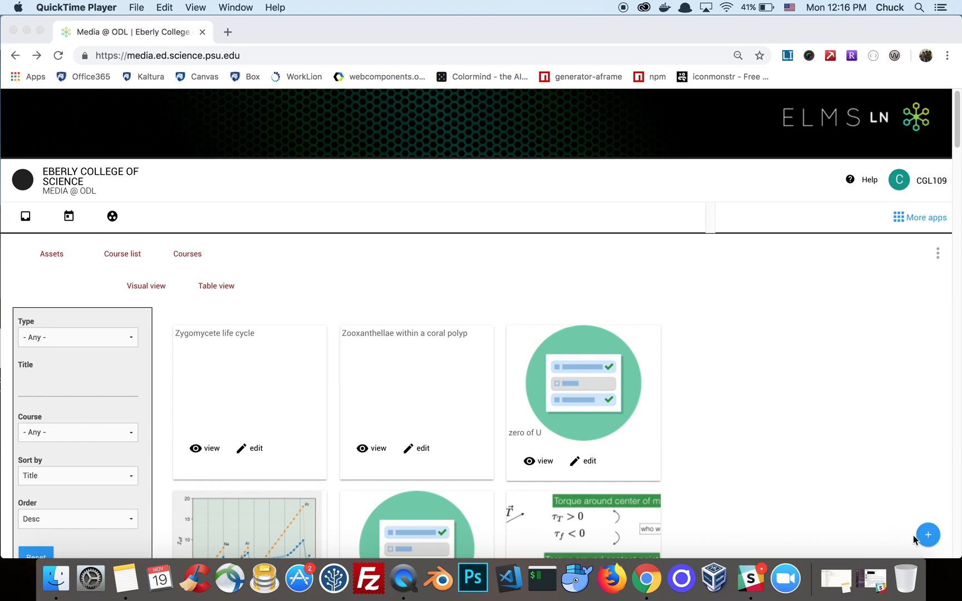
- Create a new H5P item assigned to the SANDBOX course
click(927, 535)
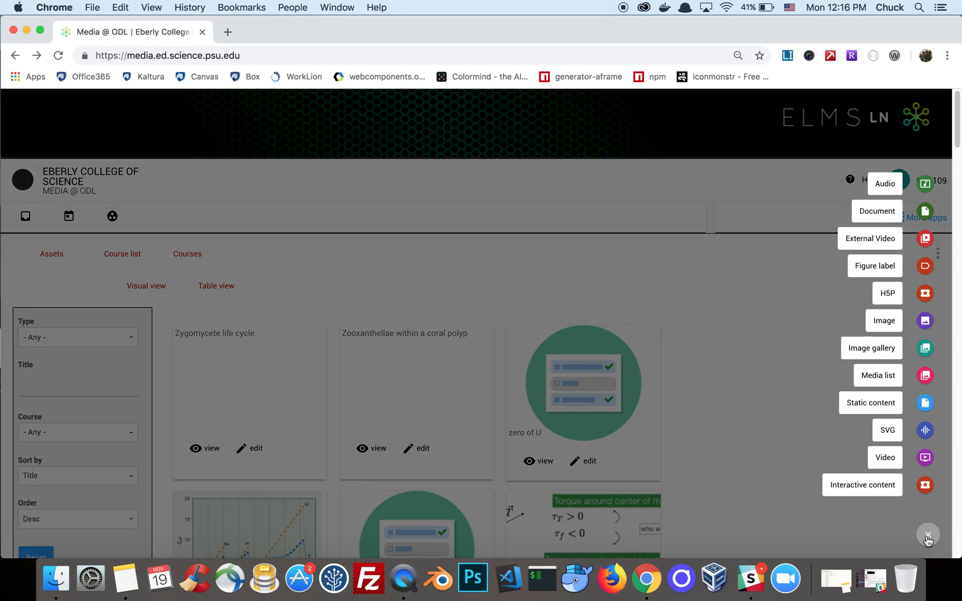
click(886, 293)
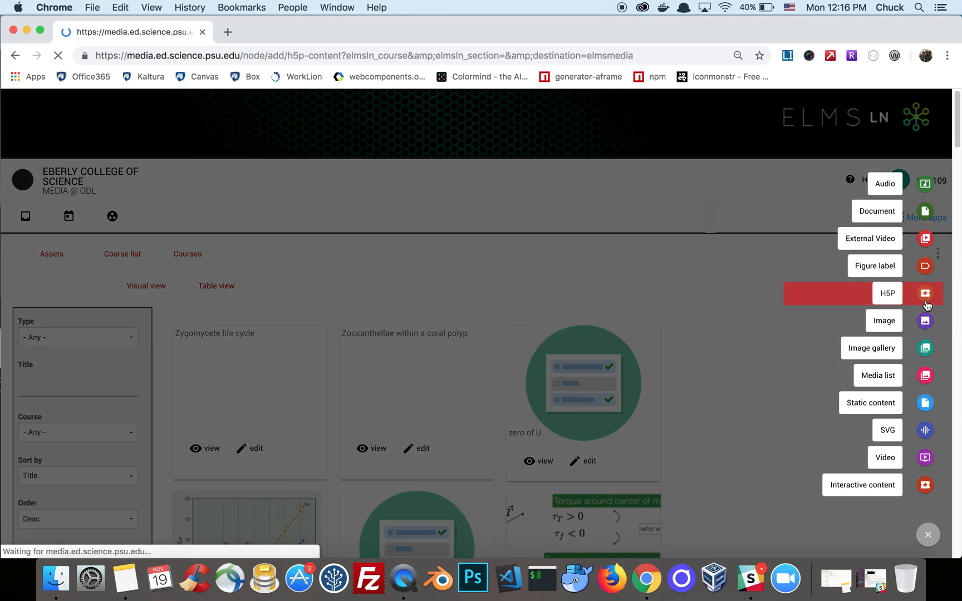
click(887, 293)
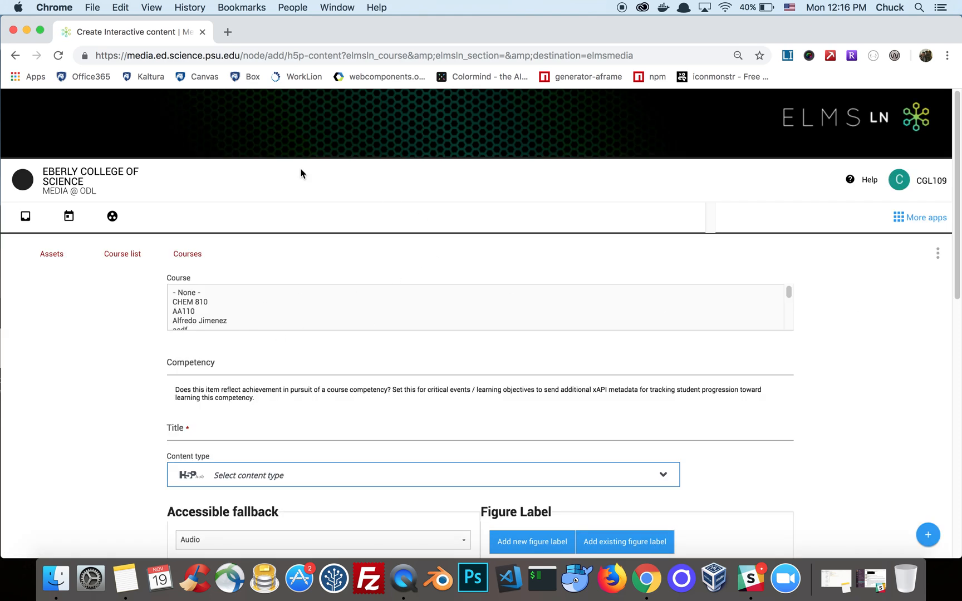
scroll(down, 3)
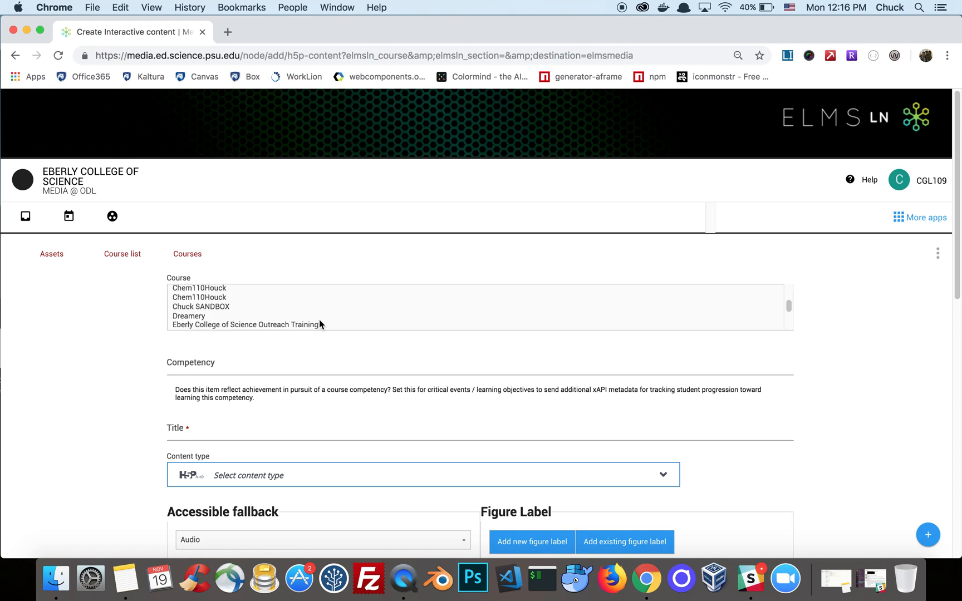
click(200, 307)
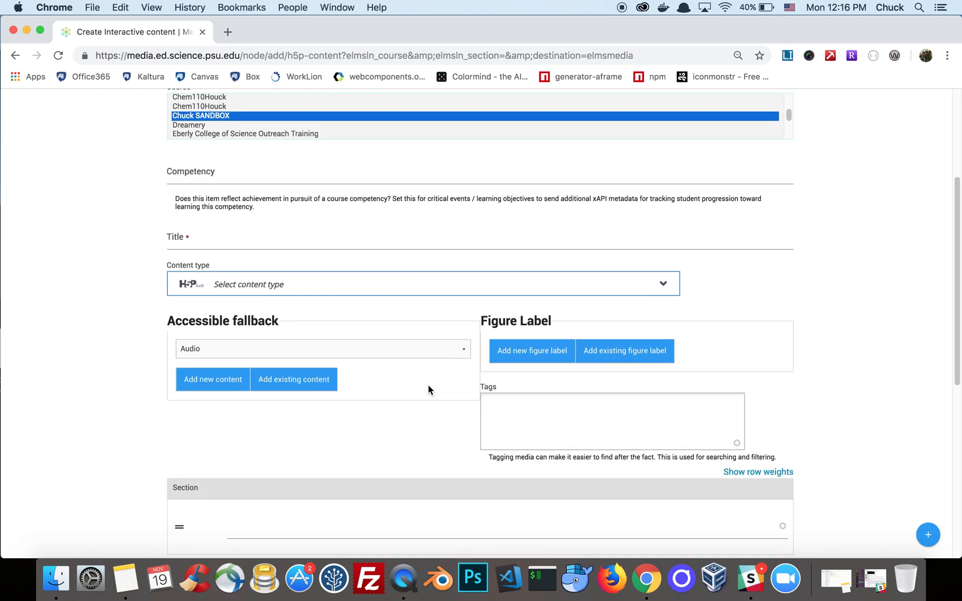
- Title the new item 'Documentation Tool (TEST)'
scroll(down, 3)
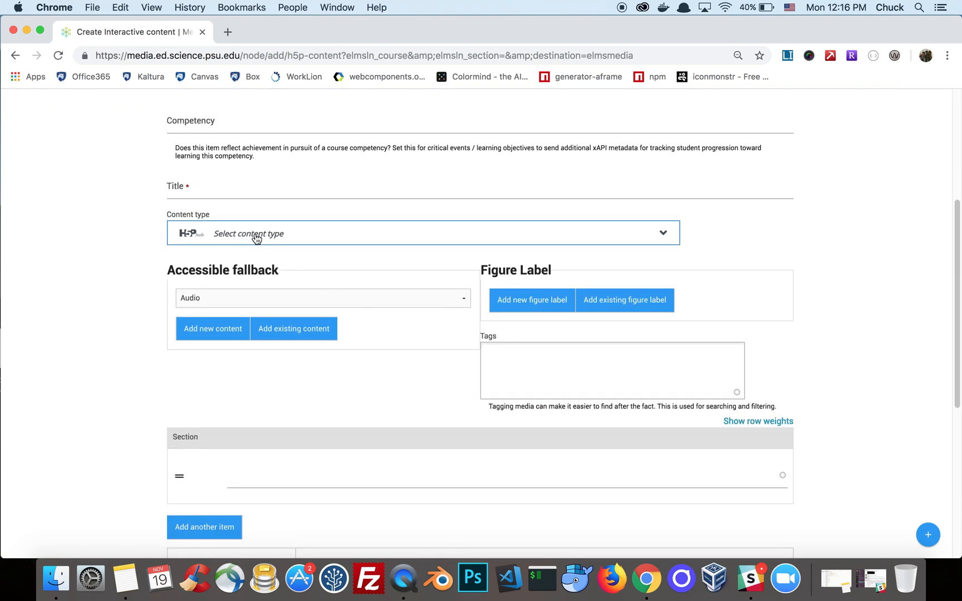
mouse_move(674, 248)
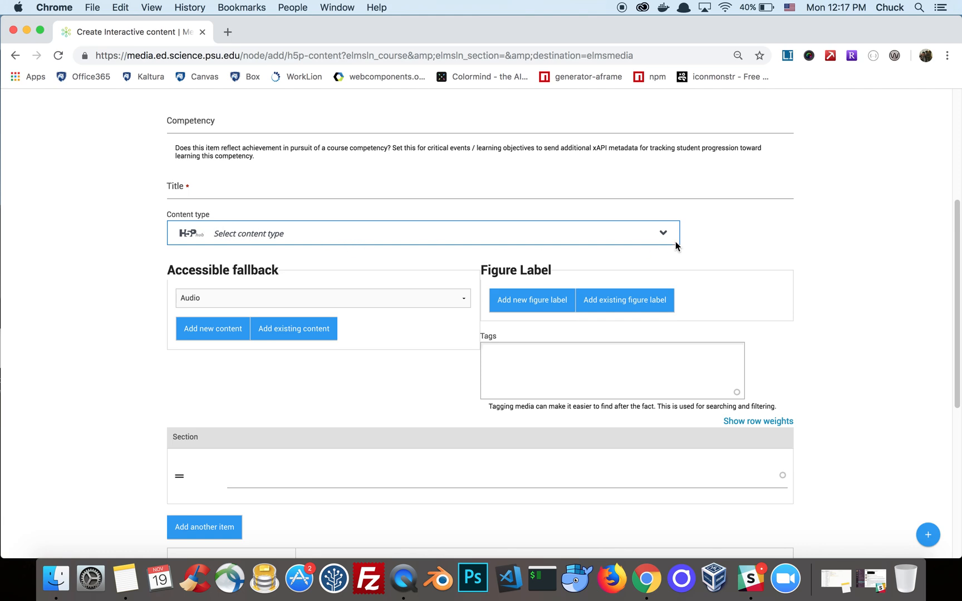
mouse_move(329, 241)
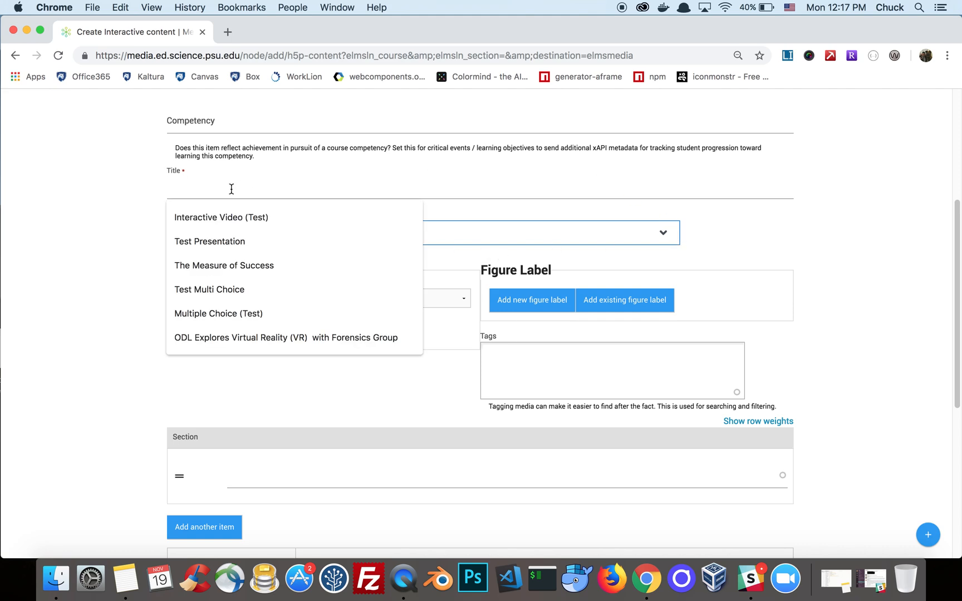
text(Documentation Tool (TEST))
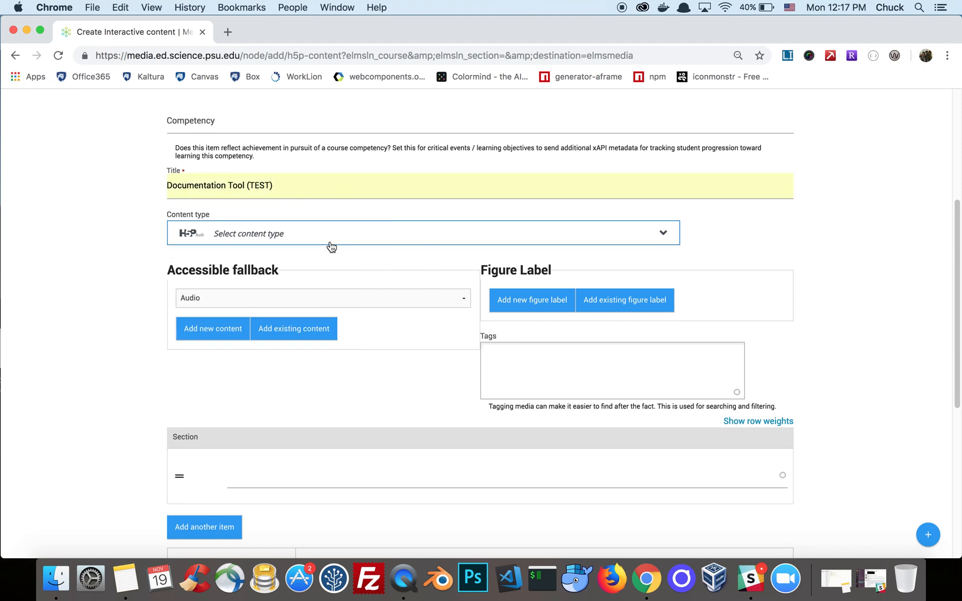
- Choose Documentation Tool as the H5P content type
click(423, 234)
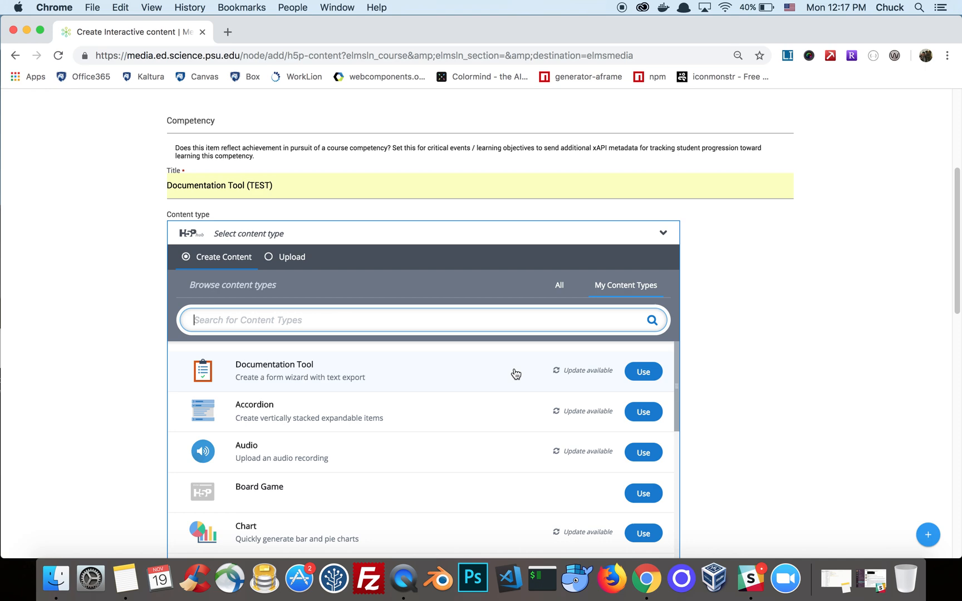
click(642, 372)
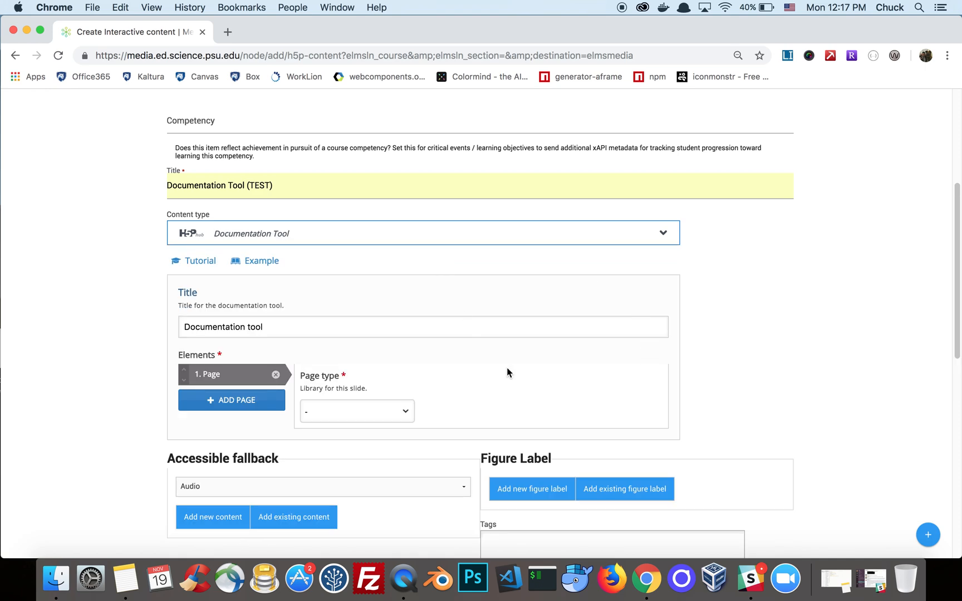
scroll(down, 3)
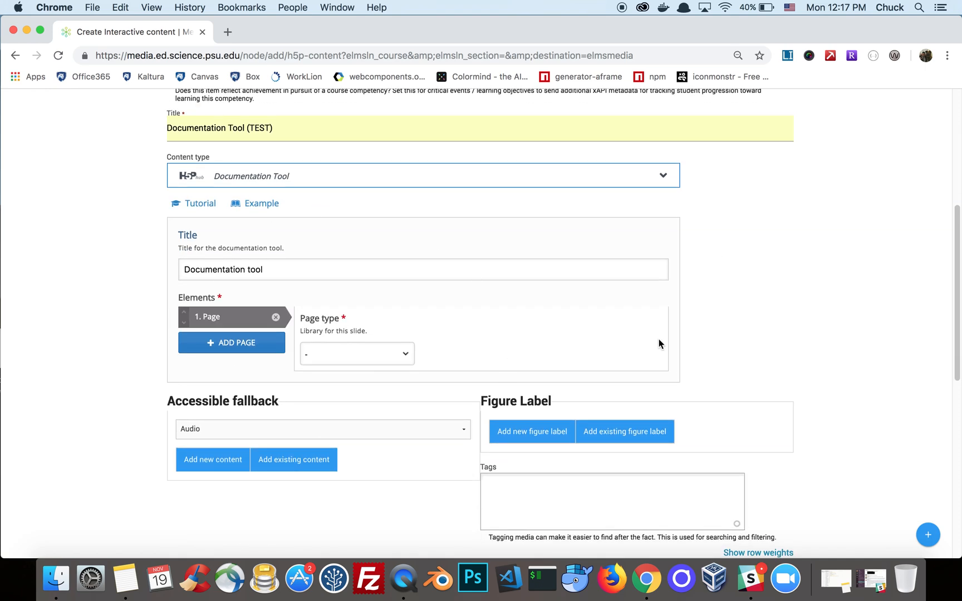
mouse_move(559, 305)
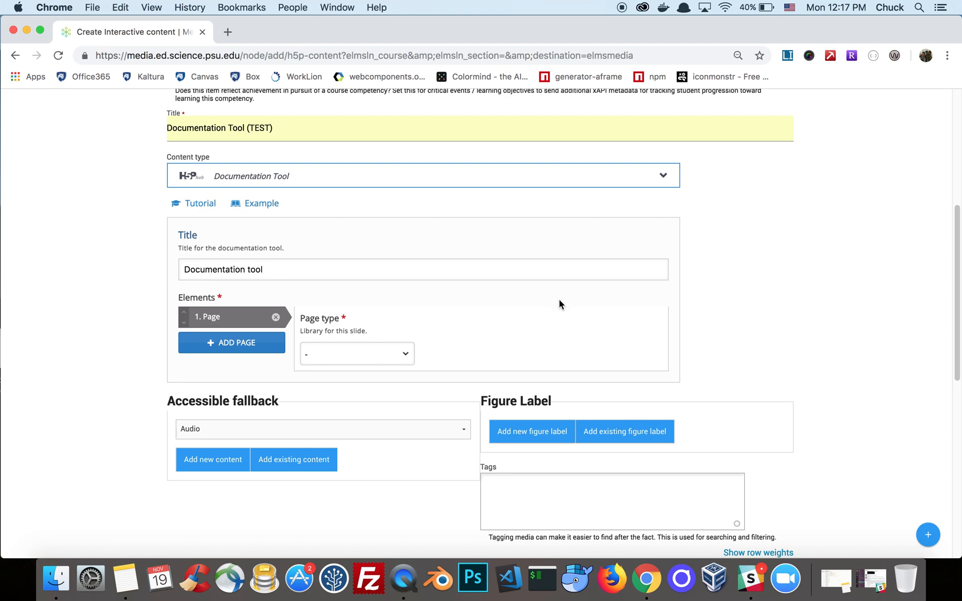
- Retitle the tool as 'Cool New Project Titl' (in progress)
text(C)
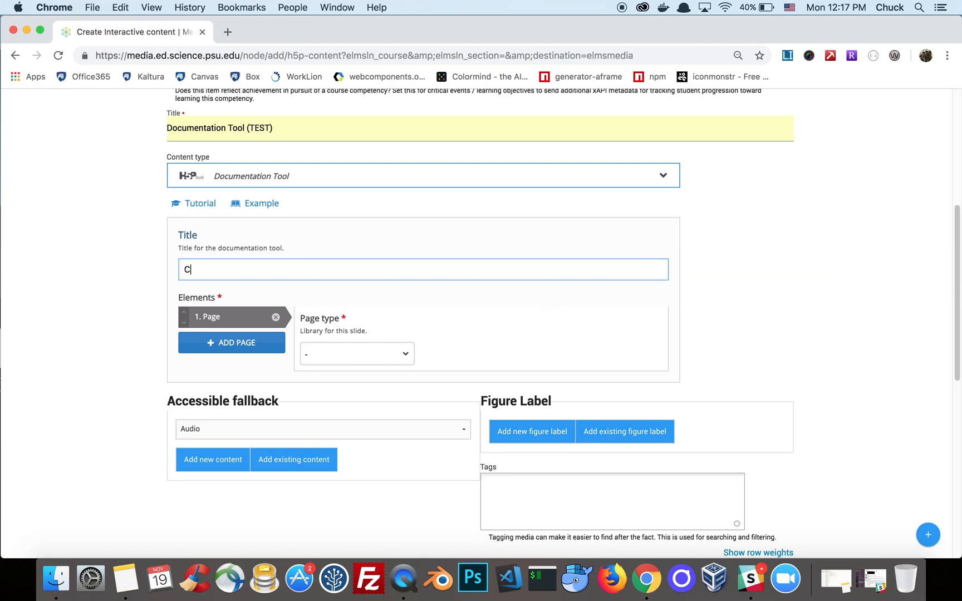
text(ool New P)
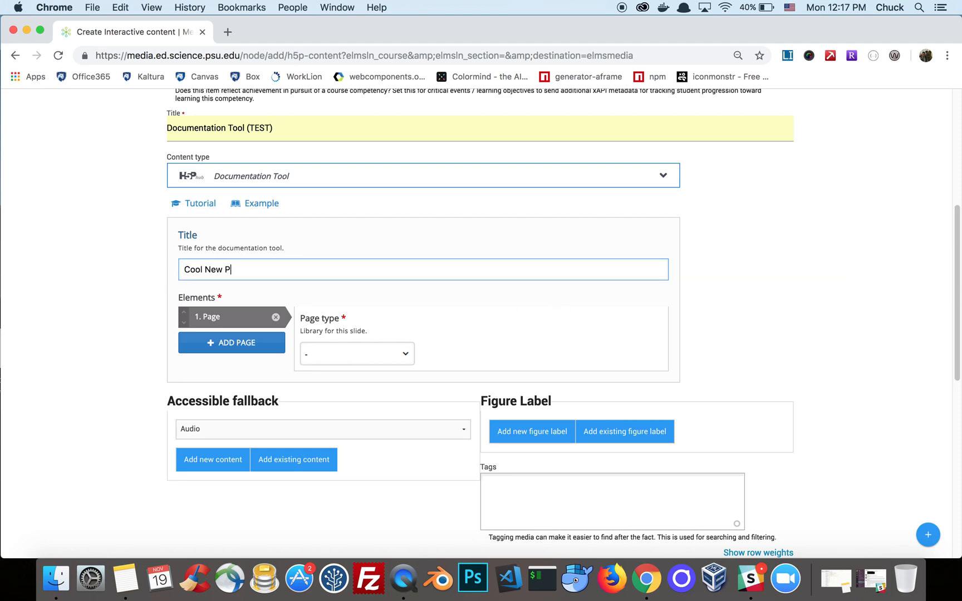
text(roject Titl)
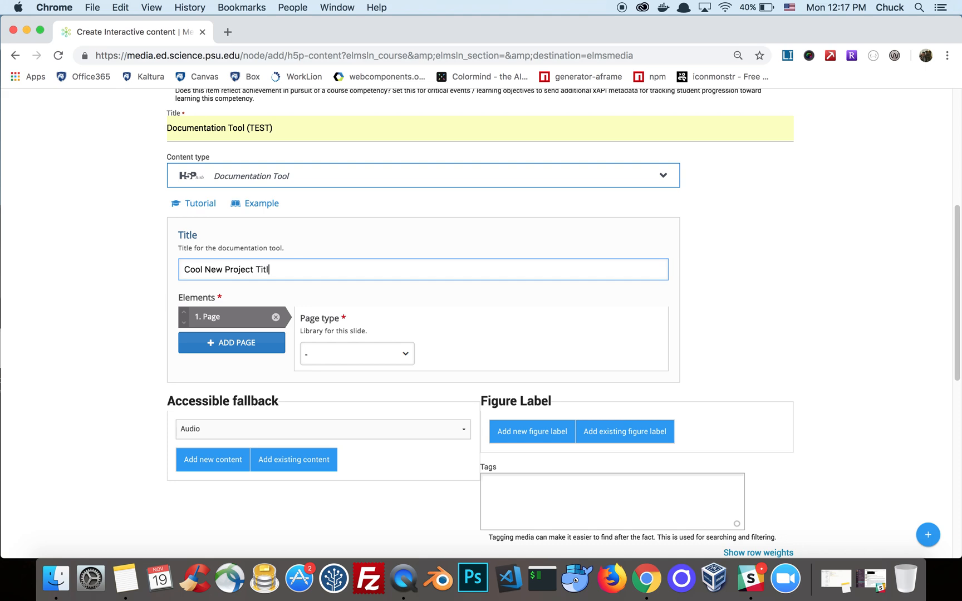
- Make page 1 a Standard page and rename it 'Introduction'
click(356, 353)
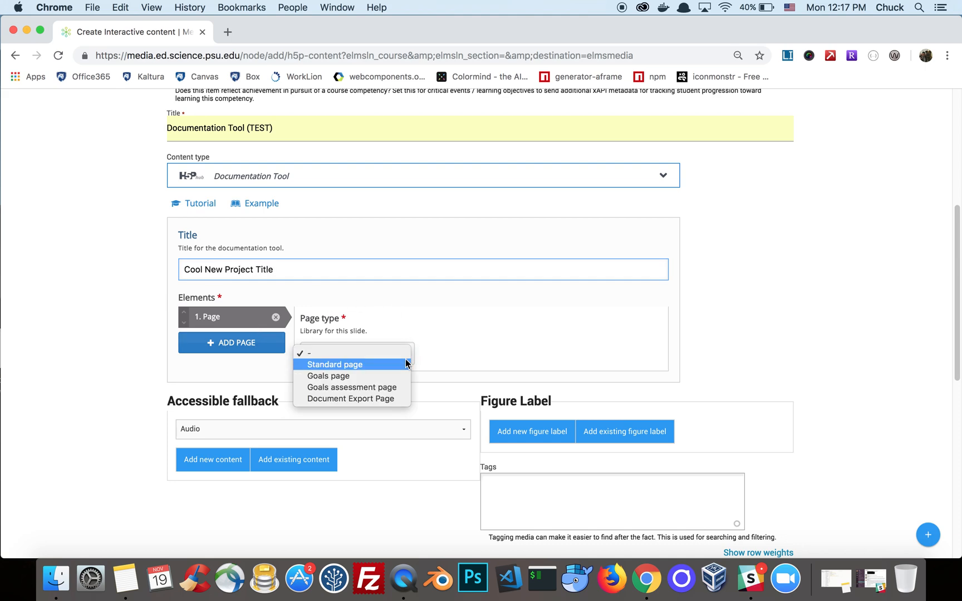
click(334, 364)
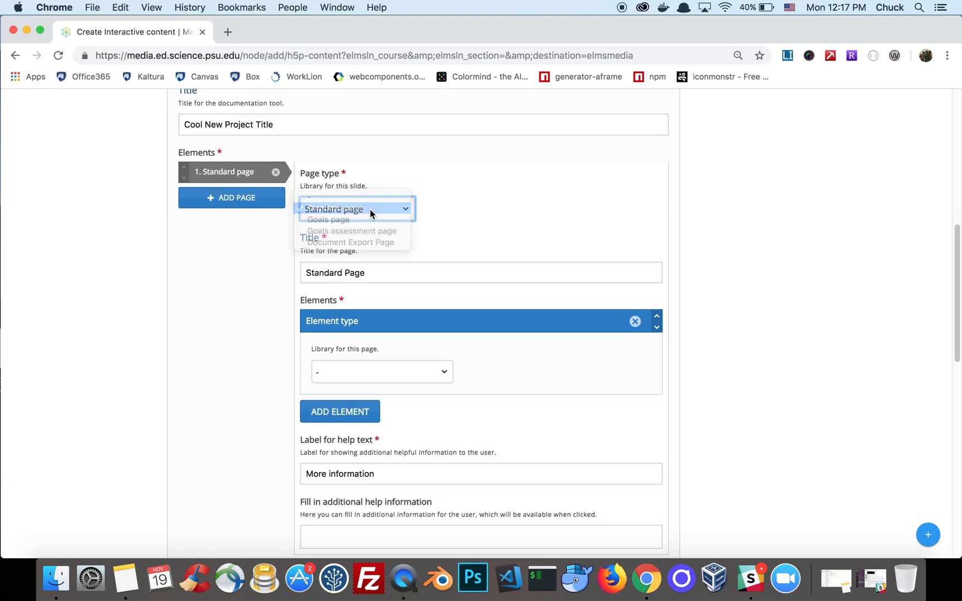
click(333, 209)
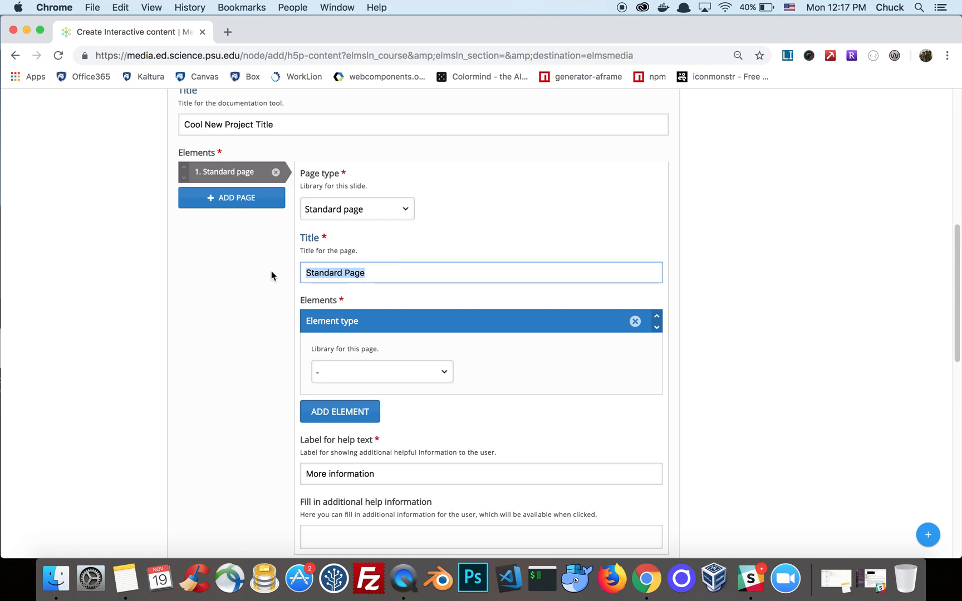
text(Intordu)
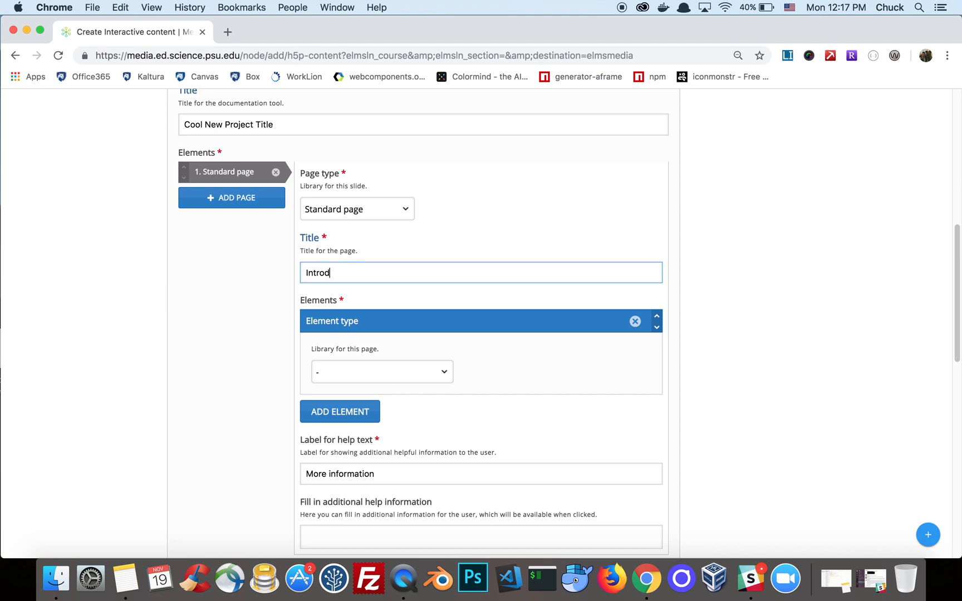
text(uction)
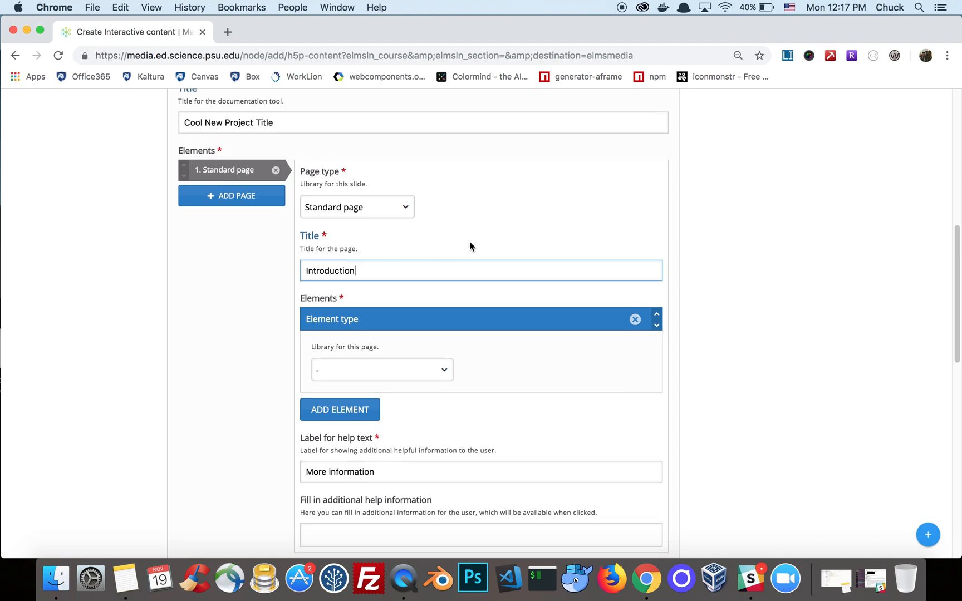
scroll(down, 3)
text(Pleas)
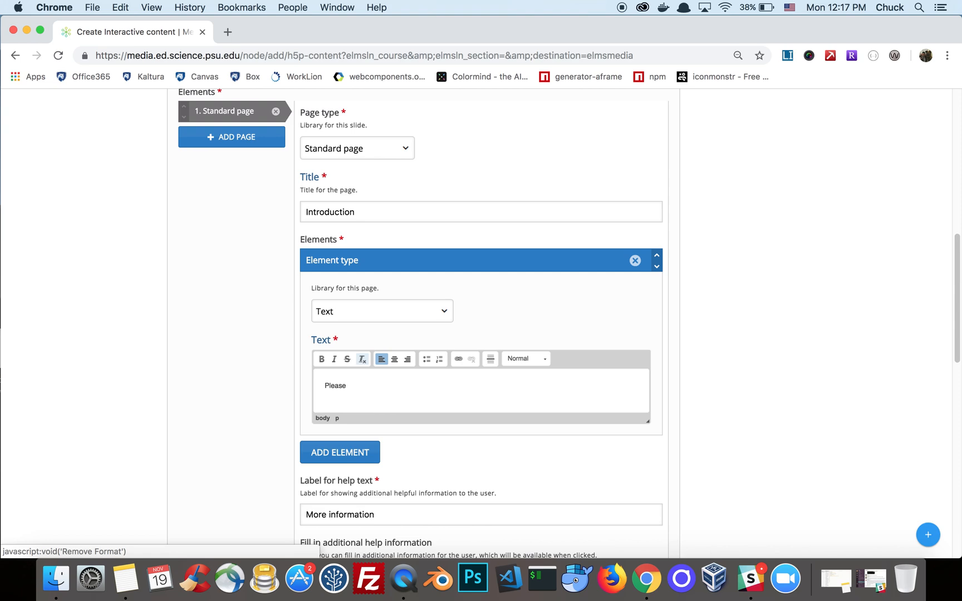
- Write the instruction to evaluate your project with the following criteria
text(evaluate)
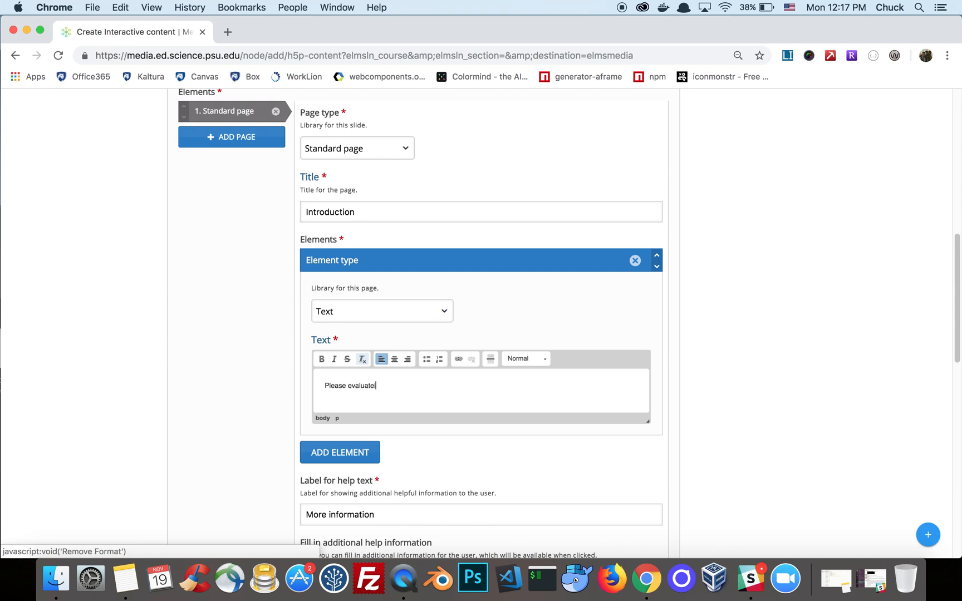
text(your project using the)
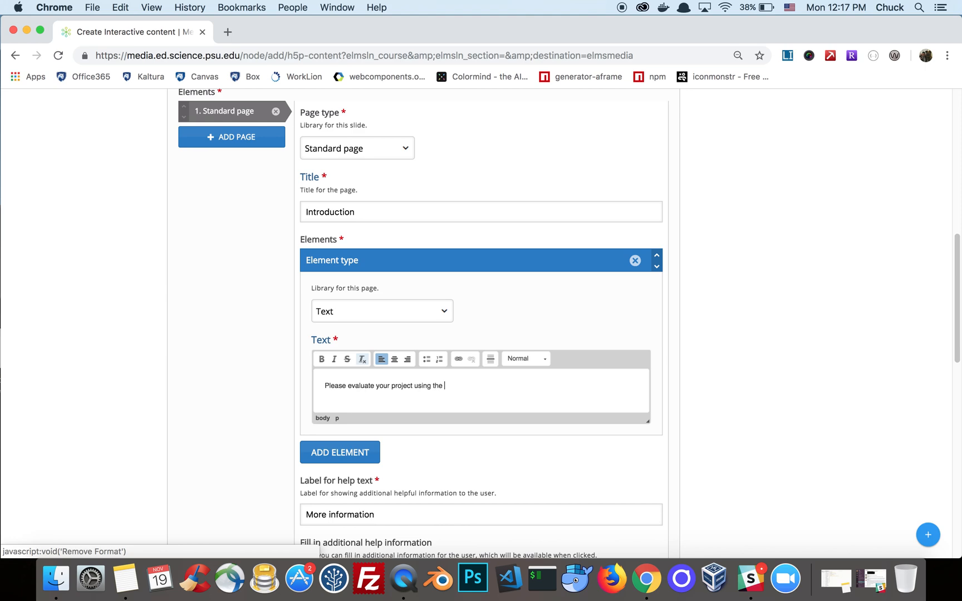
text(following cr)
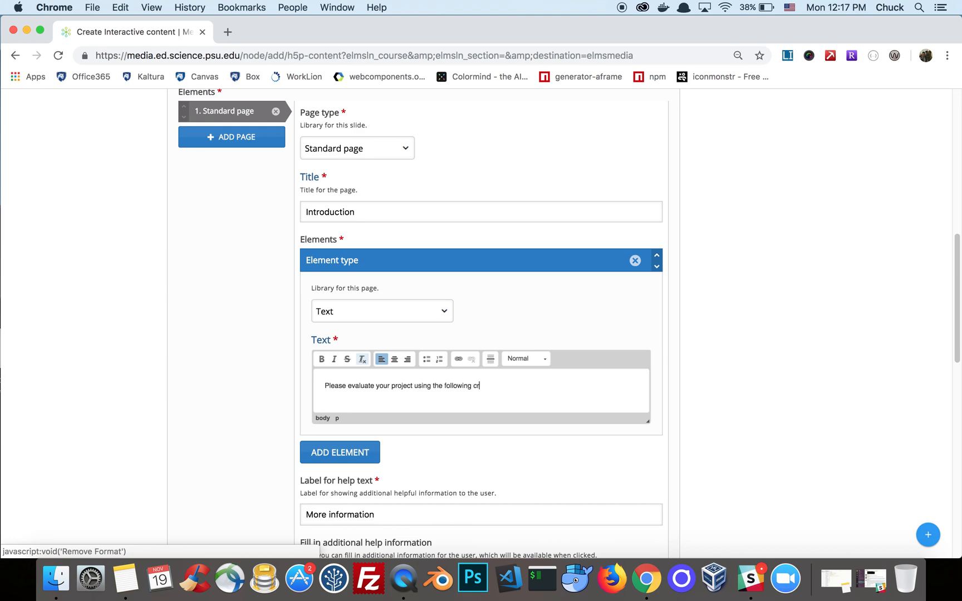
text(teria.)
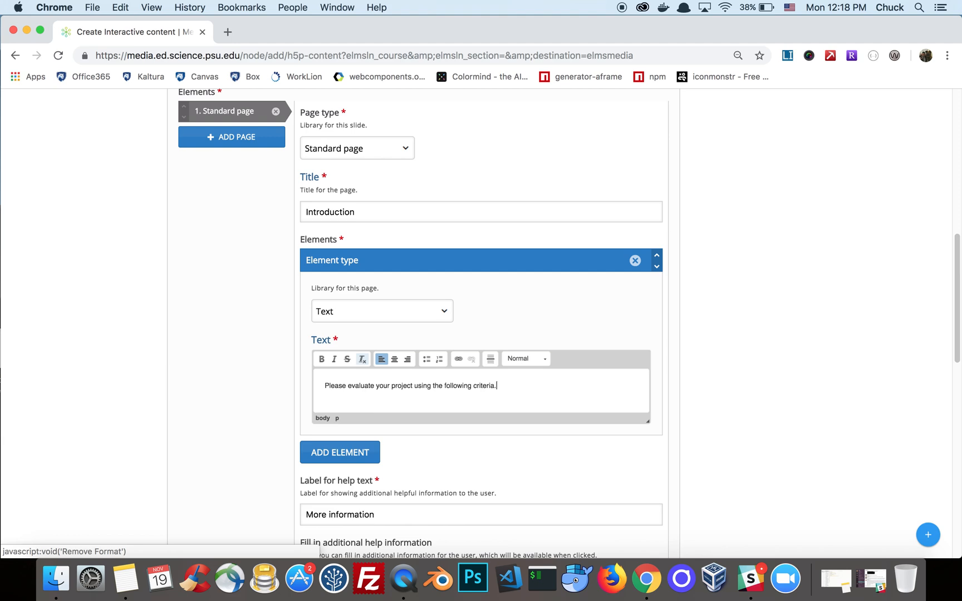
text(:)
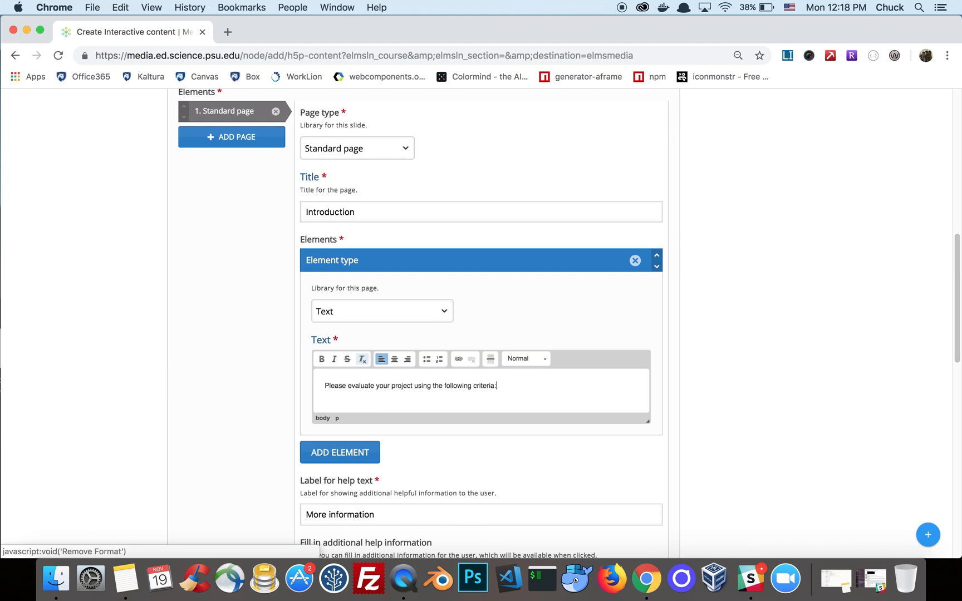
- Add a bulleted criteria list: Goals, Plan, Project Work, Evaluation, Goals Assessment
click(428, 358)
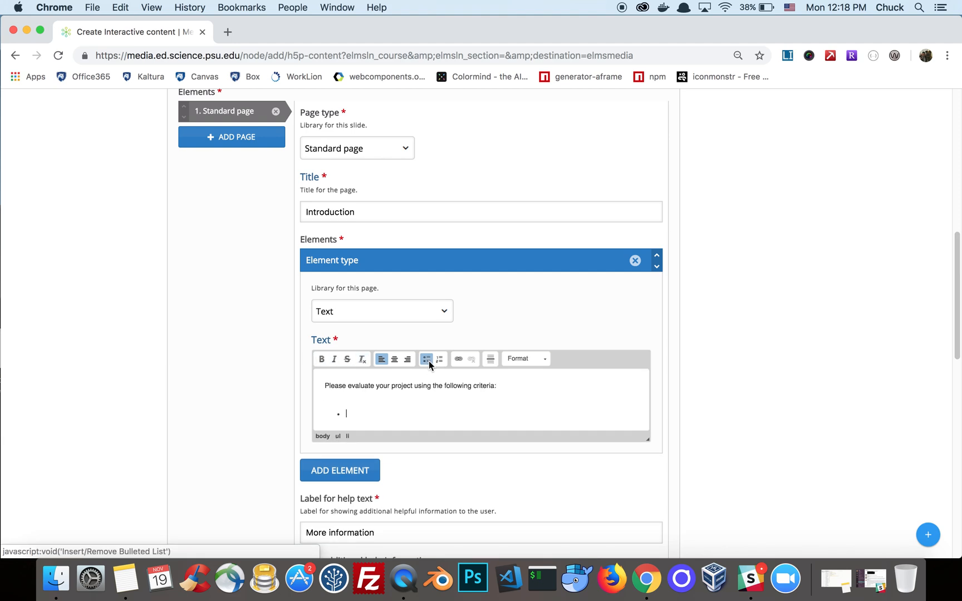
text(Goals)
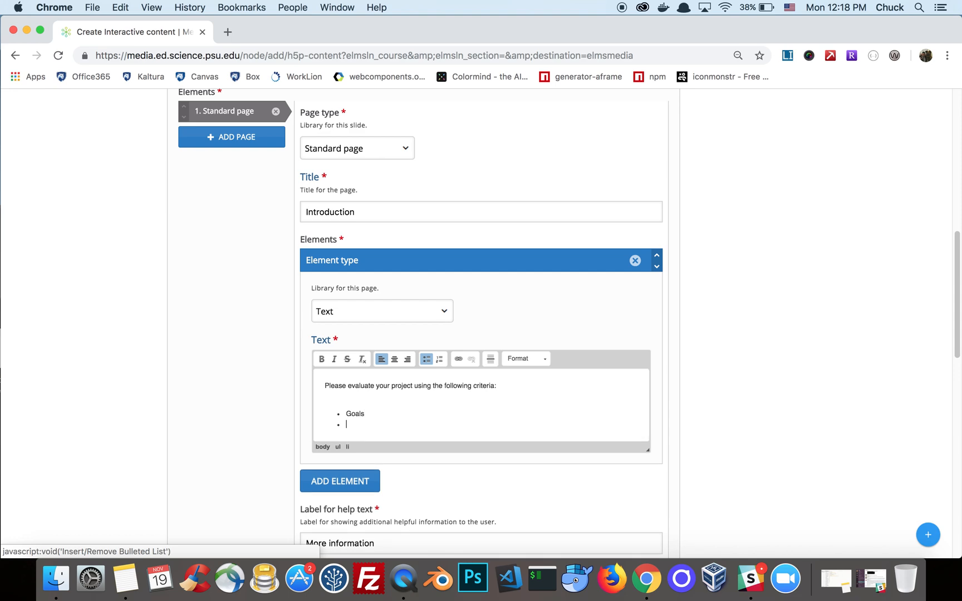
text(Plan)
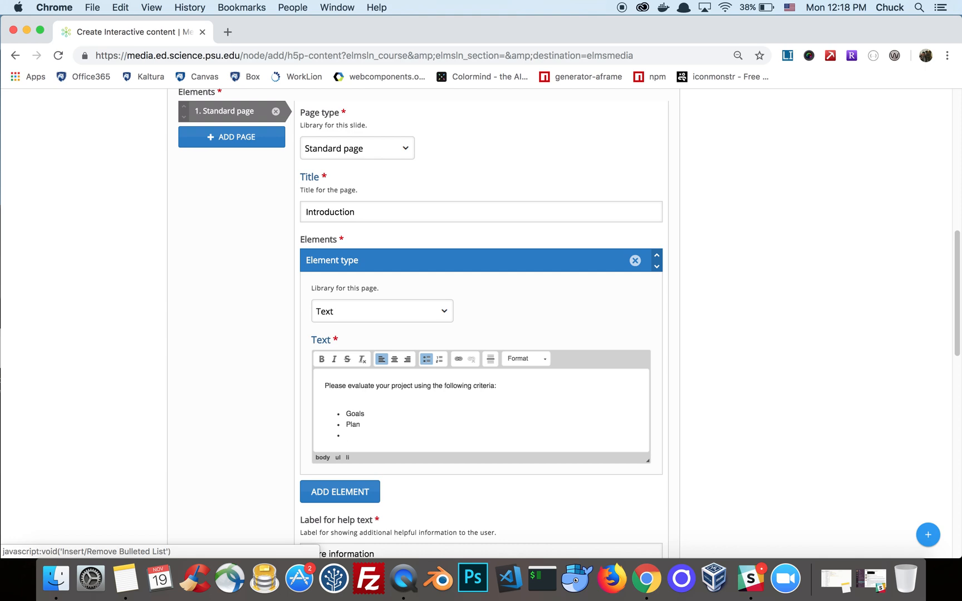
text(Pro)
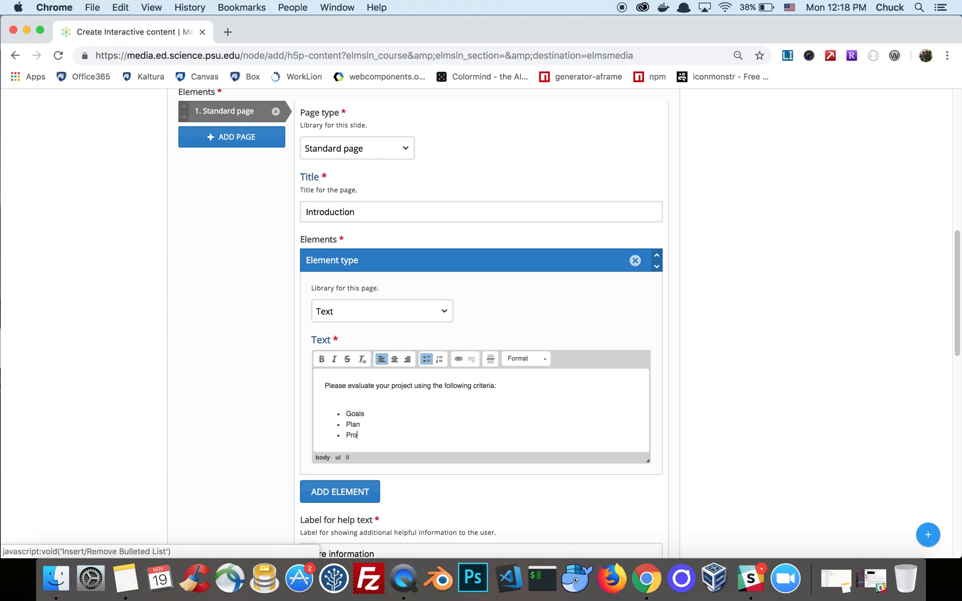
text(ject Work)
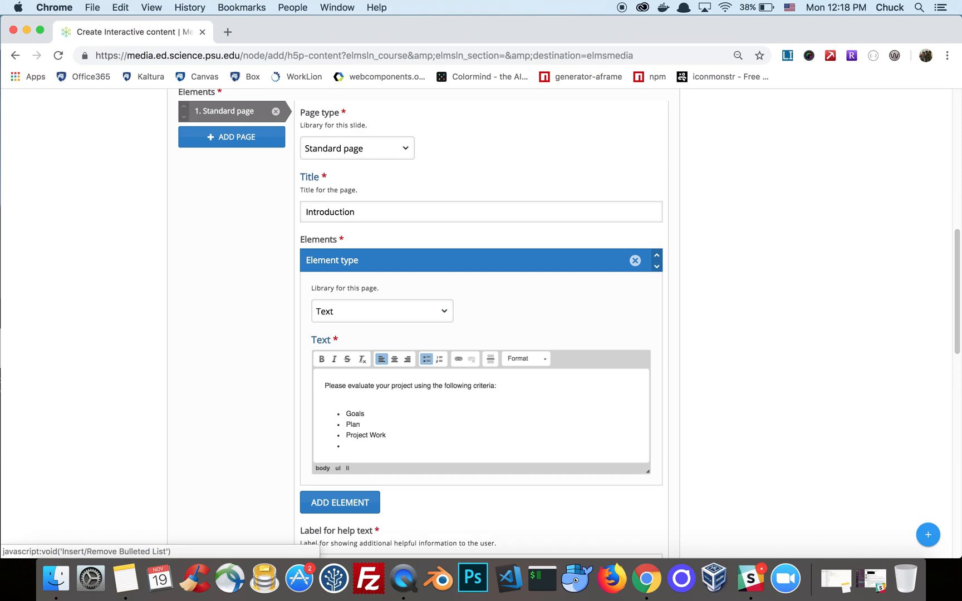
text(Eval)
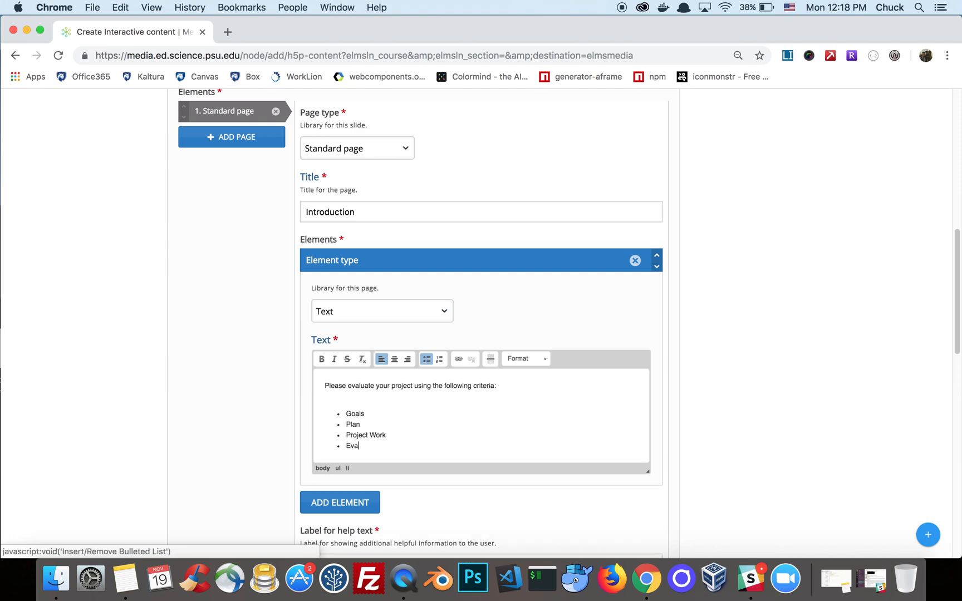
text(uation)
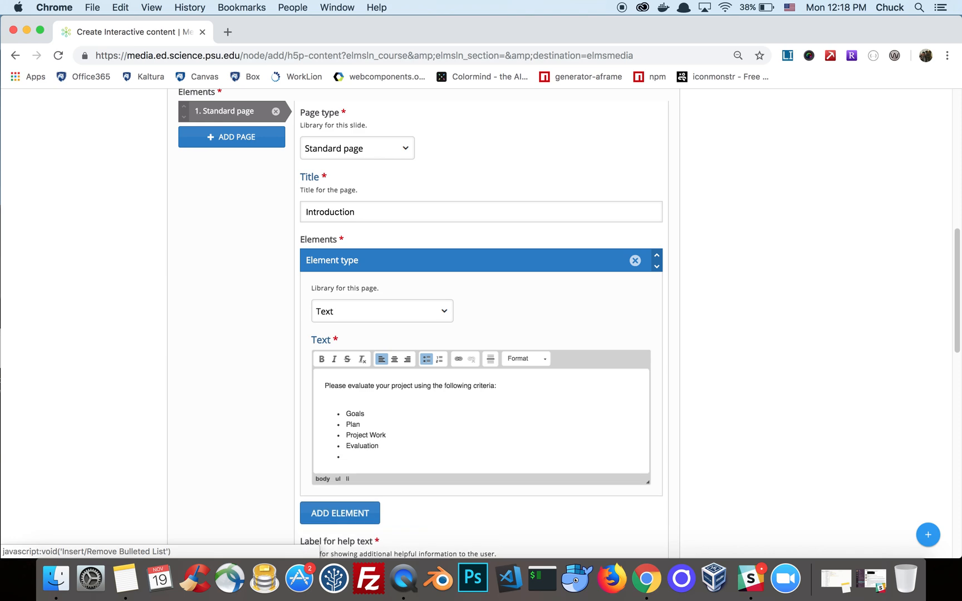
text(Goals As)
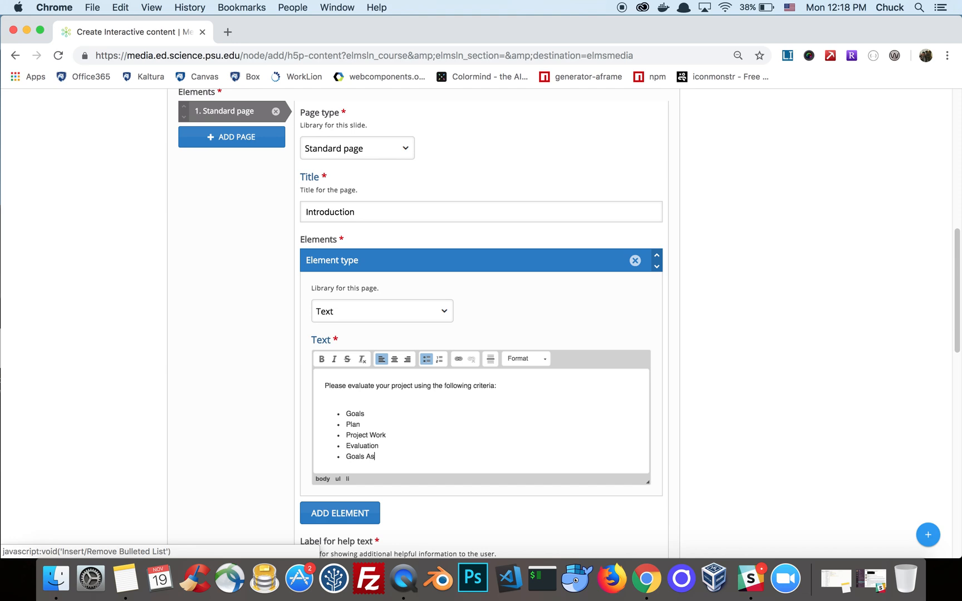
text(sessment)
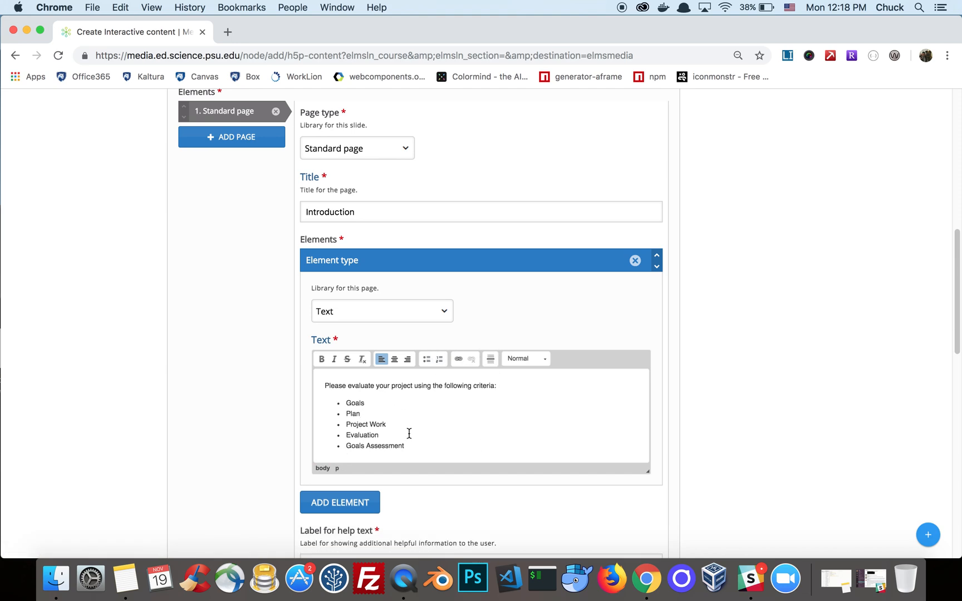
- Add the closing line to include your full name, and retitle the project 'Cool New Project'
text(Inclu)
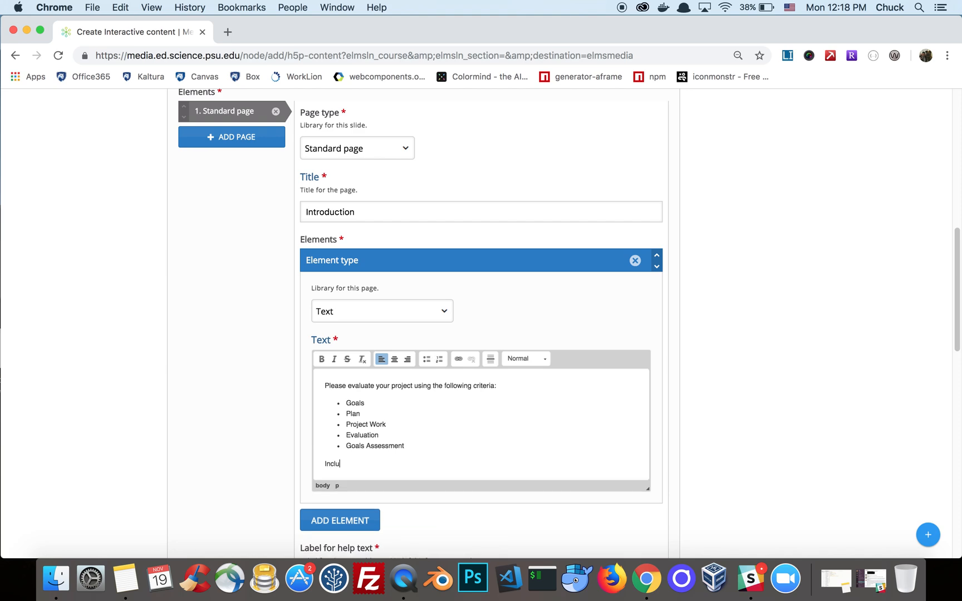
text(de your full name and project name.)
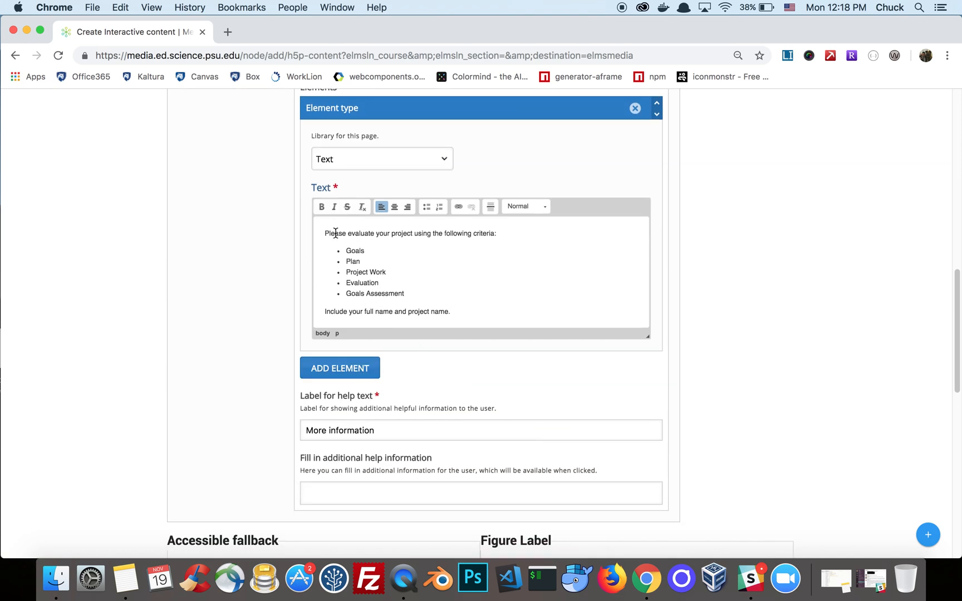
click(426, 207)
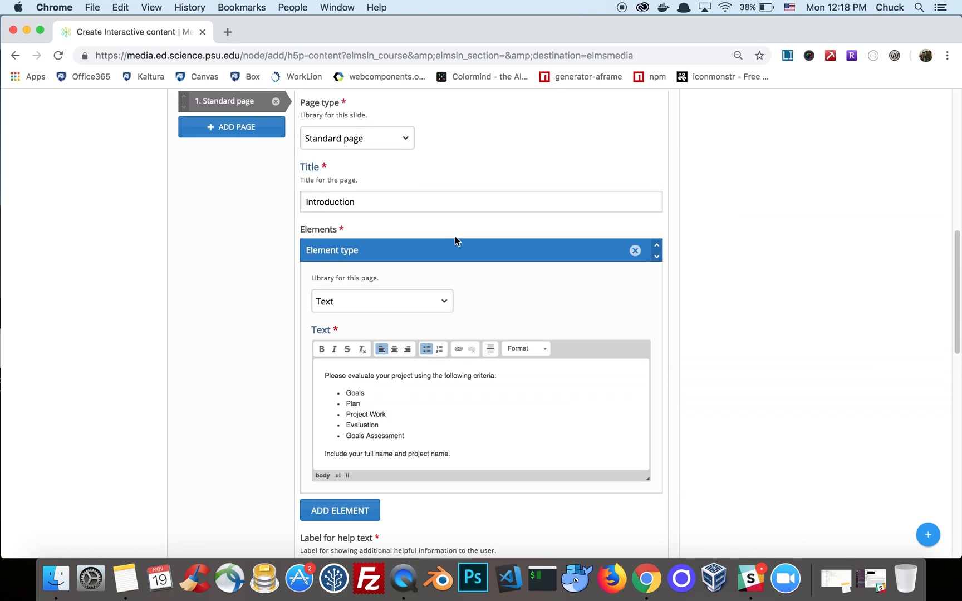
scroll(down, 3)
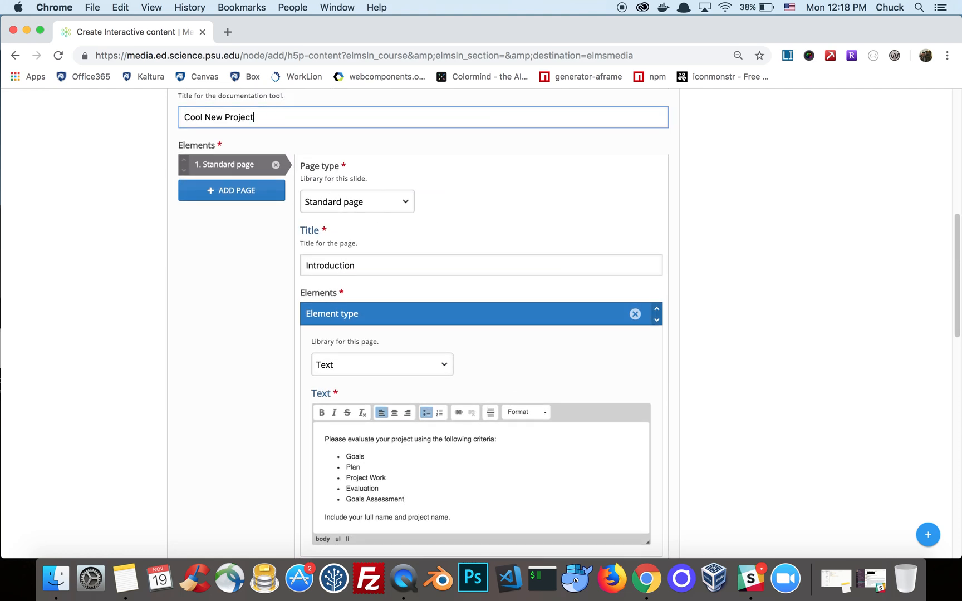
scroll(down, 3)
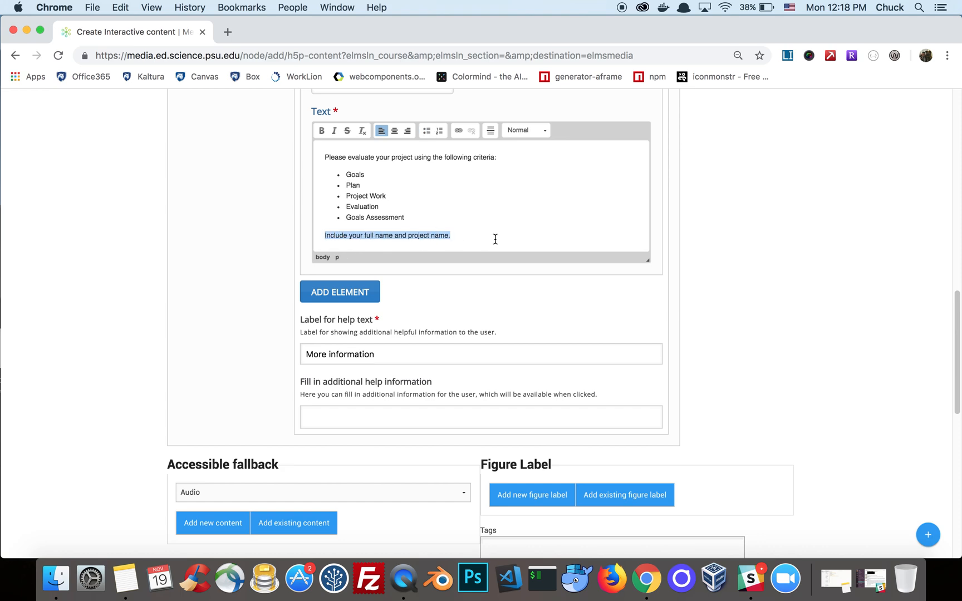
- Add a text input field described 'Full Name' to the Introduction page
click(339, 291)
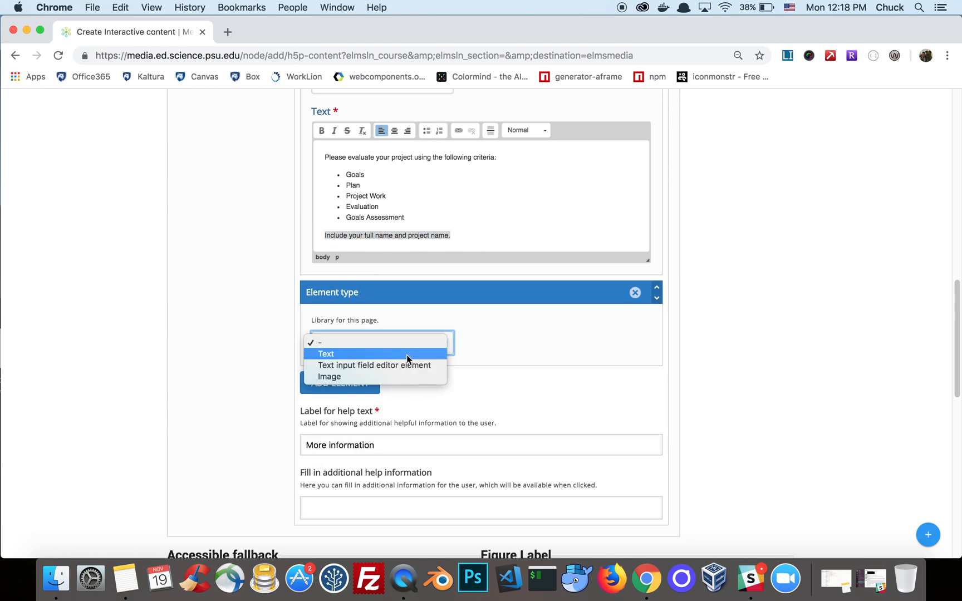
click(374, 365)
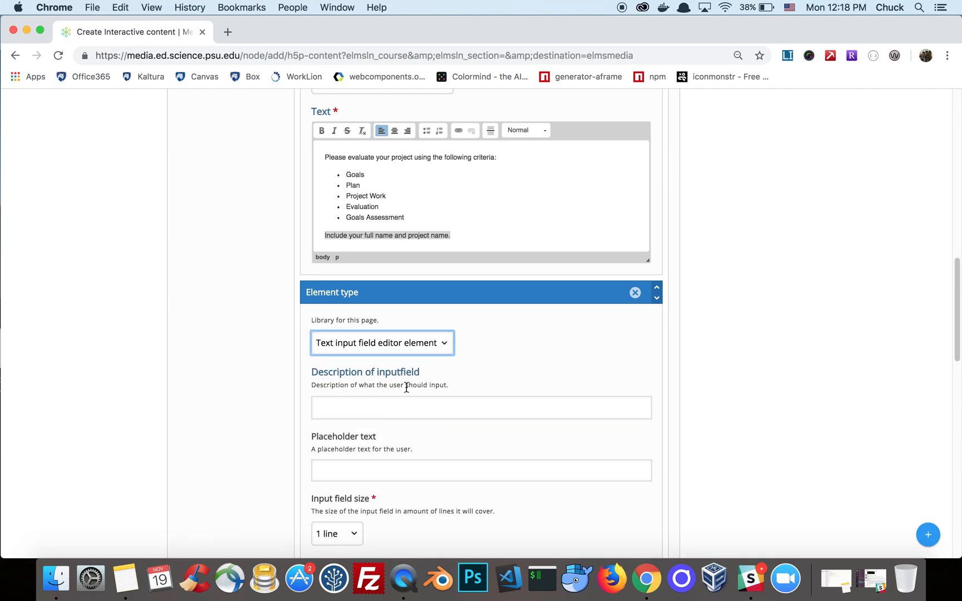
text(Full Name)
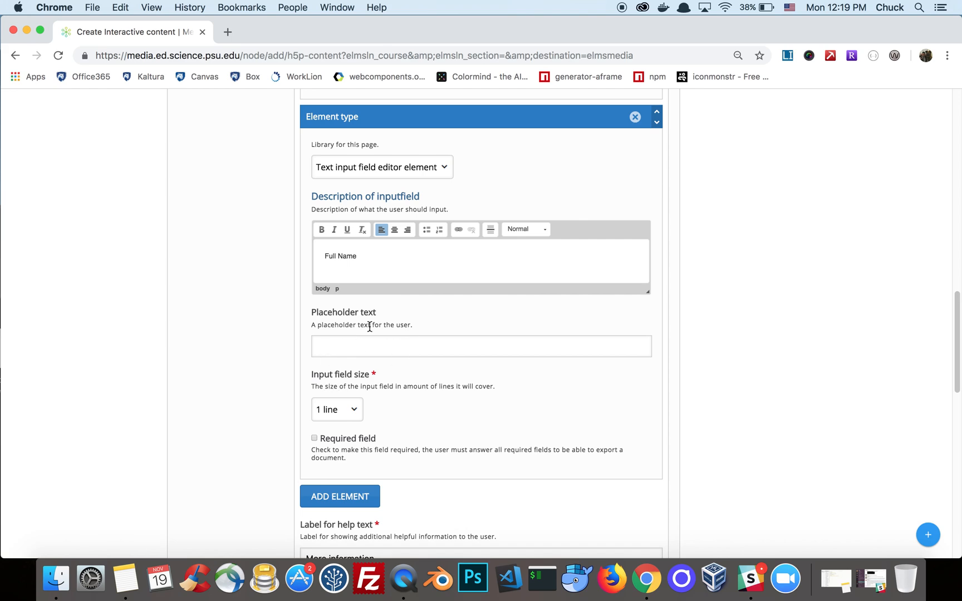
scroll(down, 3)
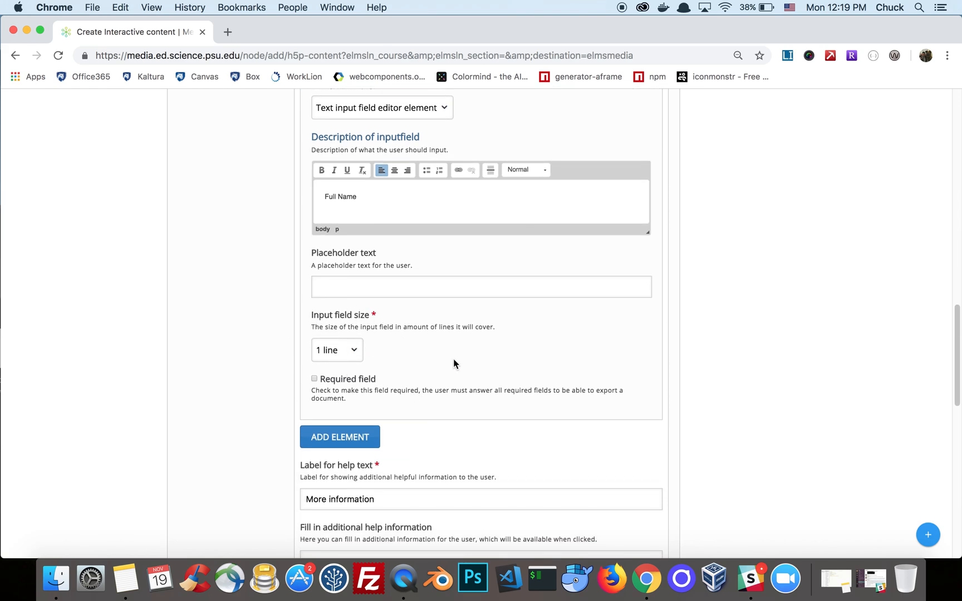
scroll(down, 3)
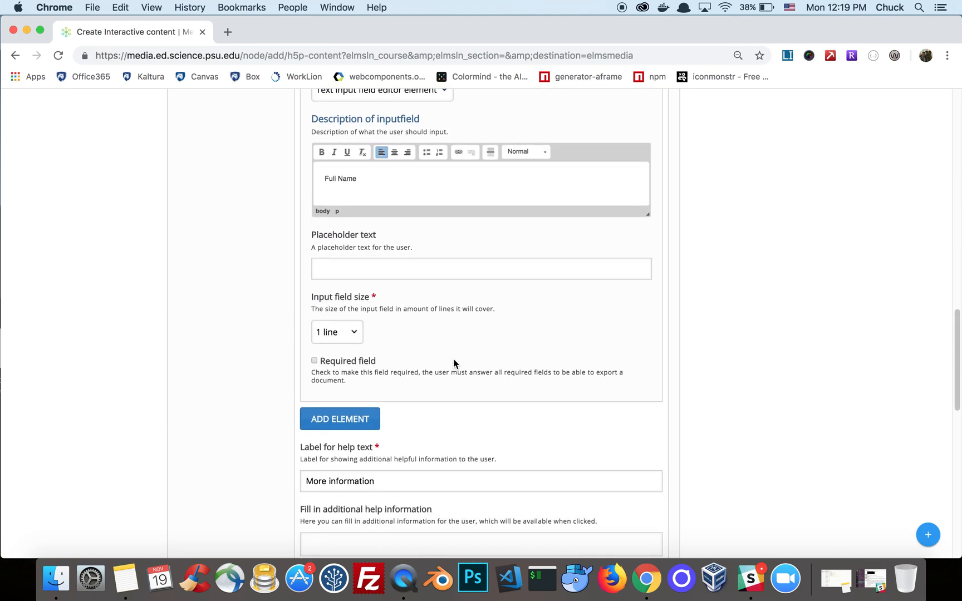
- Add a second text input field described 'Project Name'
click(339, 419)
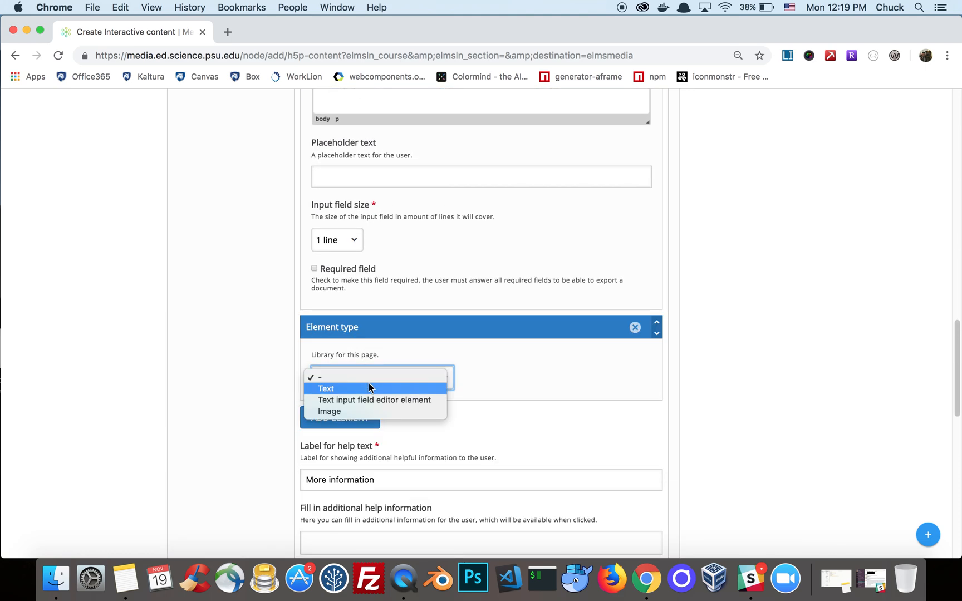
click(374, 399)
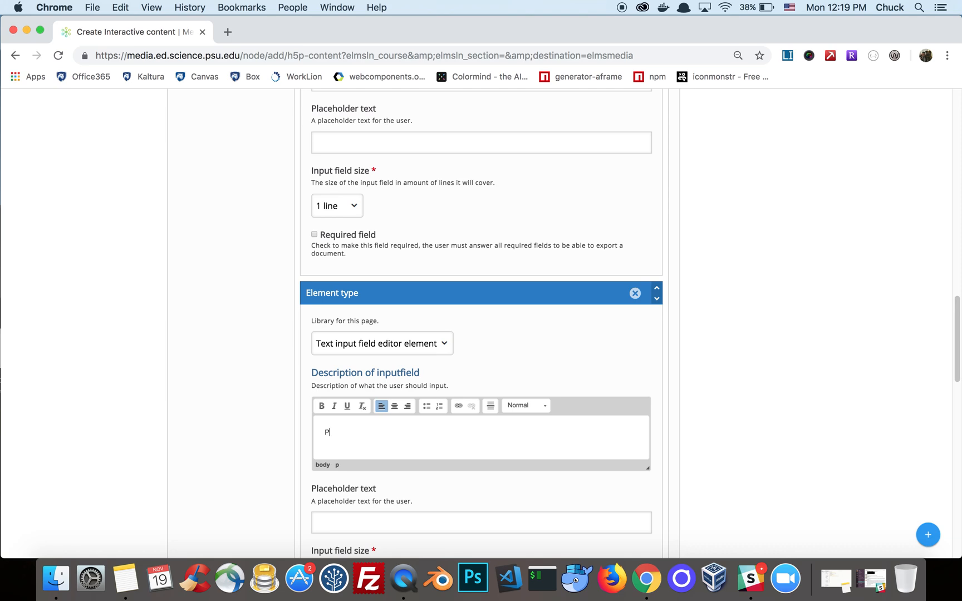
text(roject Name)
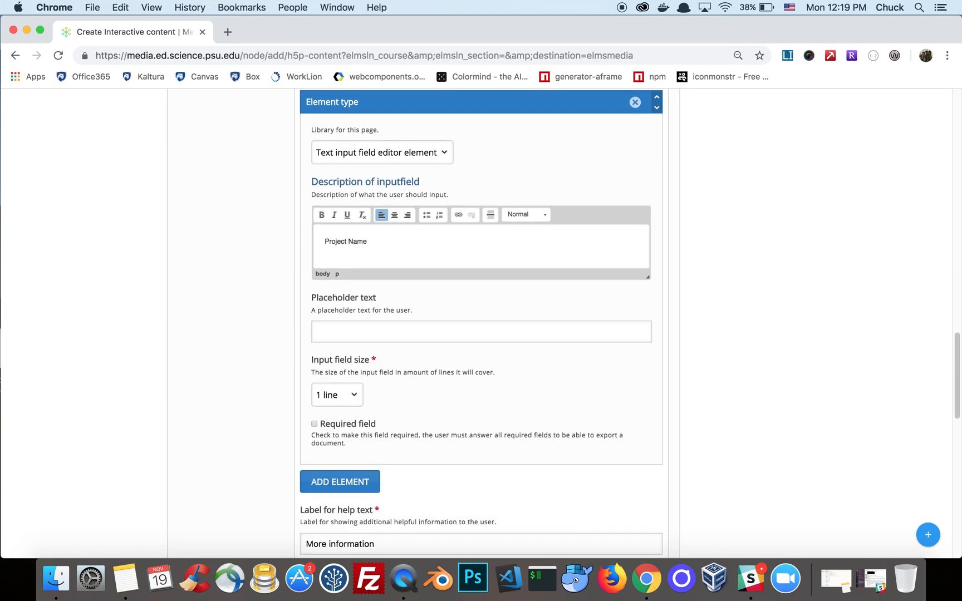
scroll(down, 3)
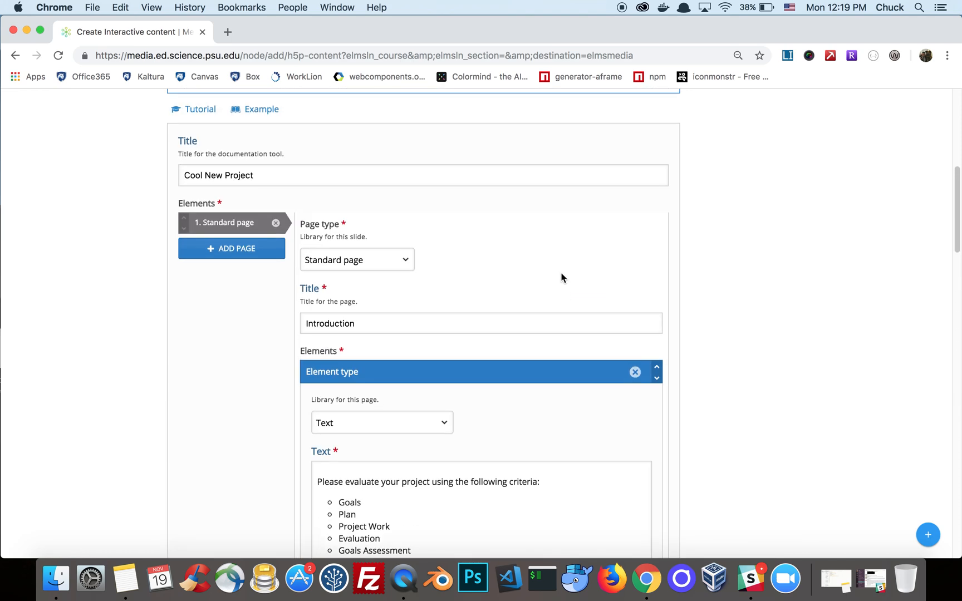
- Add a second page and confirm changing it to a Goals page
click(231, 248)
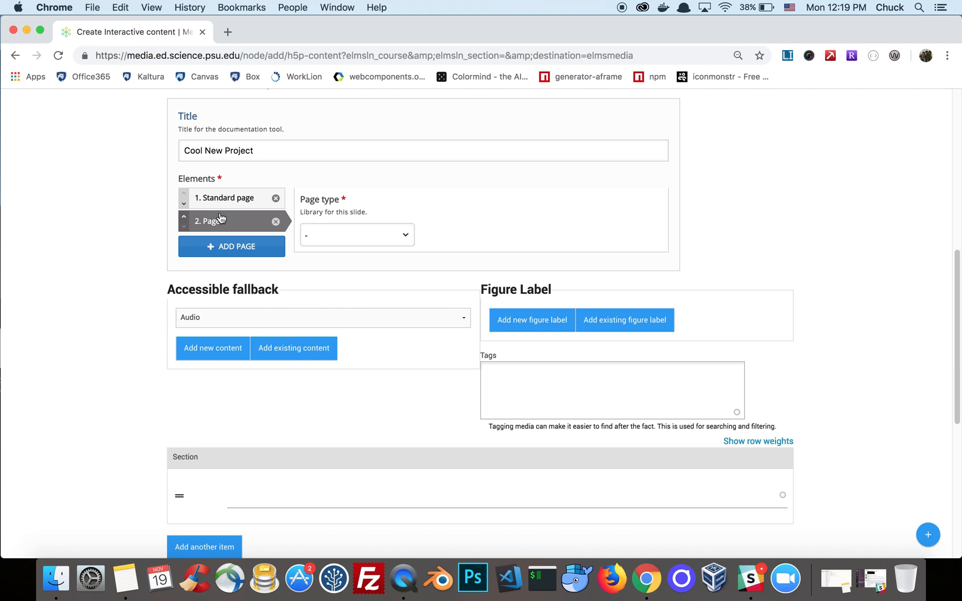
click(356, 234)
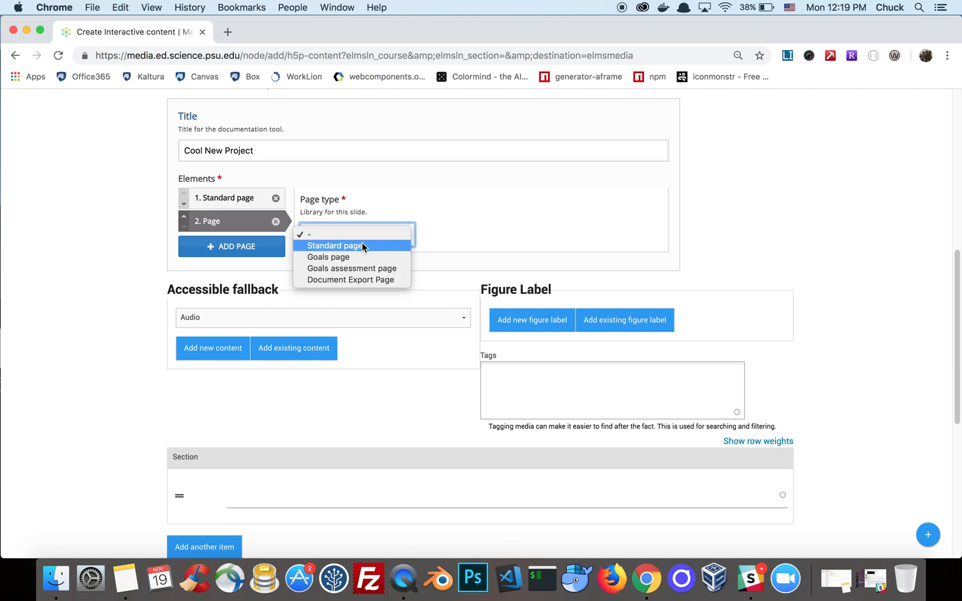
click(334, 245)
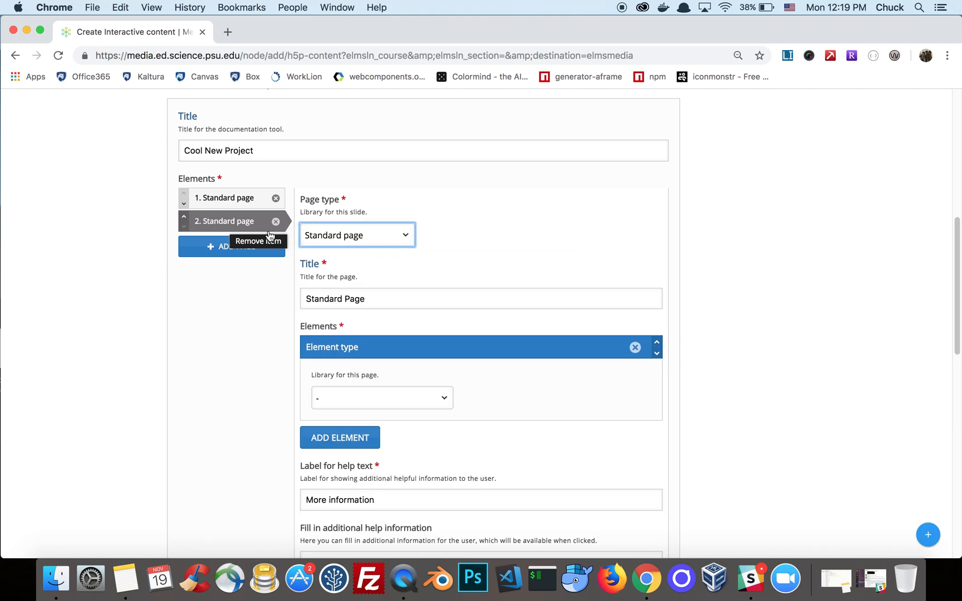
click(356, 235)
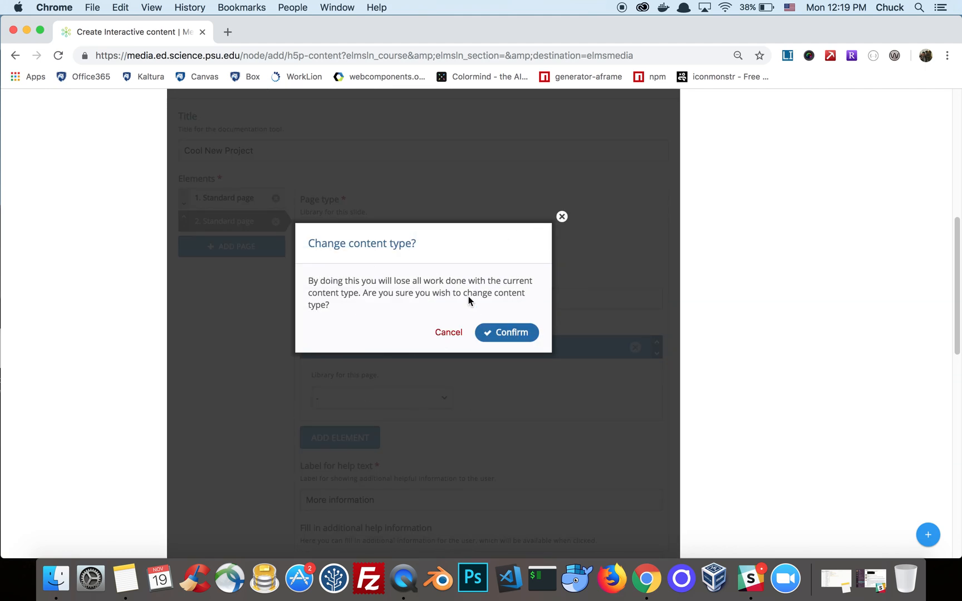
click(505, 333)
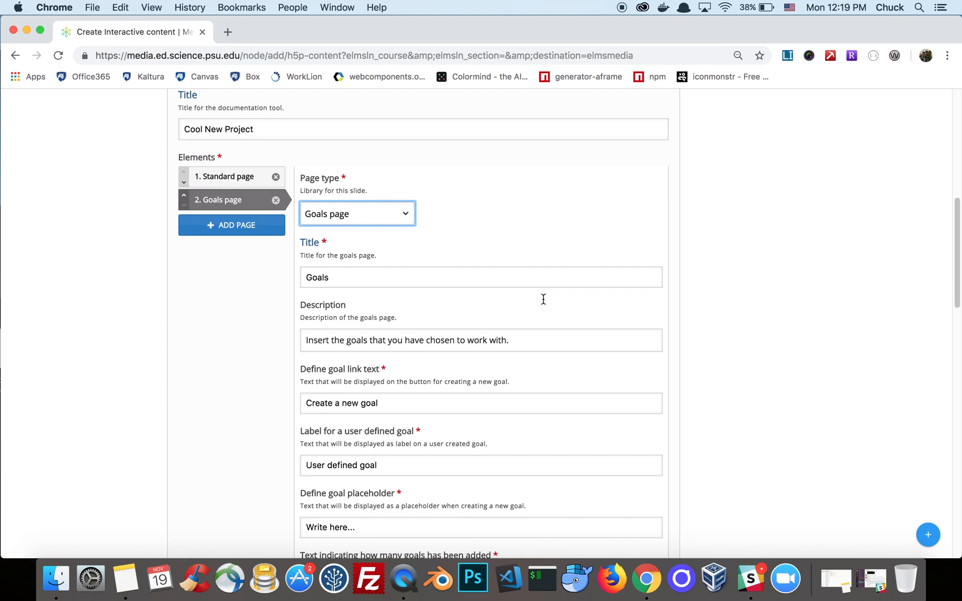
scroll(down, 3)
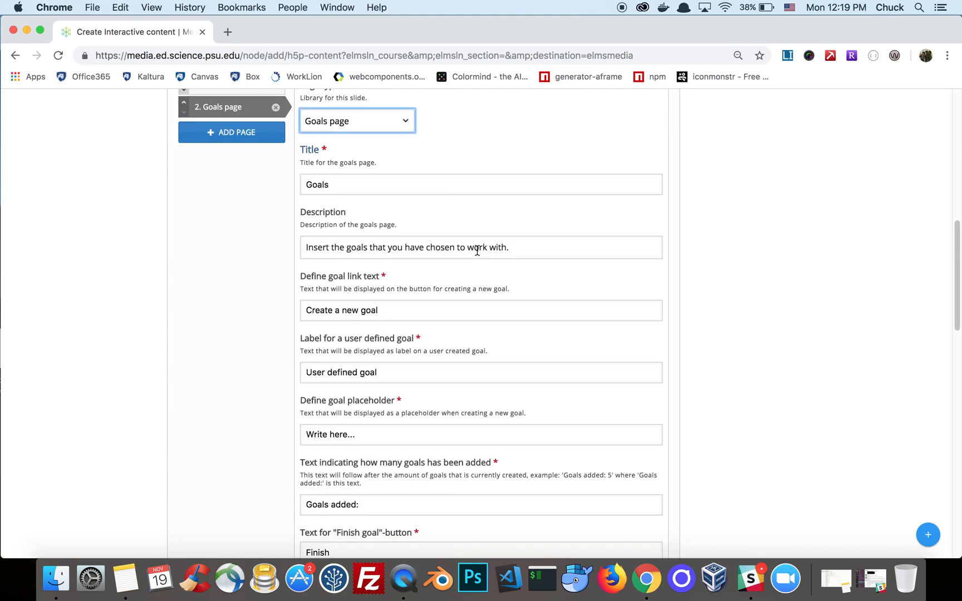
scroll(down, 3)
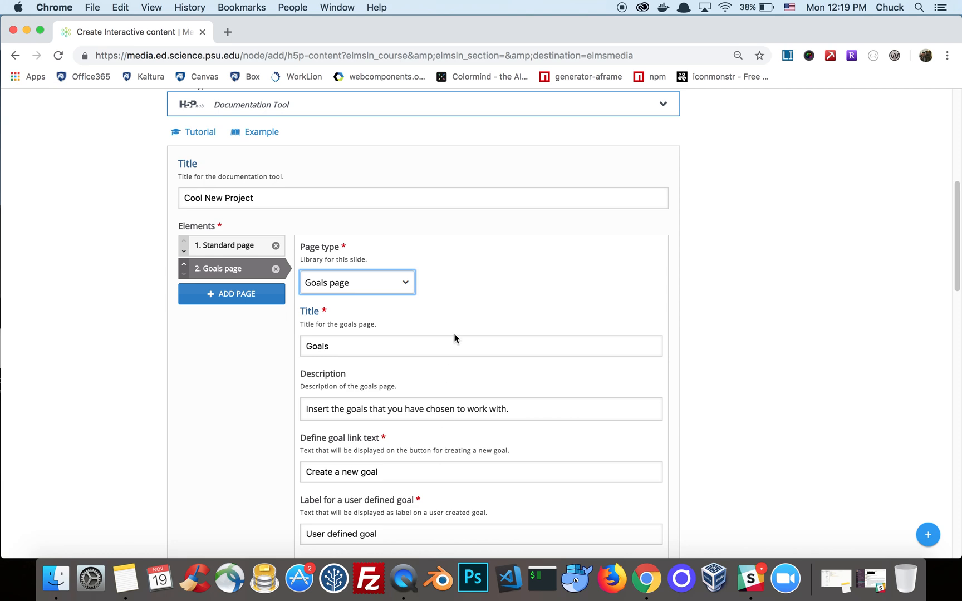
scroll(down, 3)
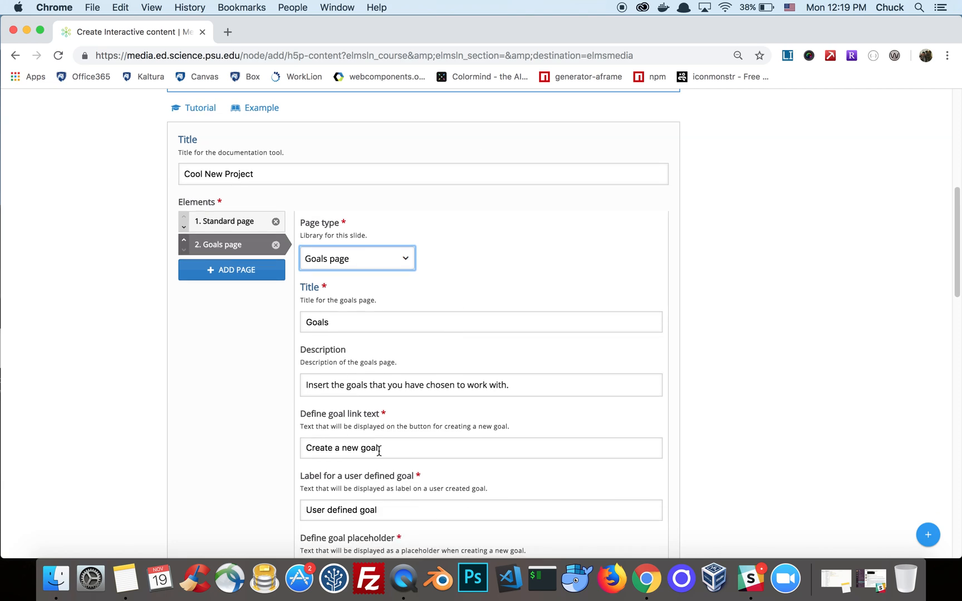
mouse_move(430, 369)
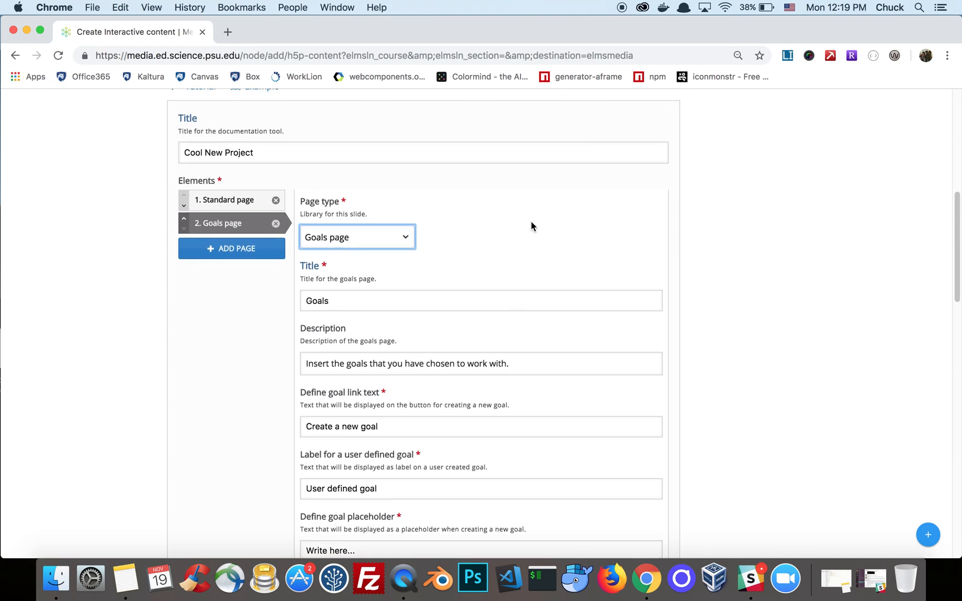
- Add a third Standard page titled 'Plan'
click(232, 248)
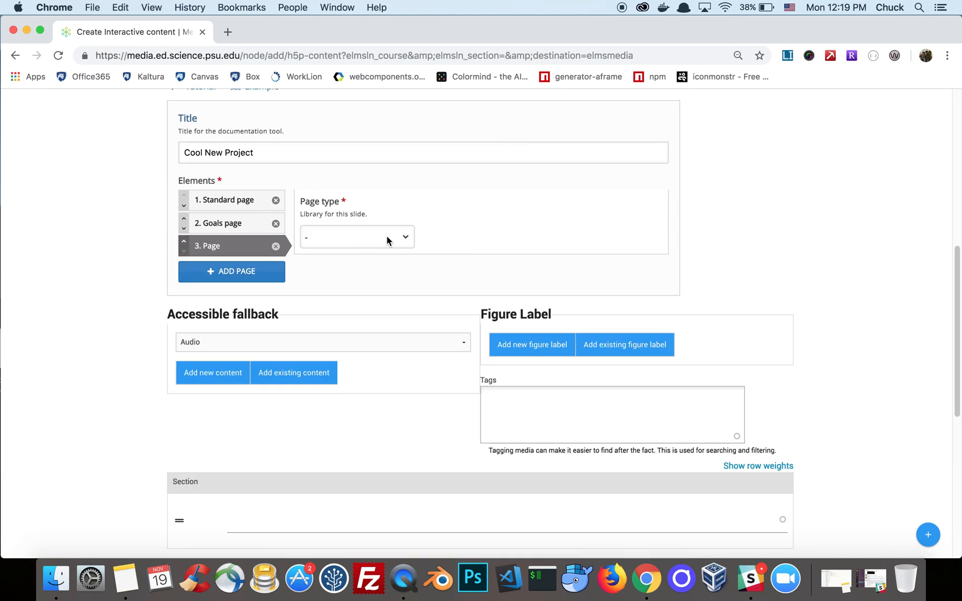
click(357, 237)
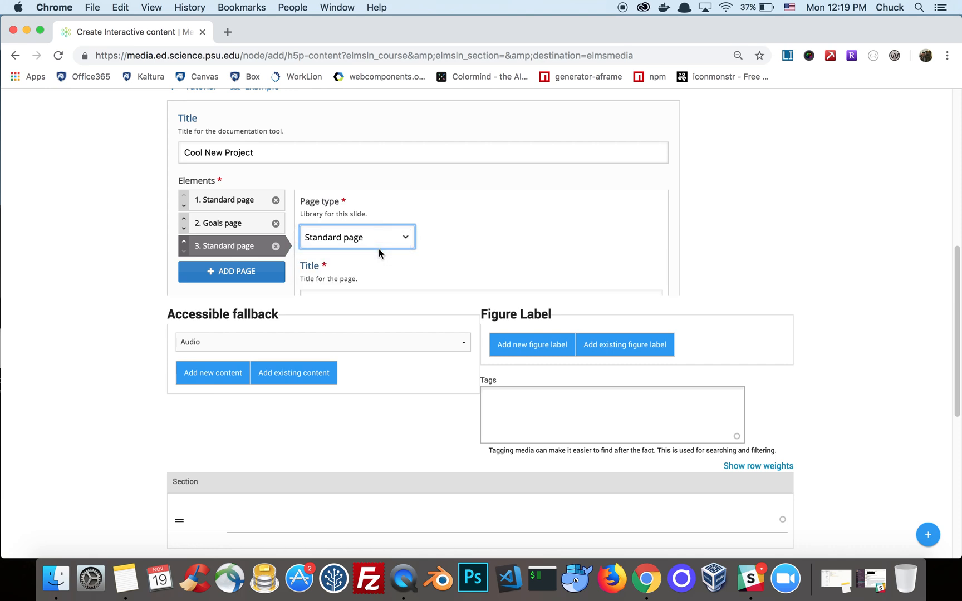
text(P)
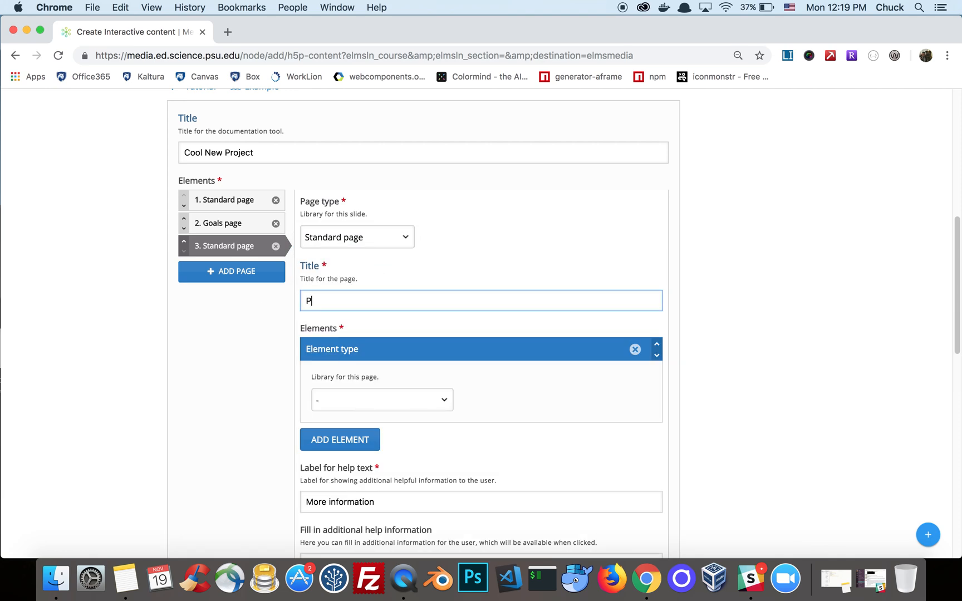
text(lan)
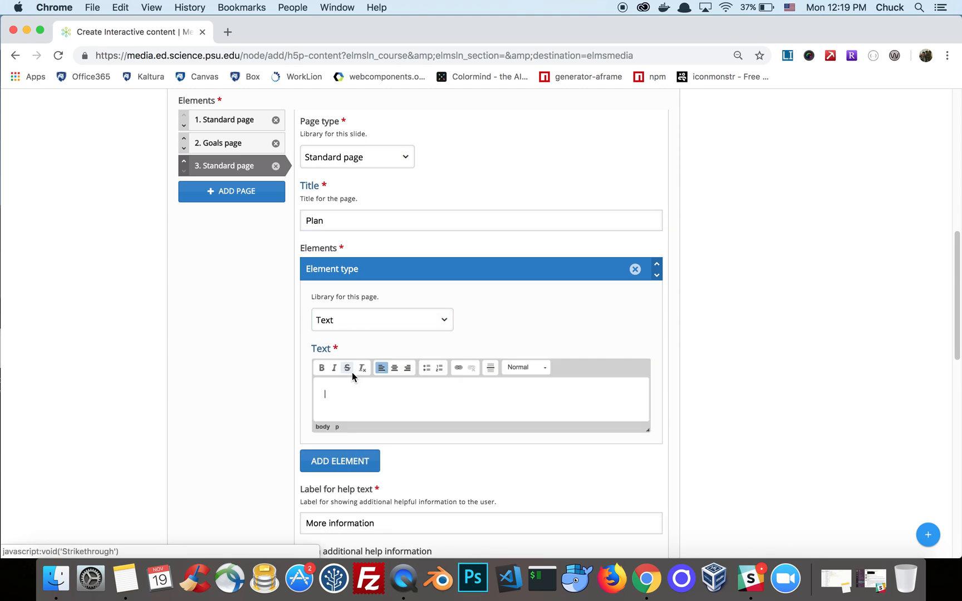
- Write the prompt 'Write down your plan. How and why are you working on this project?'
text(Write down)
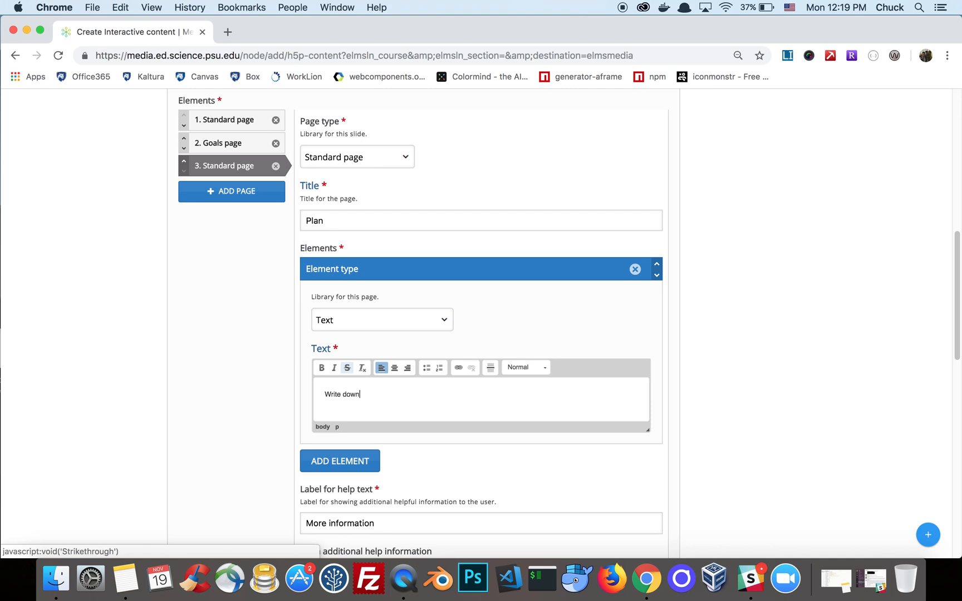
text(your plan.)
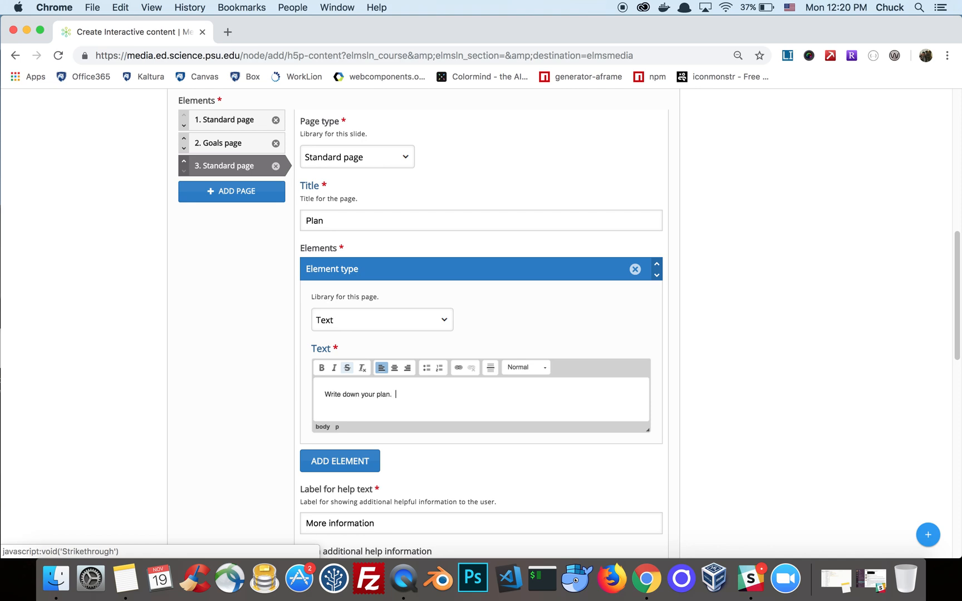
text(How and)
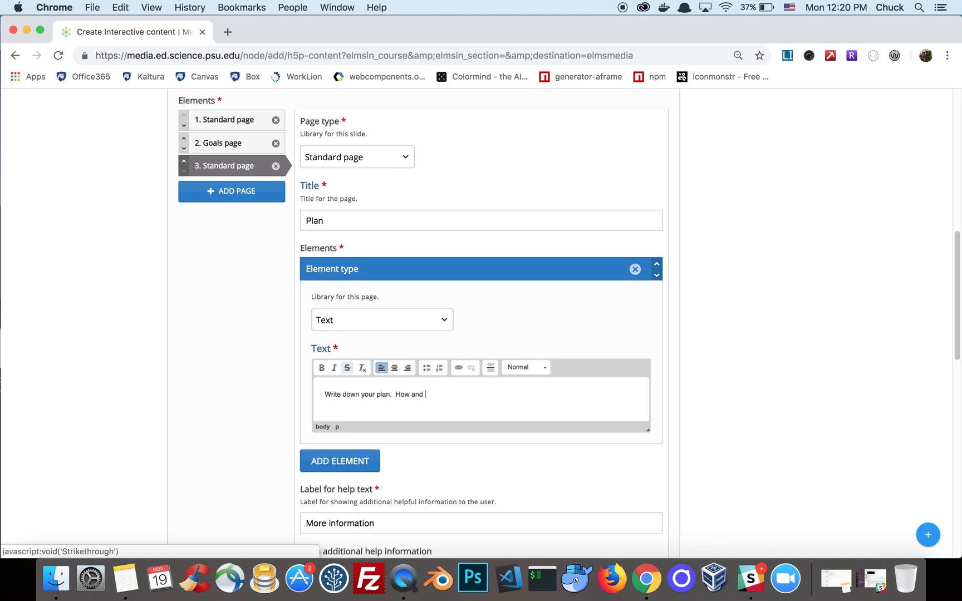
text(why are you working on)
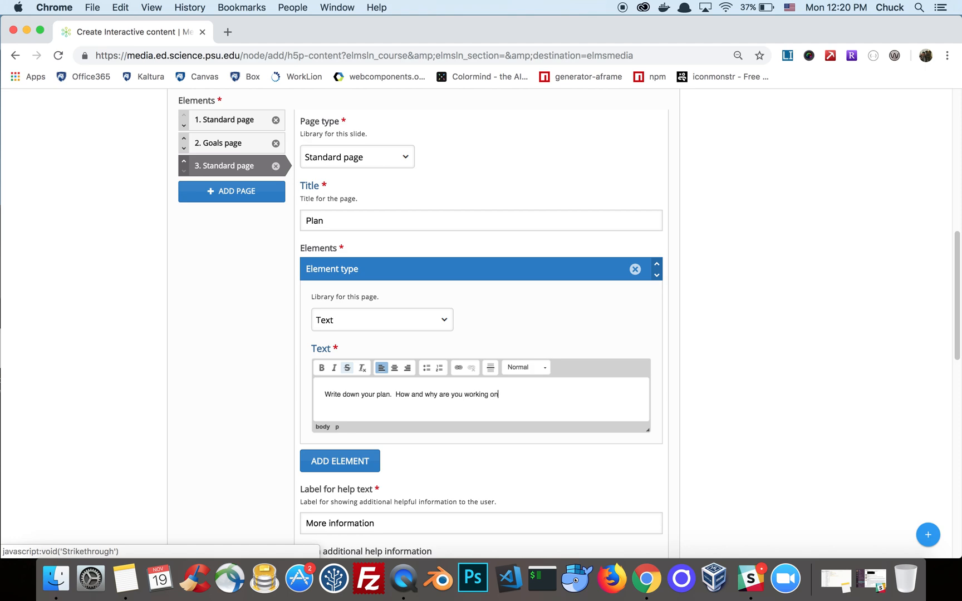
text(this pr)
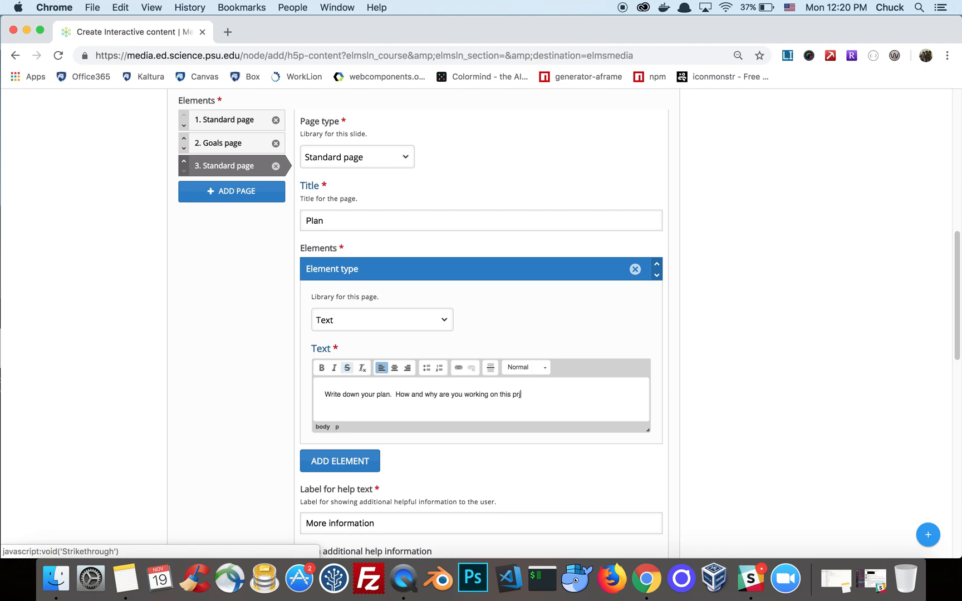
text(oject?)
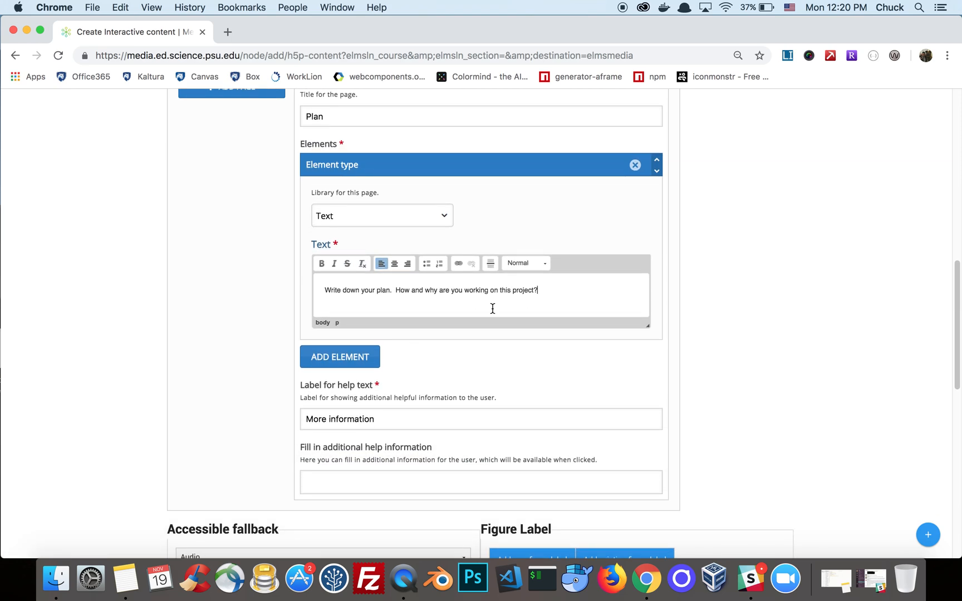
- Add a ten-line text input field labelled 'How?' to the Plan page
click(340, 356)
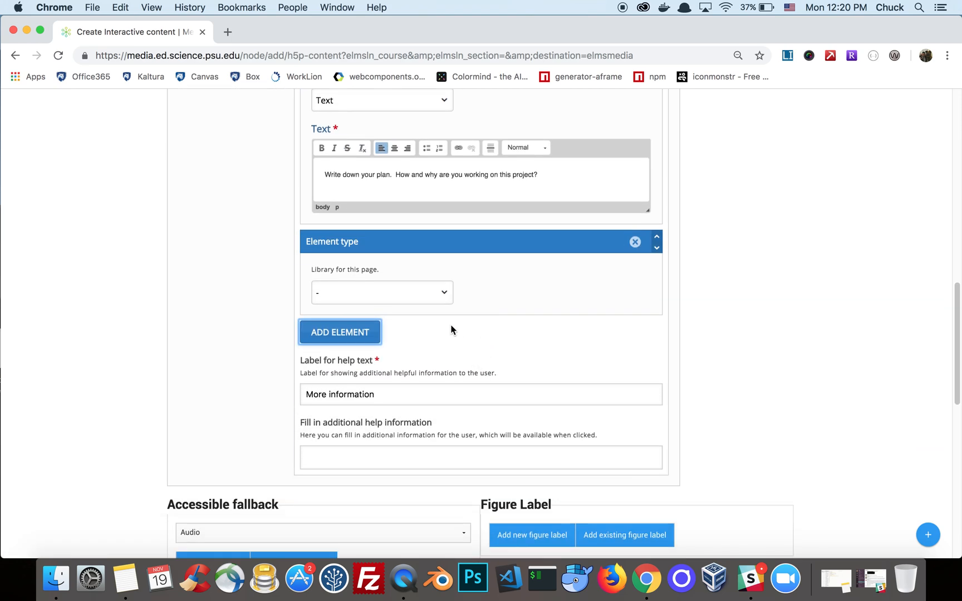
click(381, 293)
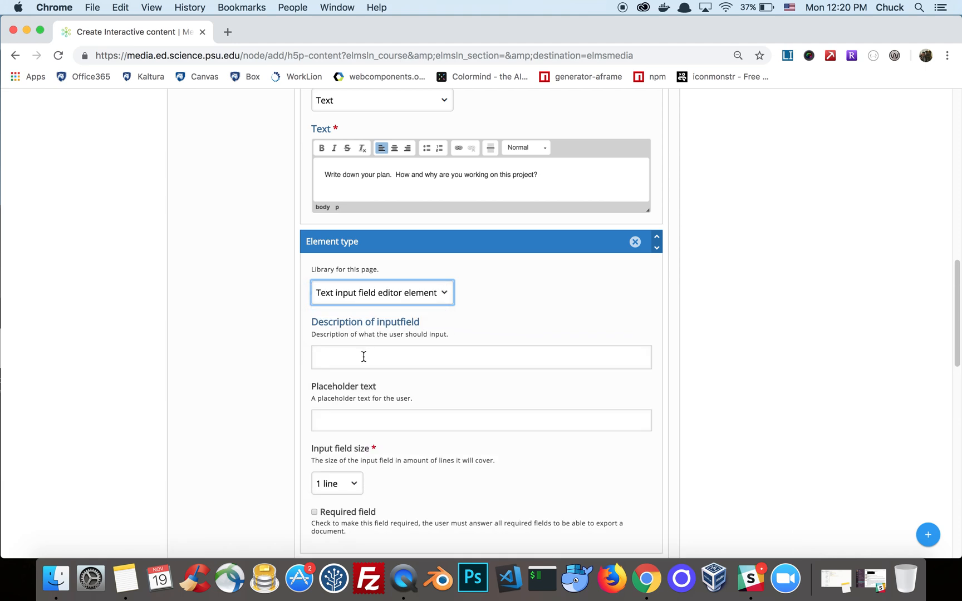
text(How?)
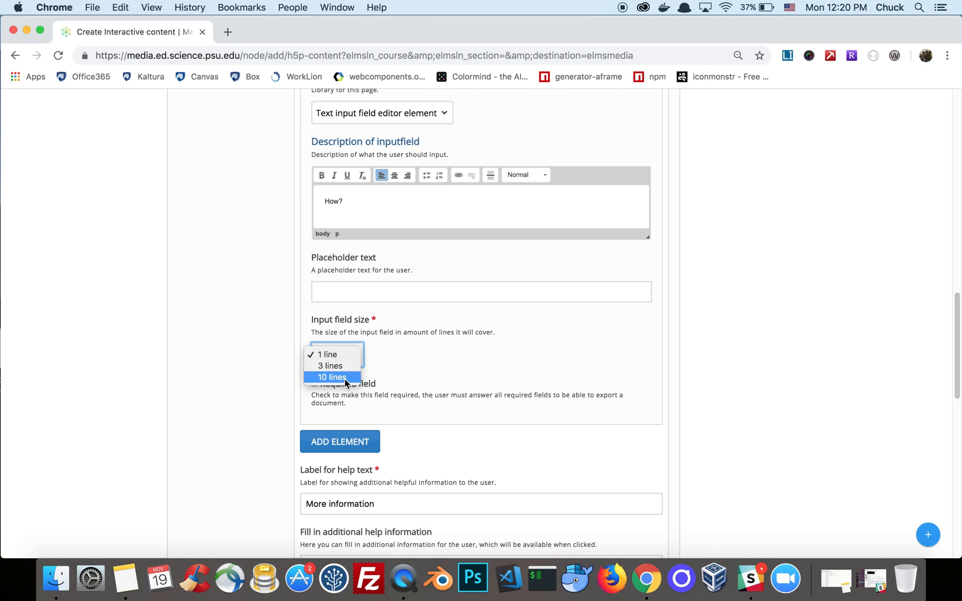
click(331, 377)
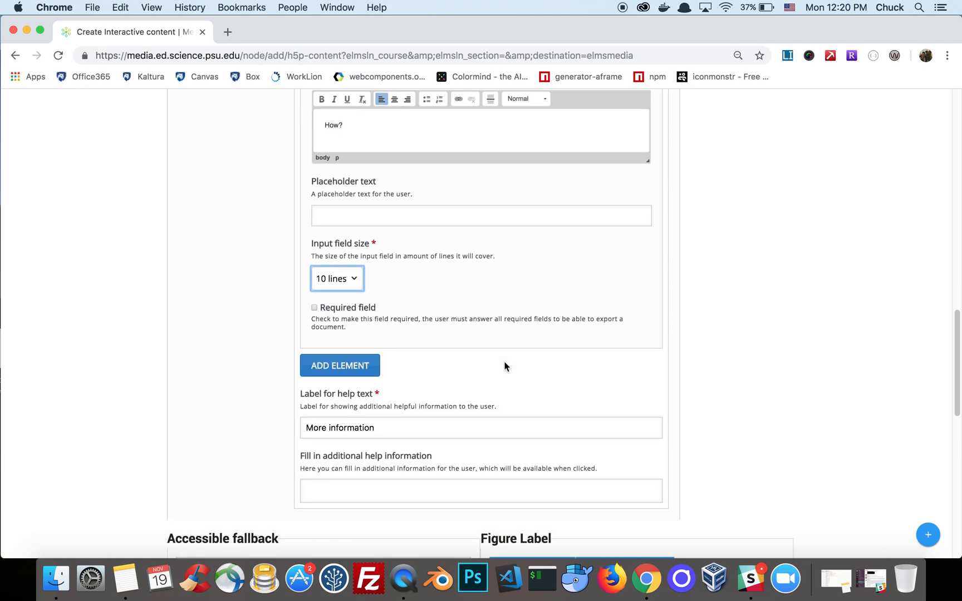
- Add a second ten-line text input field labelled 'Why?'
click(339, 365)
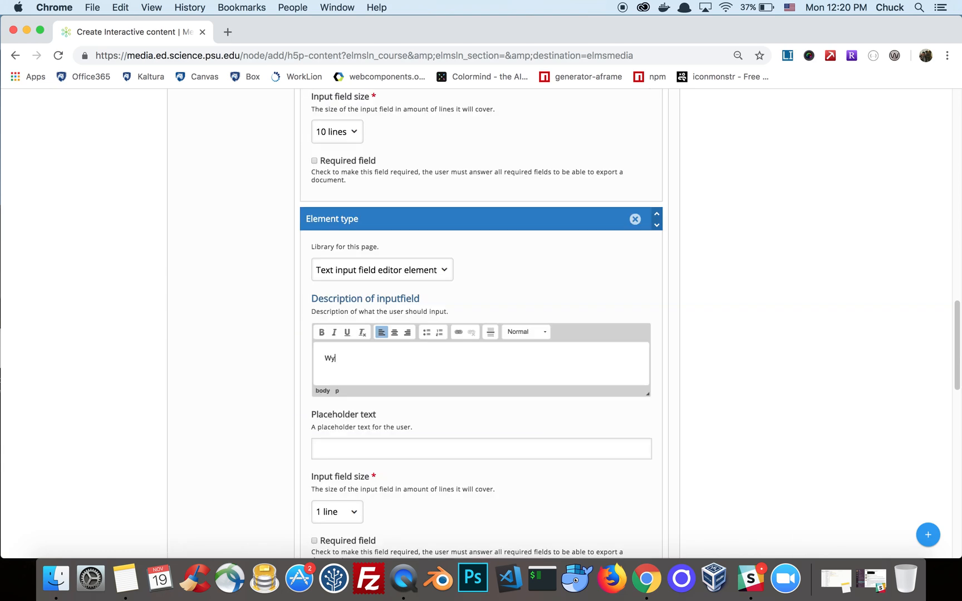
text(Why?)
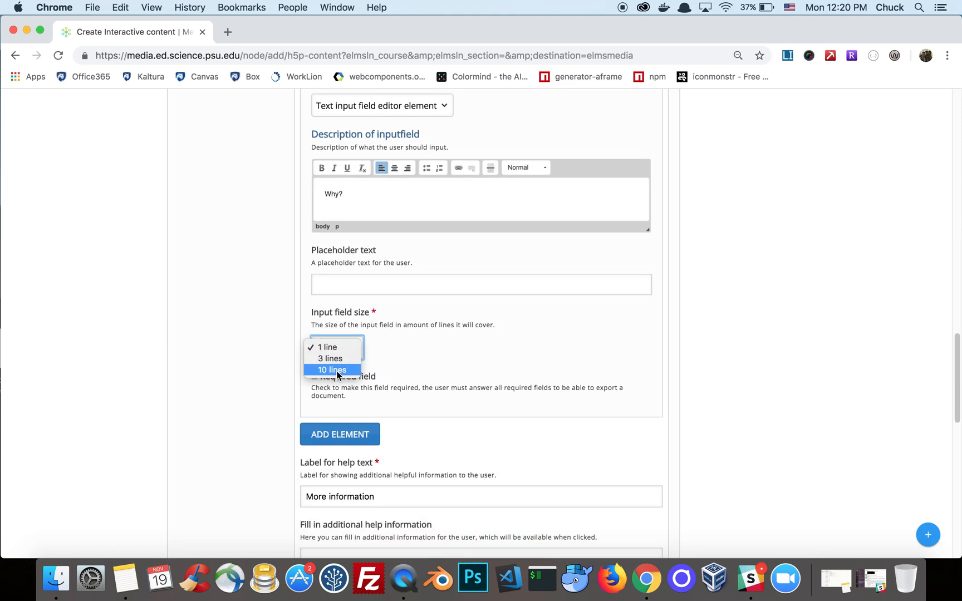
click(331, 369)
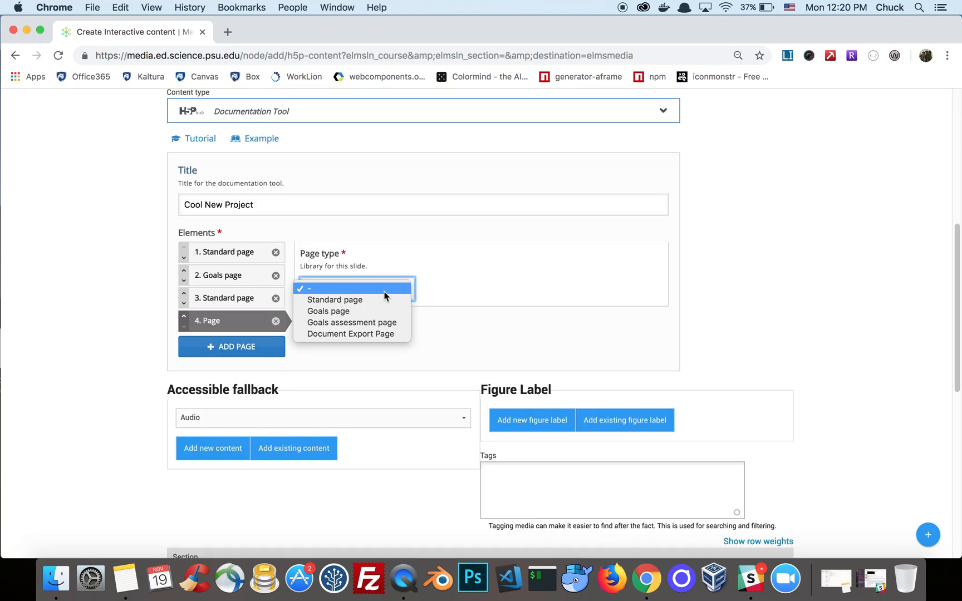
mouse_move(335, 299)
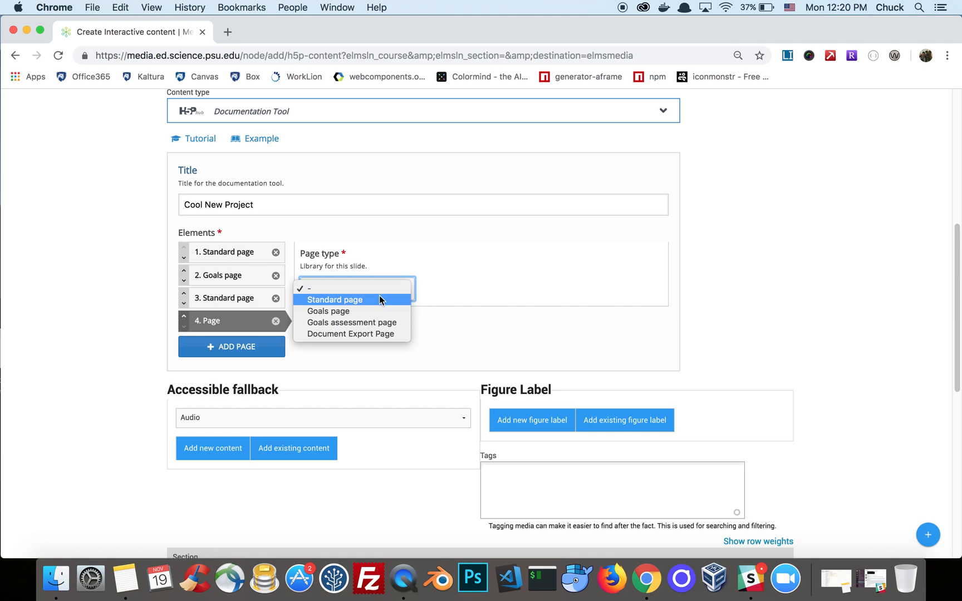
- Make page 4 a Standard 'Project Work' page asking to describe your contribution in detail
click(334, 299)
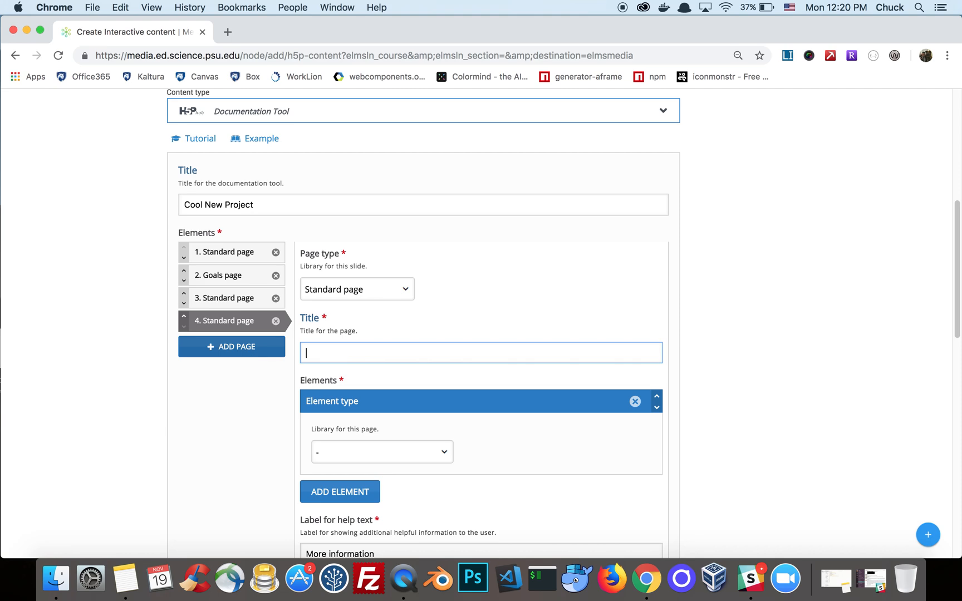
text(Project Work)
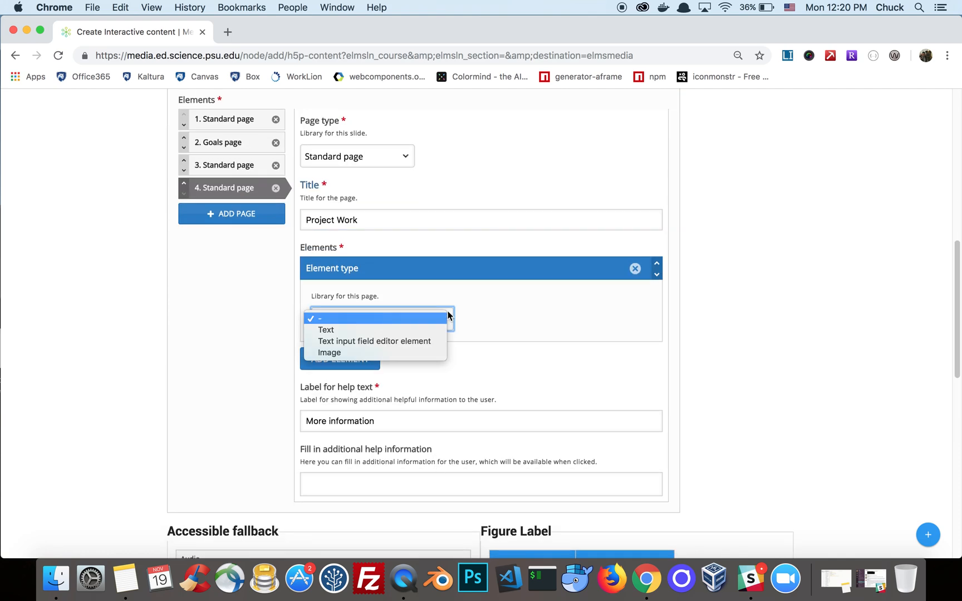
click(326, 330)
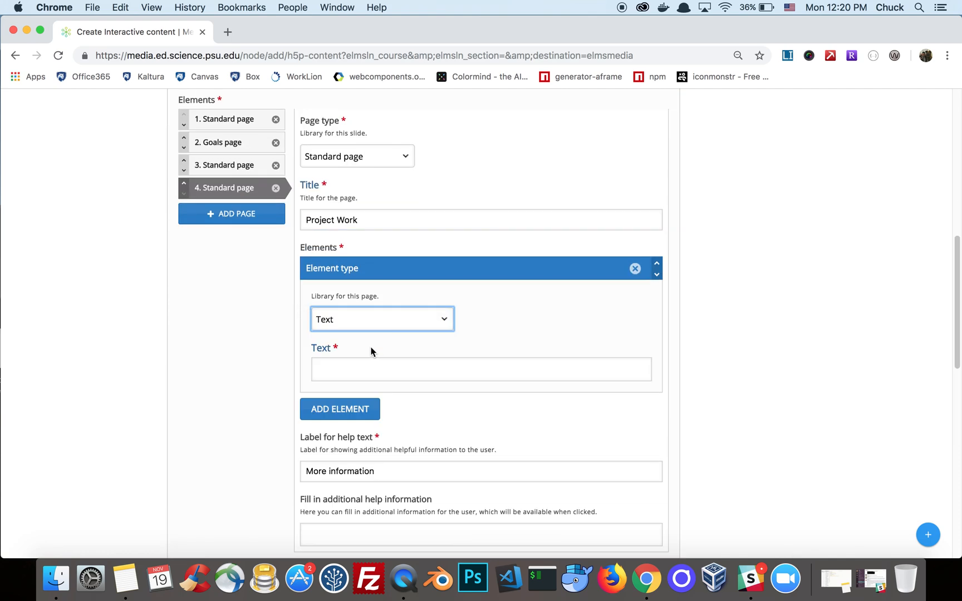
text(Write down what you did to)
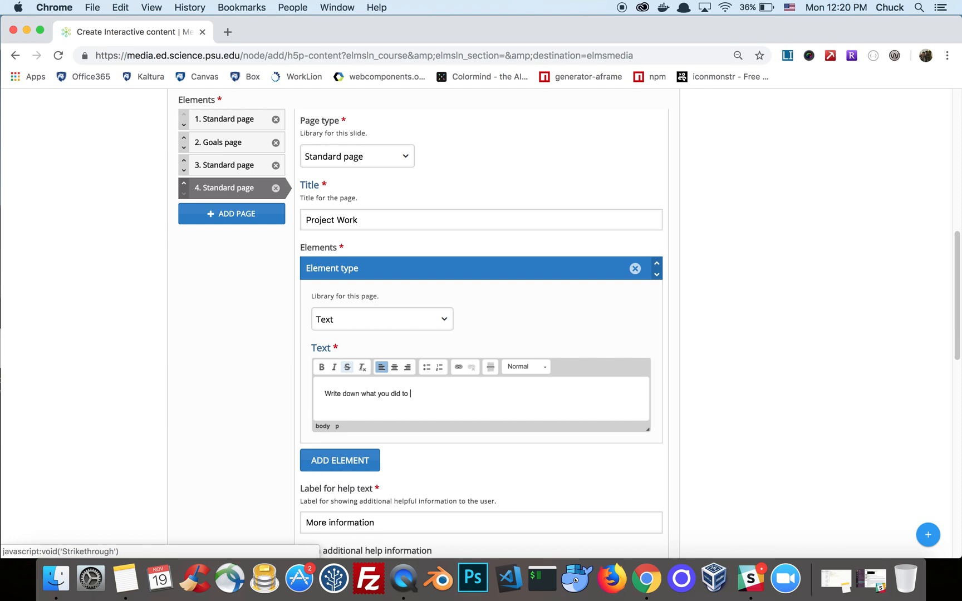
text(contribute to the)
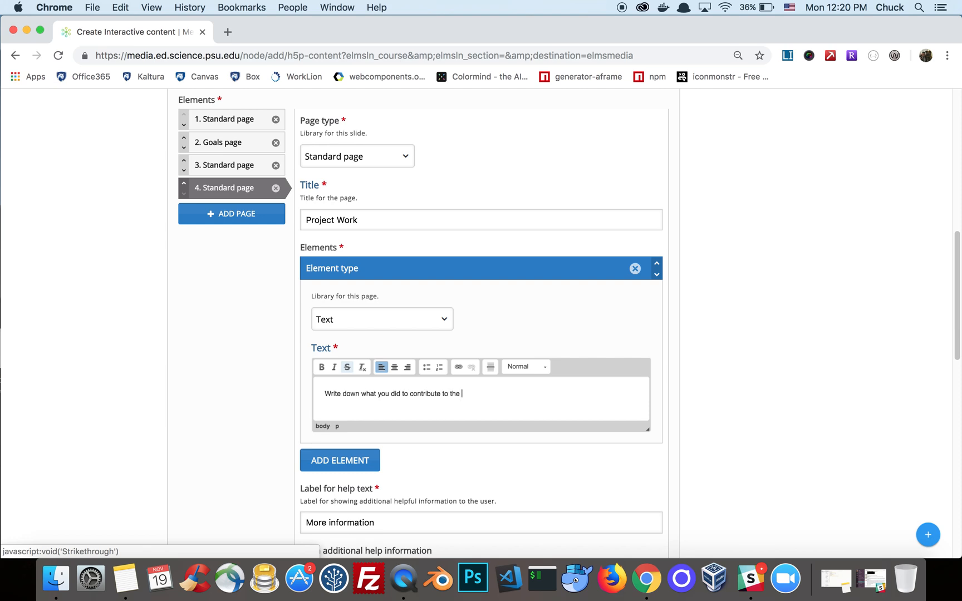
text(project.  Be d)
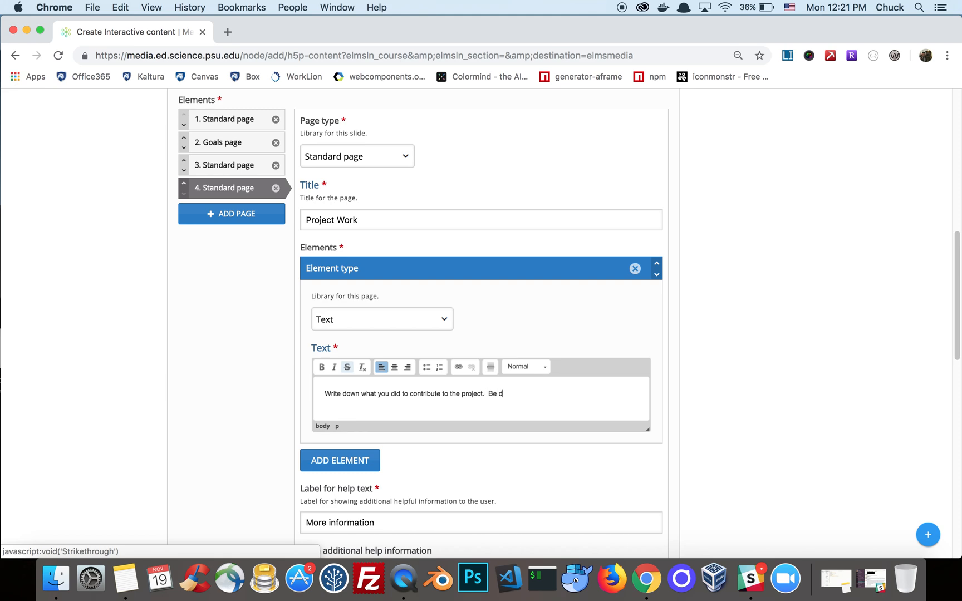
text(etailed!)
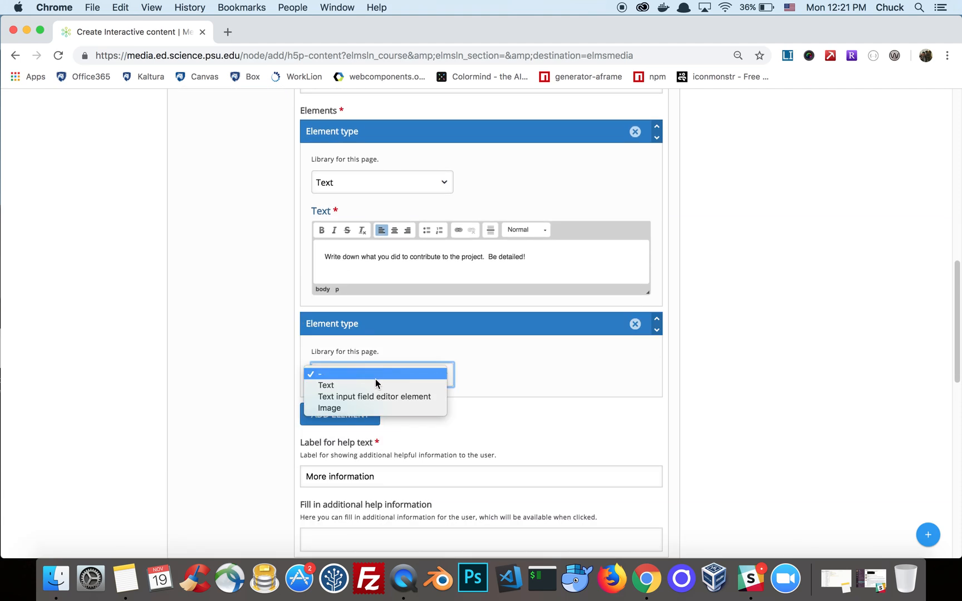
- Add a ten-line text input field below the Project Work prompt
click(375, 396)
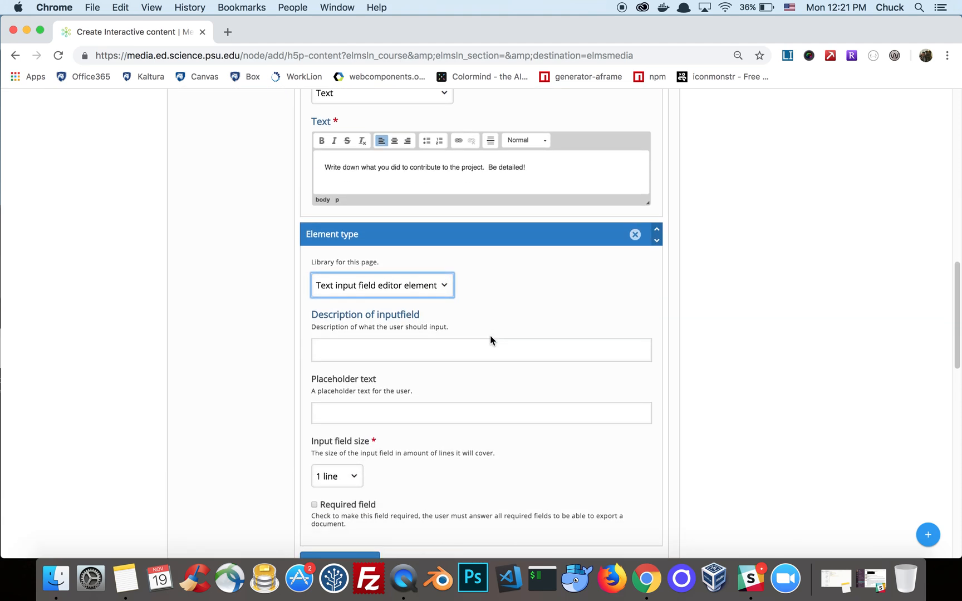
click(337, 477)
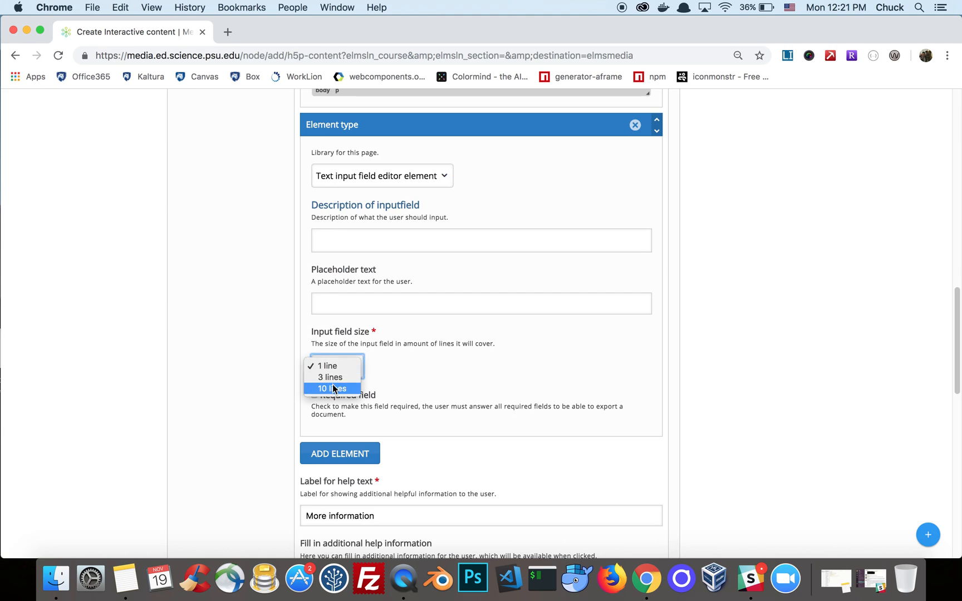
click(332, 388)
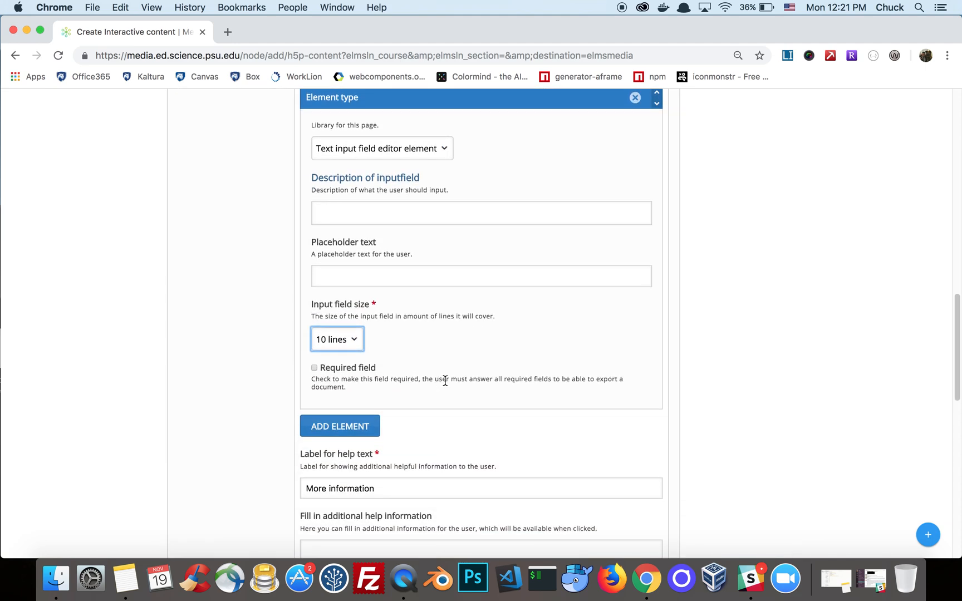
click(225, 265)
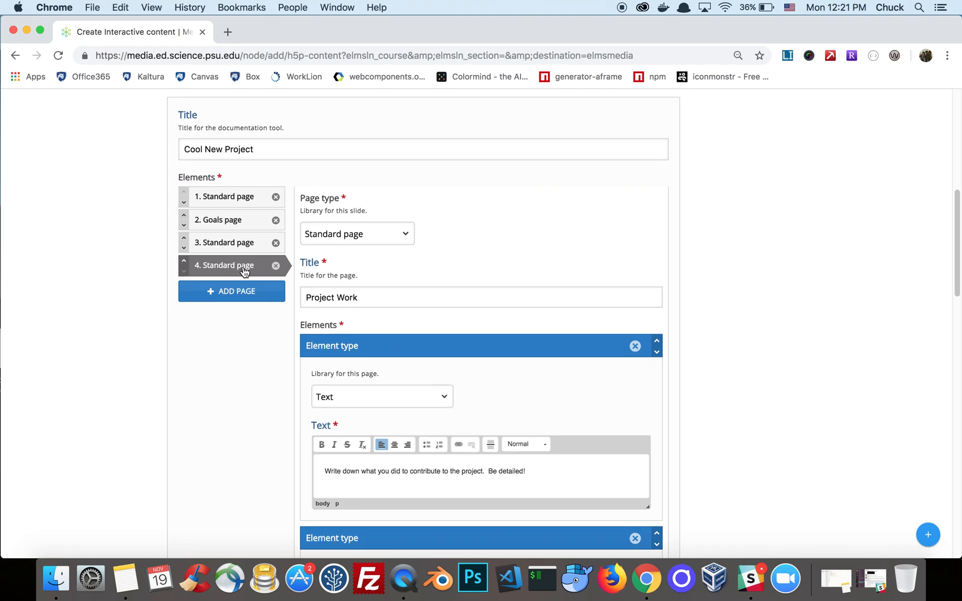
- Add a fifth Standard page titled 'Evaluation'
click(232, 291)
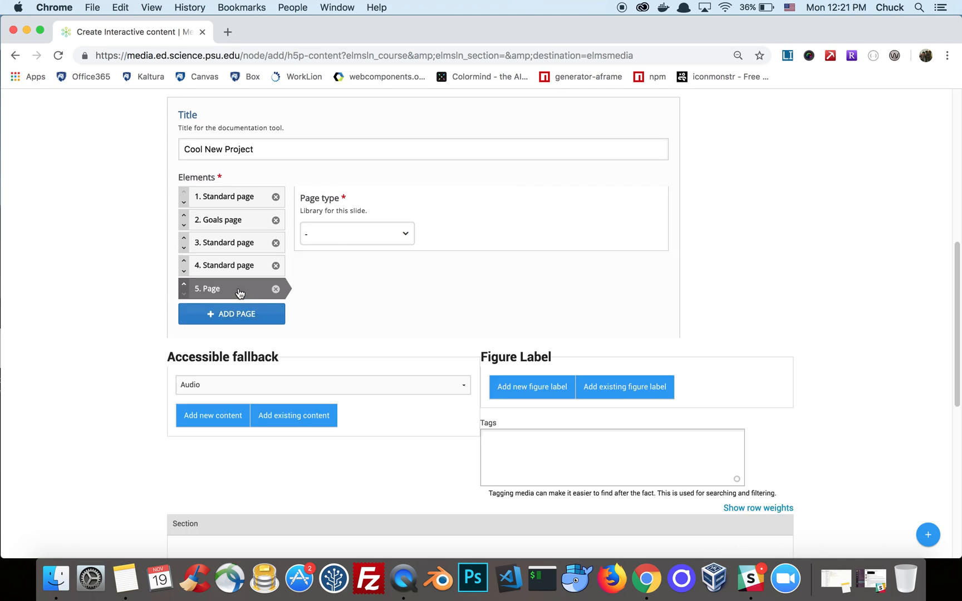
click(356, 233)
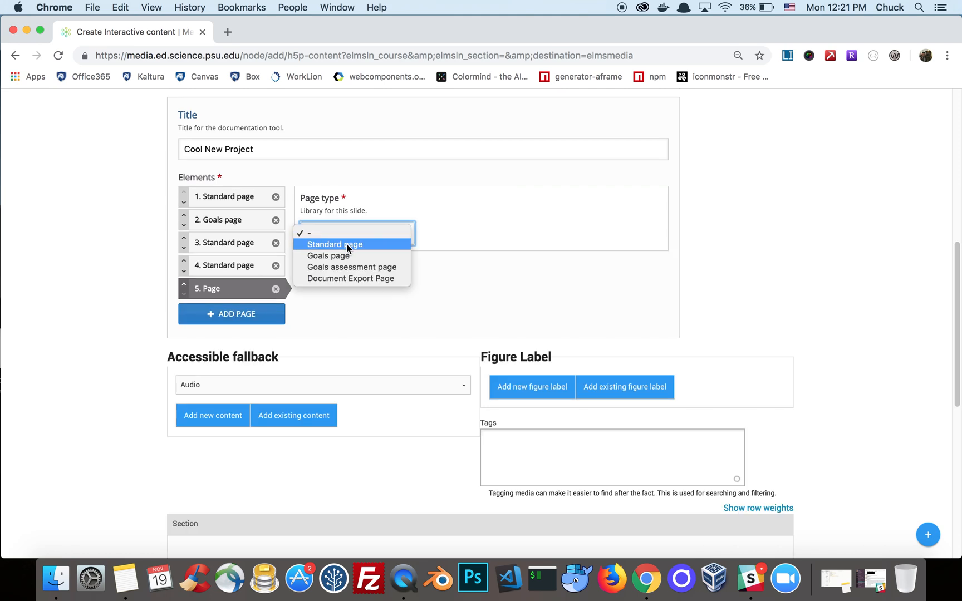
click(334, 244)
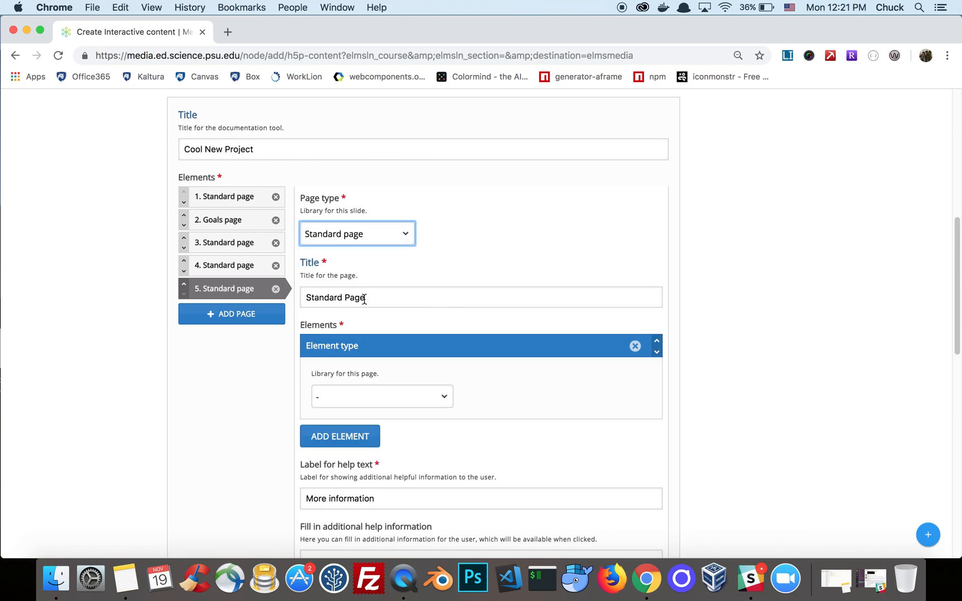
text(Evaluation)
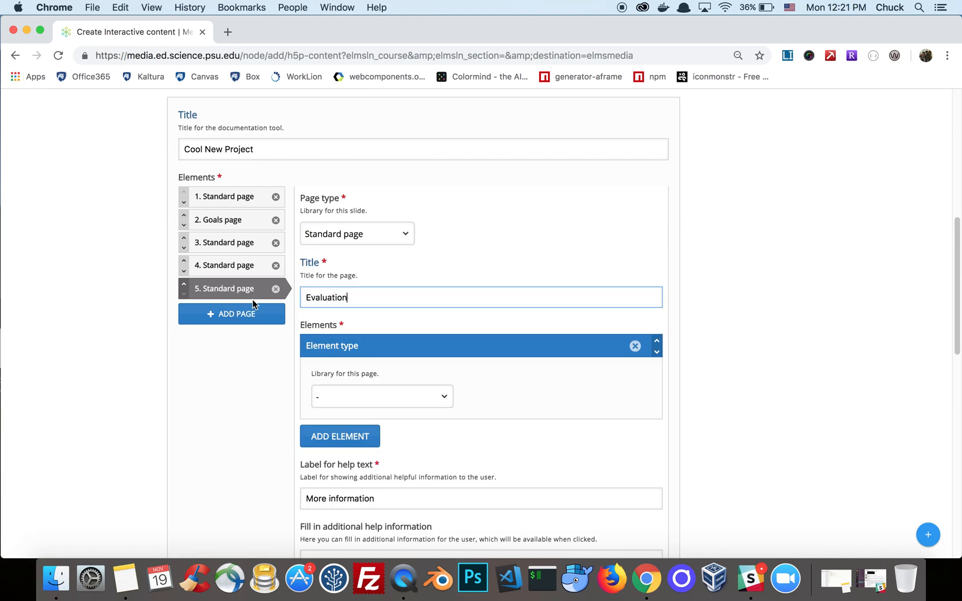
- Write the self-evaluation questions about performance and meeting your goals in a Text element
click(382, 398)
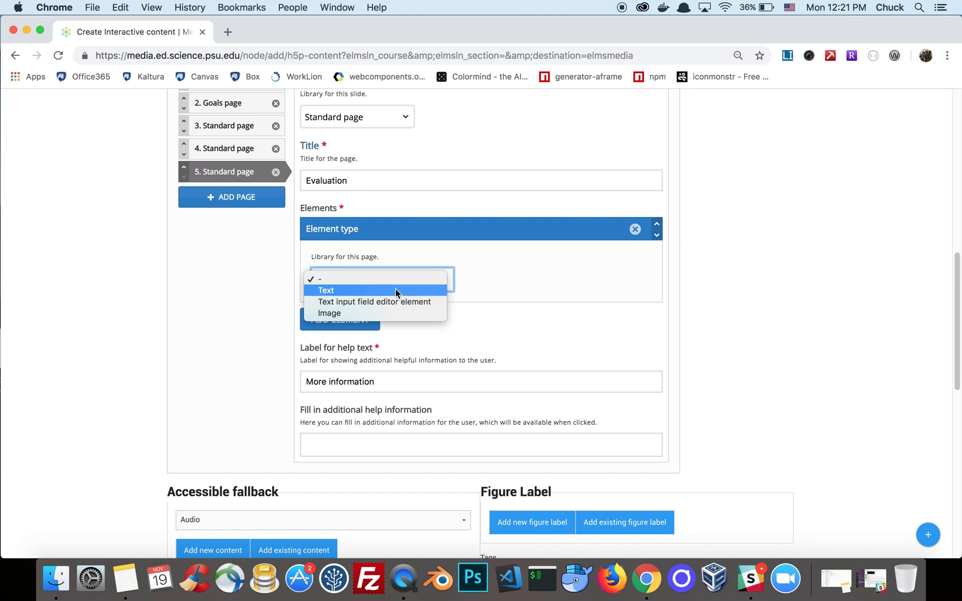
click(326, 291)
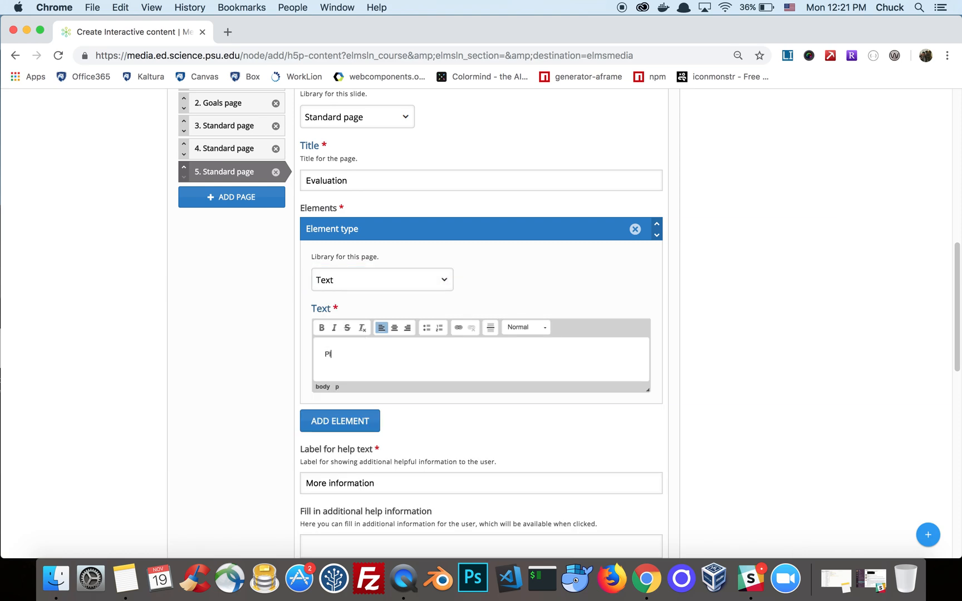
text(Evau)
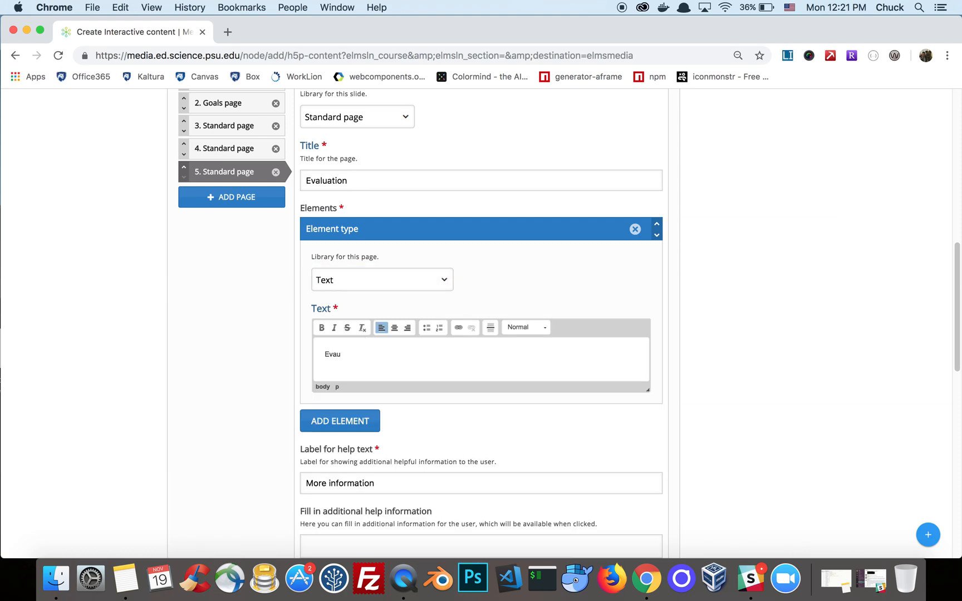
text(Evaluate y)
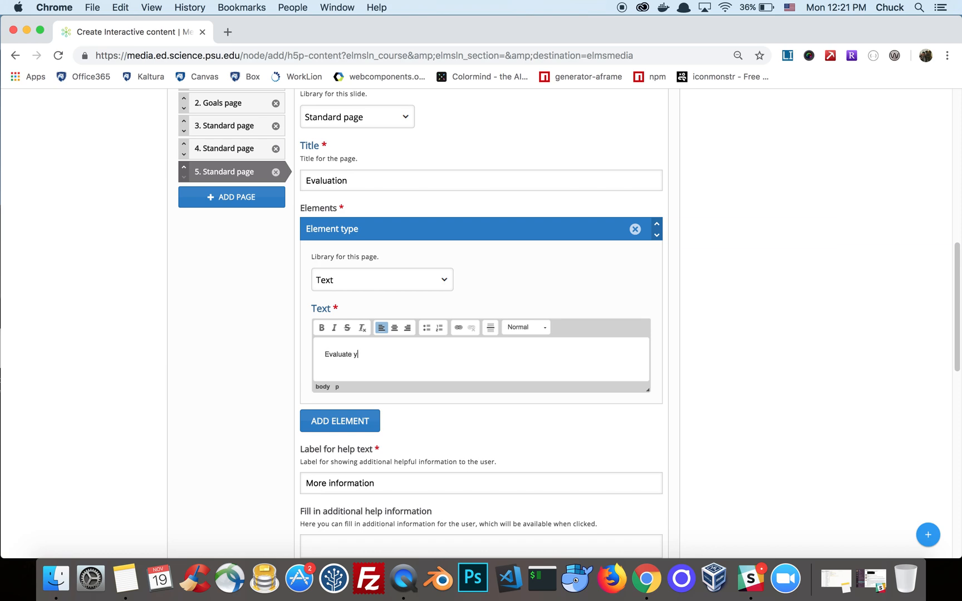
text(our performance.  Did you m)
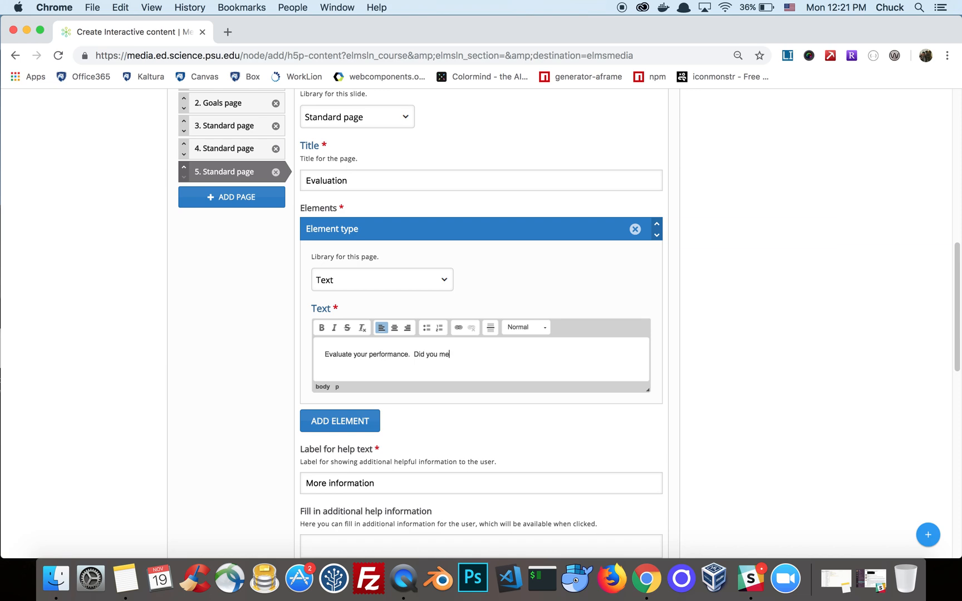
text(et your goals?)
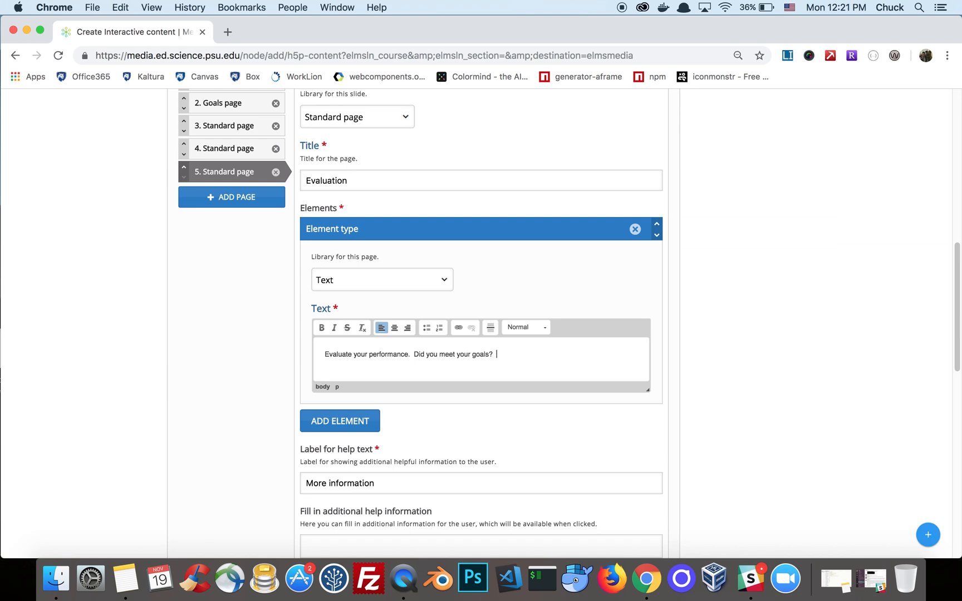
text(Were there any issues?  What did you learn)
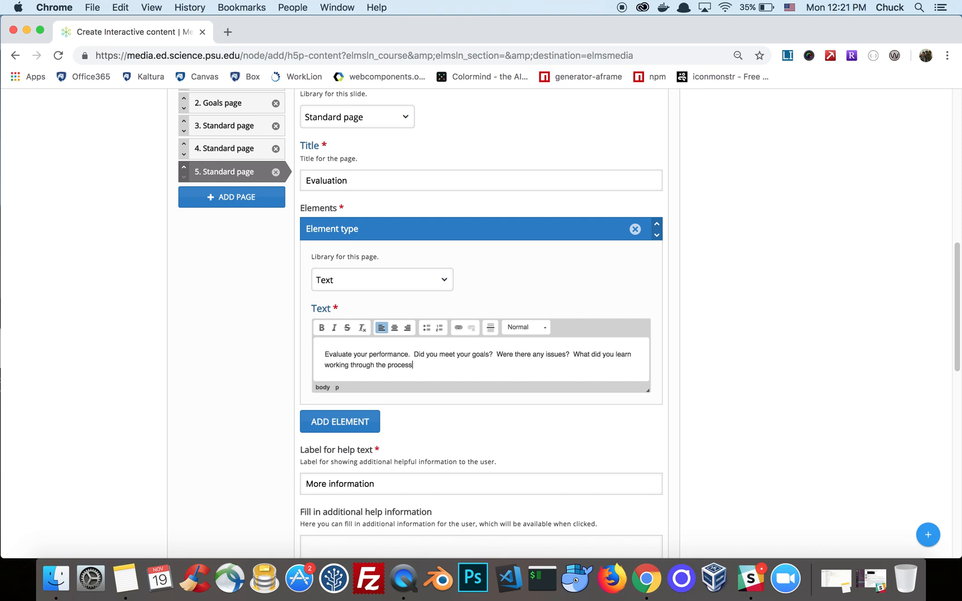
- Add a text input field as the Evaluation page's second element
click(340, 422)
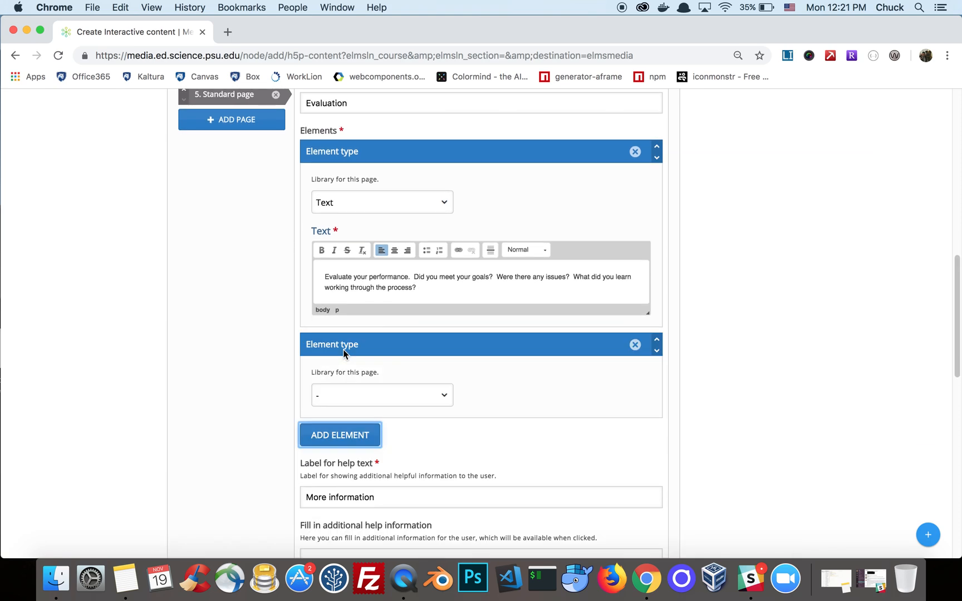
click(382, 394)
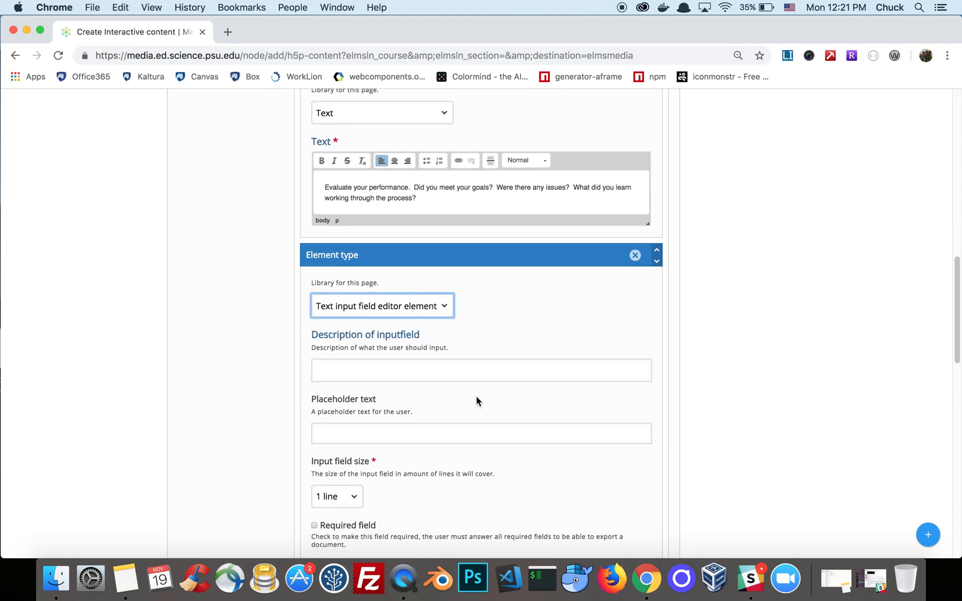
click(336, 497)
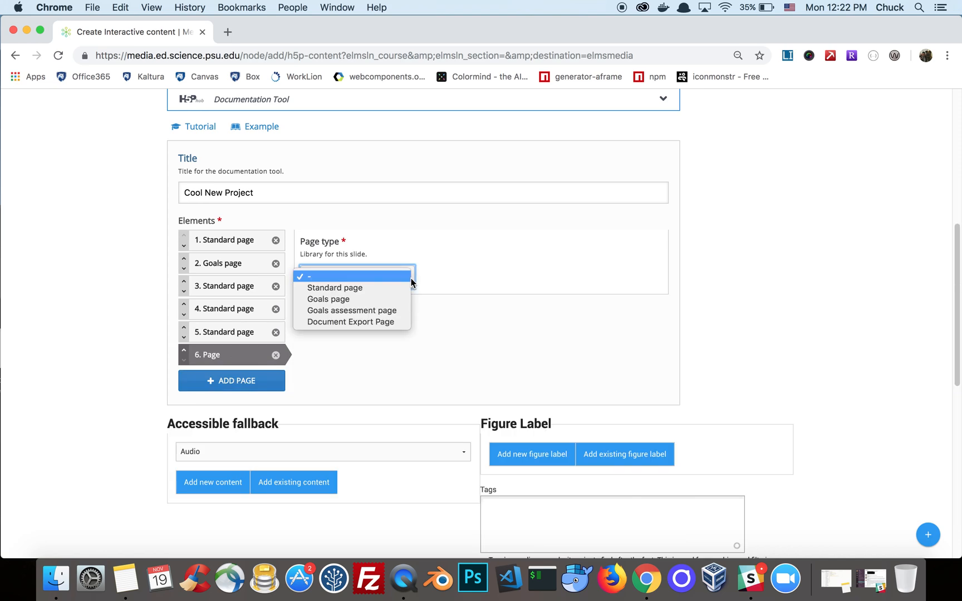
- Set the sixth page's type to Goals assessment page and review its default rating texts
click(351, 310)
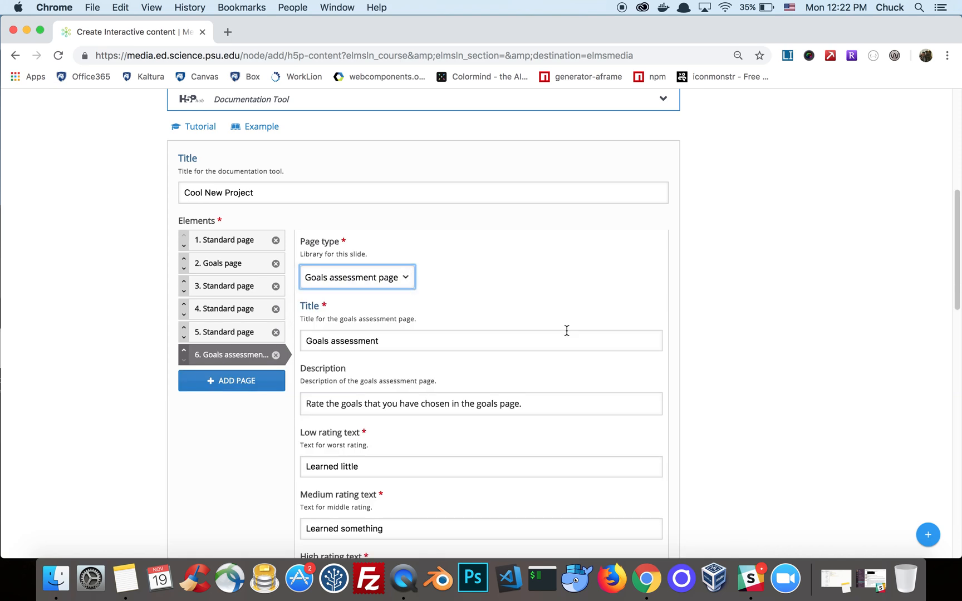
scroll(down, 3)
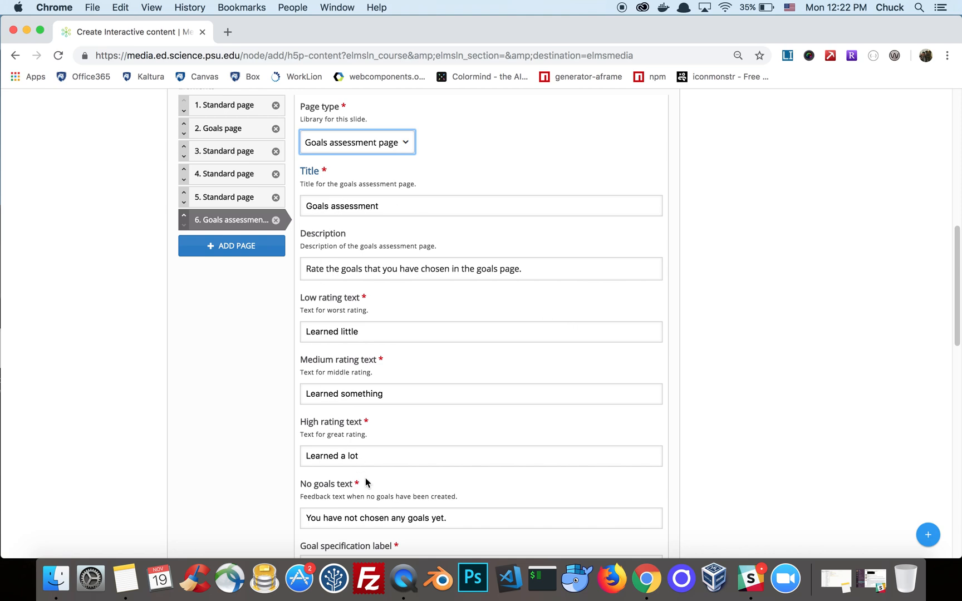
scroll(down, 3)
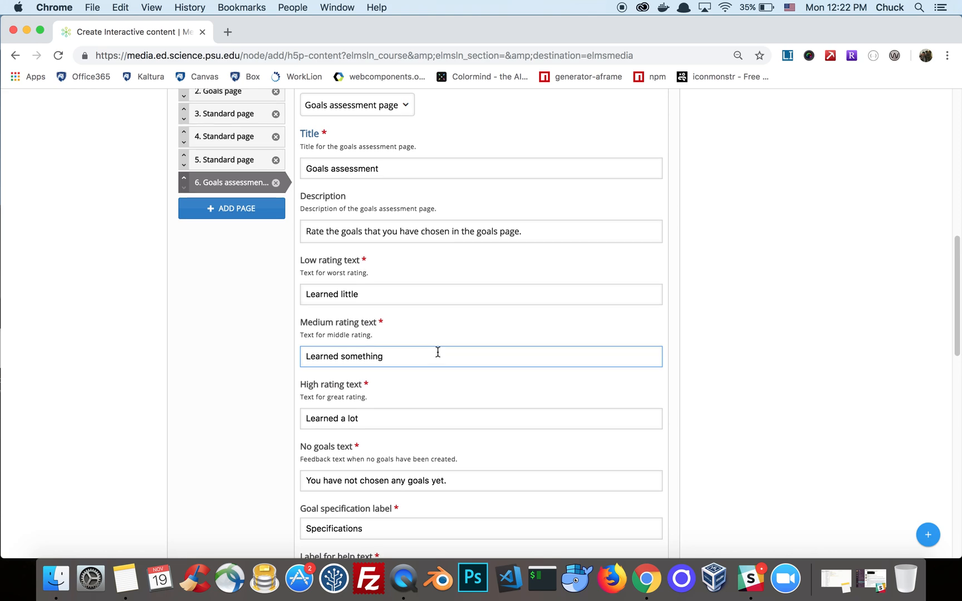
scroll(down, 3)
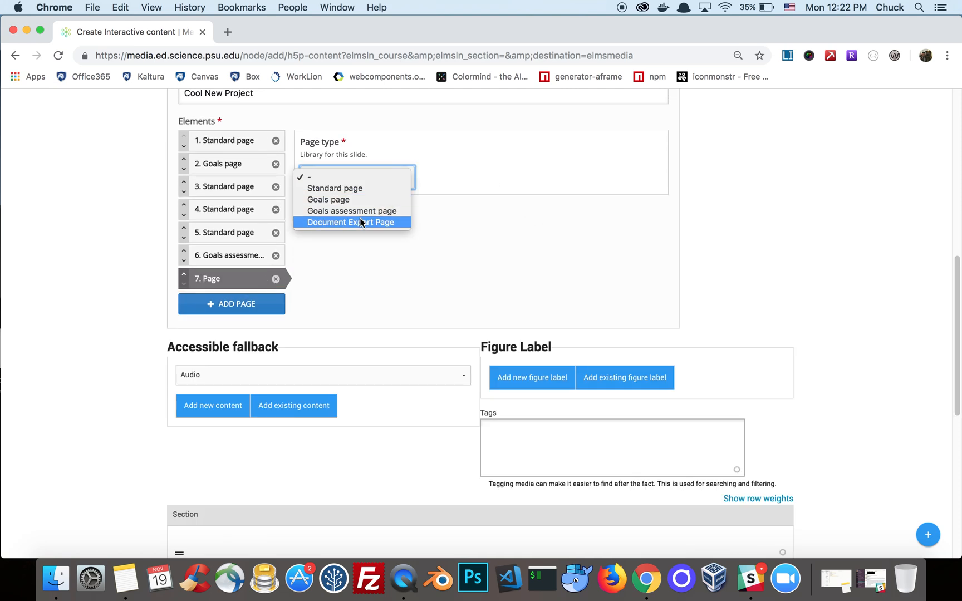
- Make the seventh page a Document export page titled 'Done!'
click(351, 222)
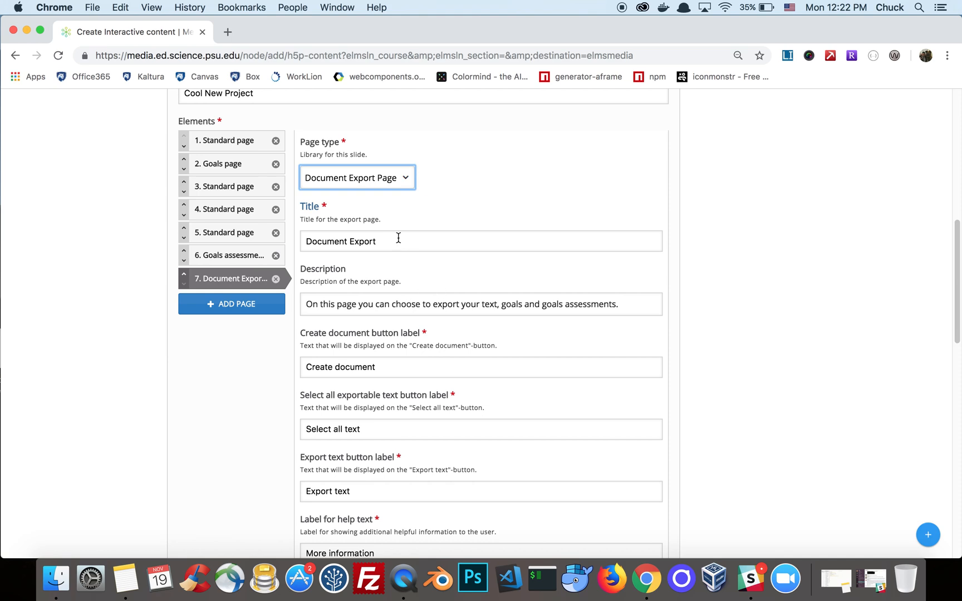
text(Done!)
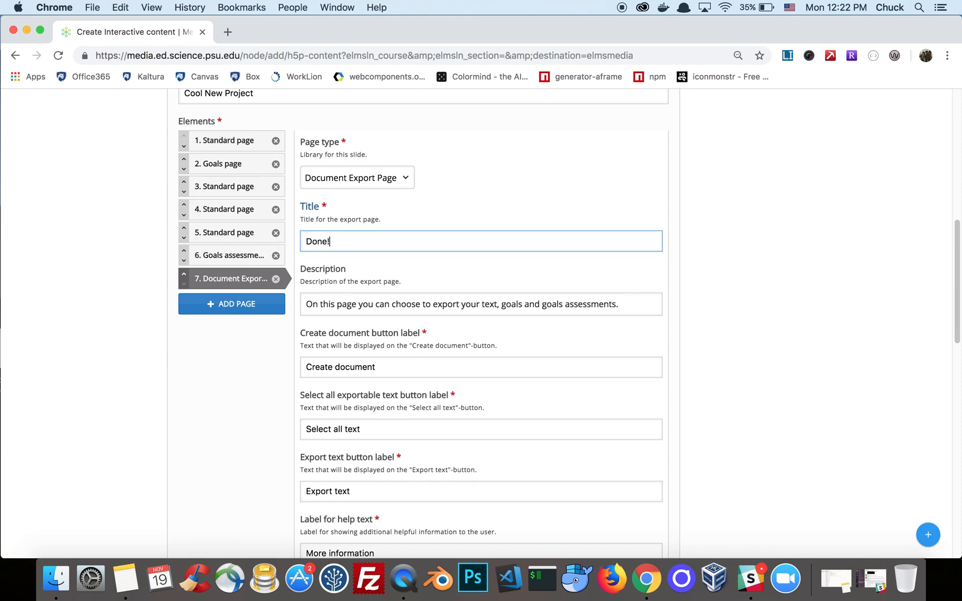
scroll(down, 3)
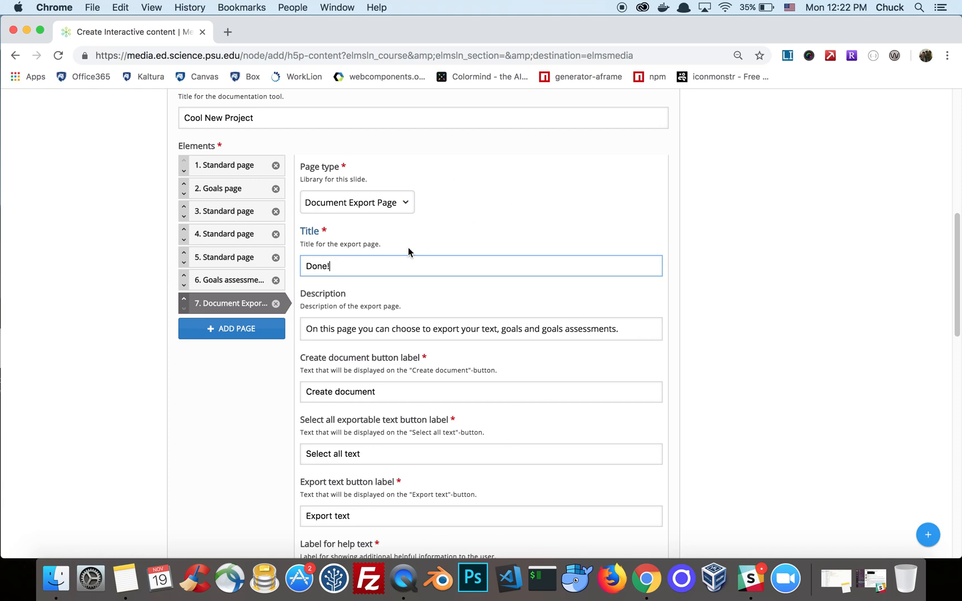
scroll(down, 3)
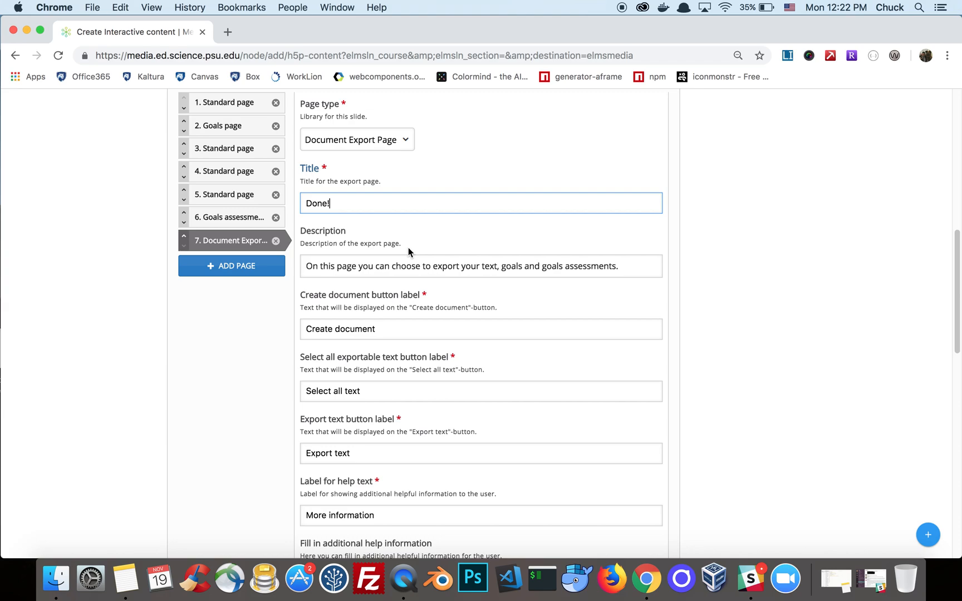
scroll(down, 3)
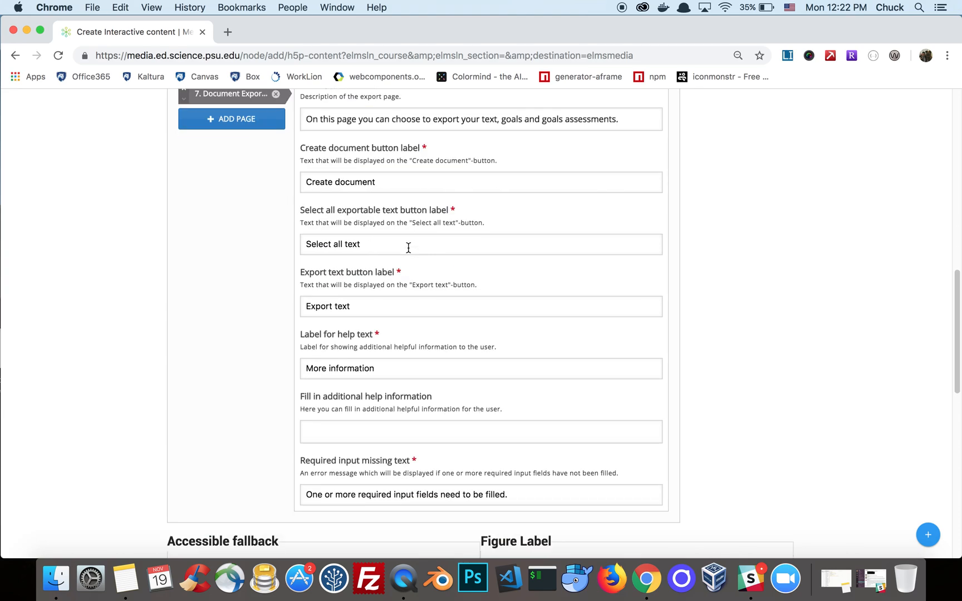
scroll(down, 3)
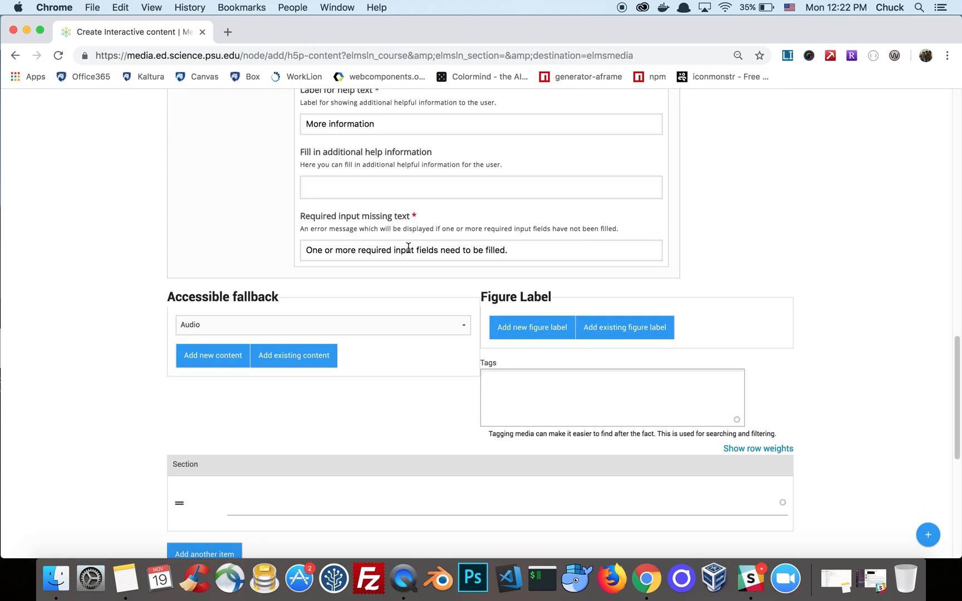
scroll(down, 3)
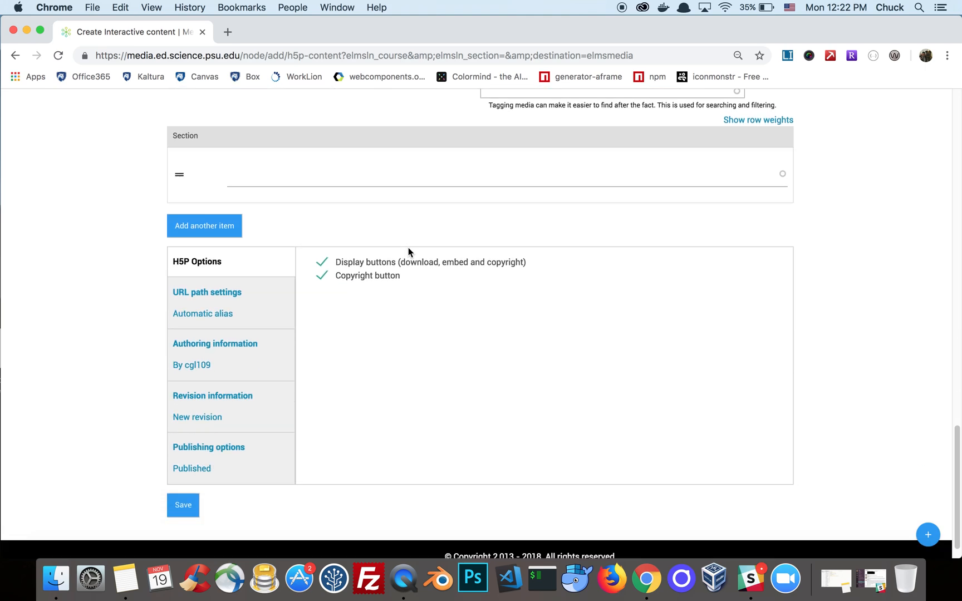
- Save the documentation tool and view its live version at the Introduction page
click(183, 504)
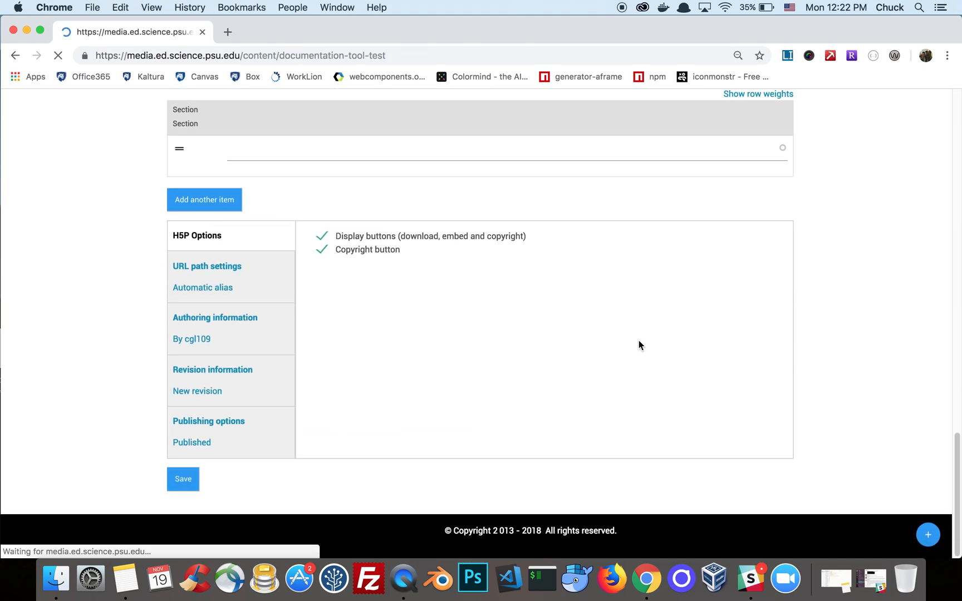
click(183, 479)
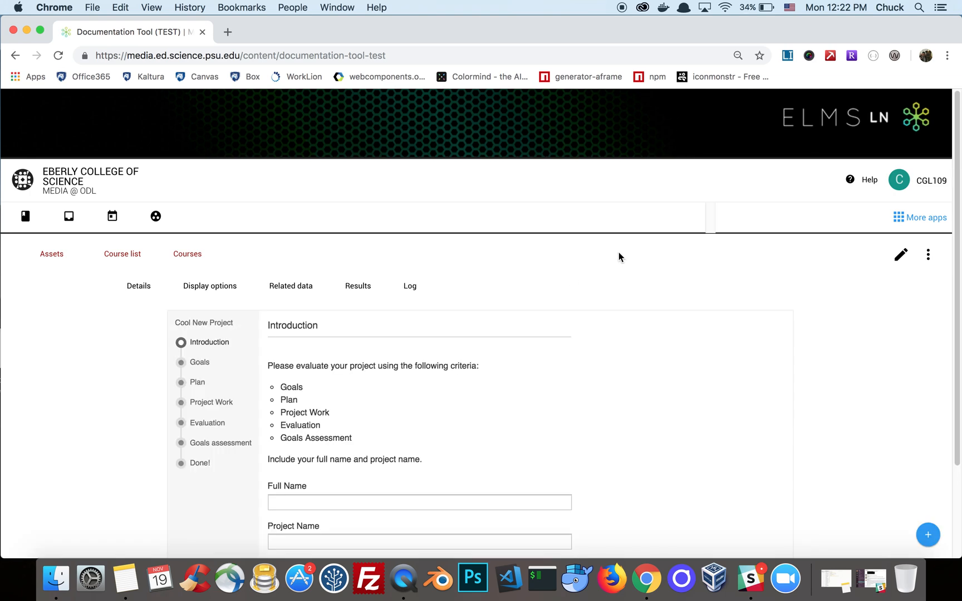
scroll(down, 3)
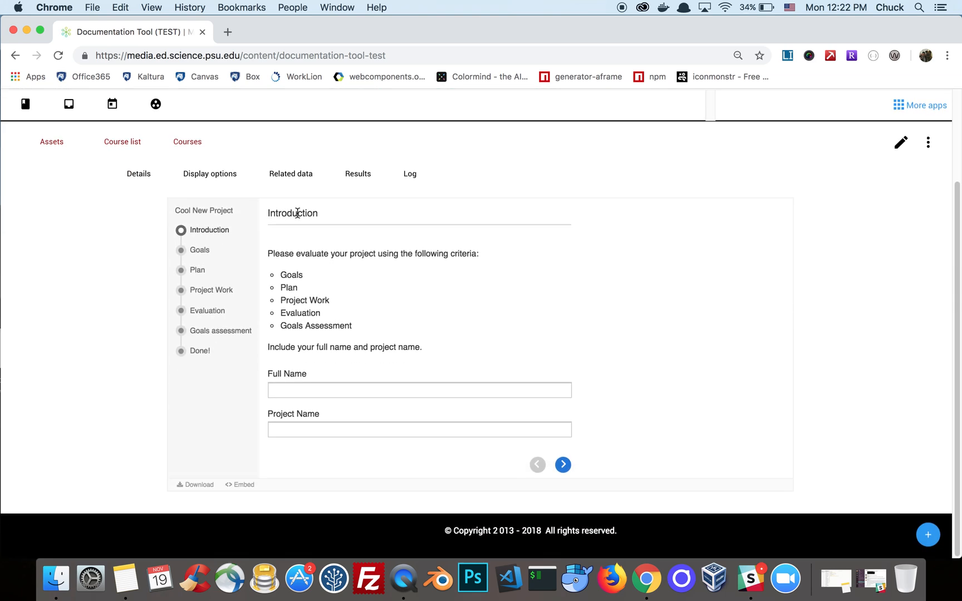
mouse_move(279, 265)
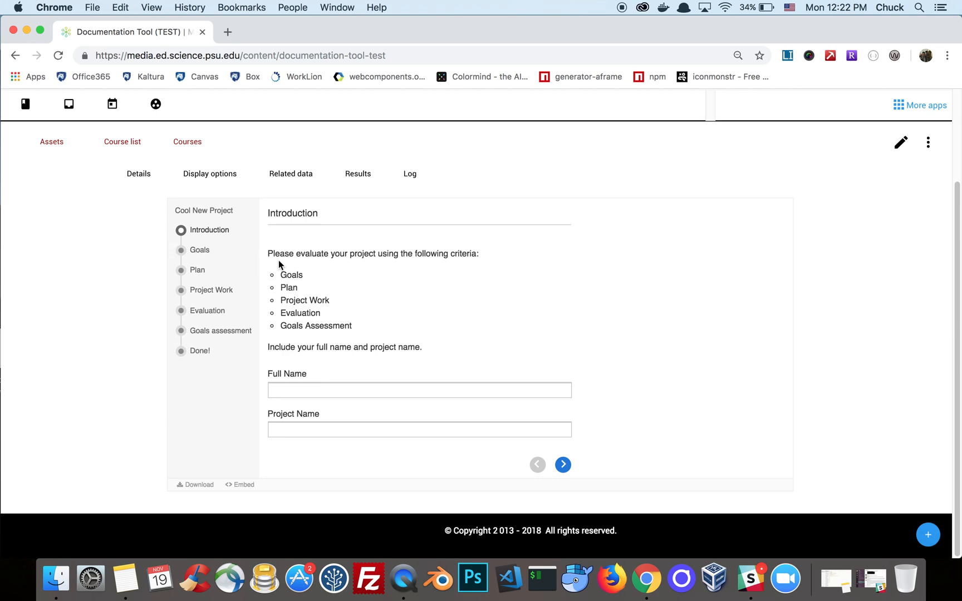
mouse_move(279, 282)
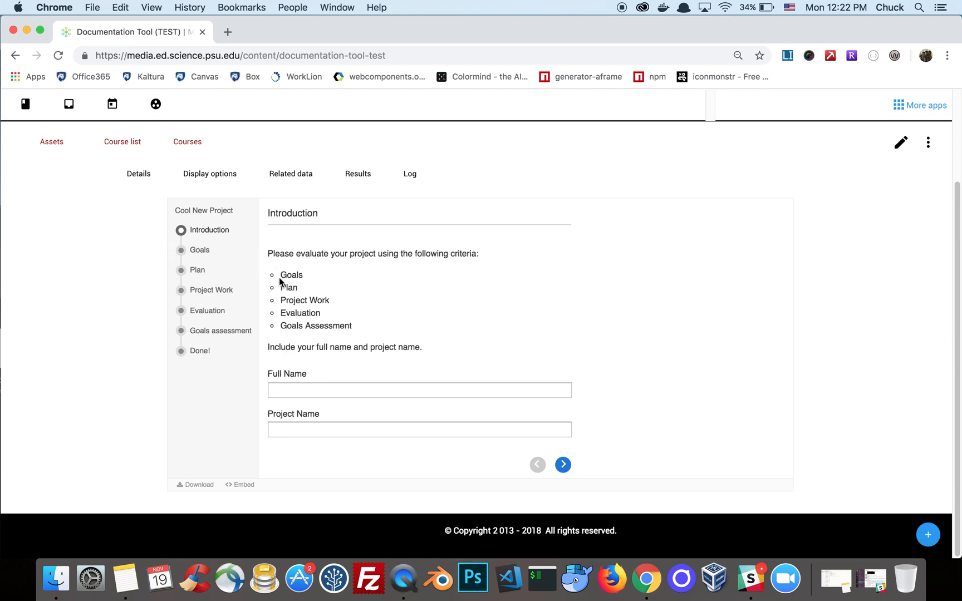
text(Cha)
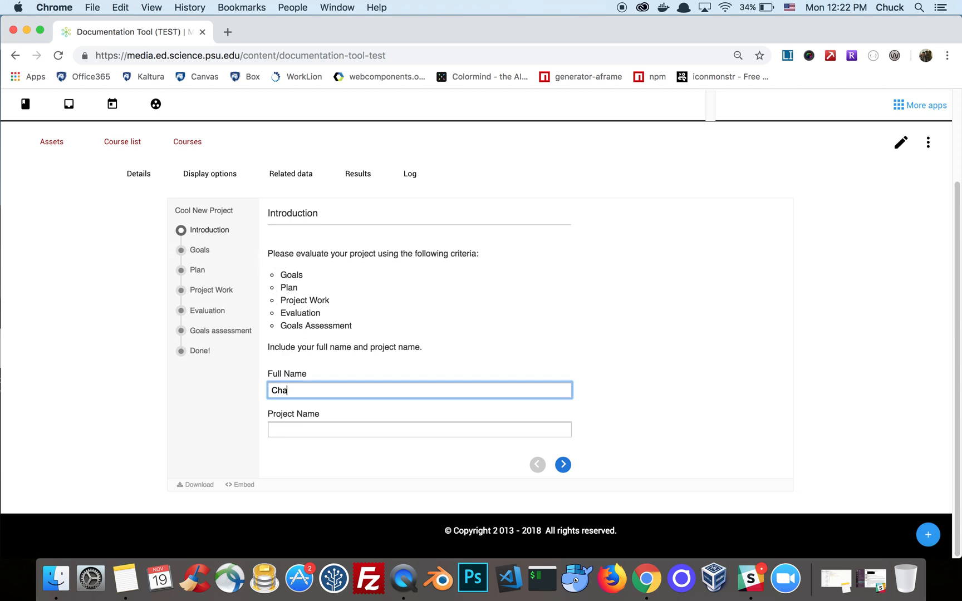
text(Chuck Lavera)
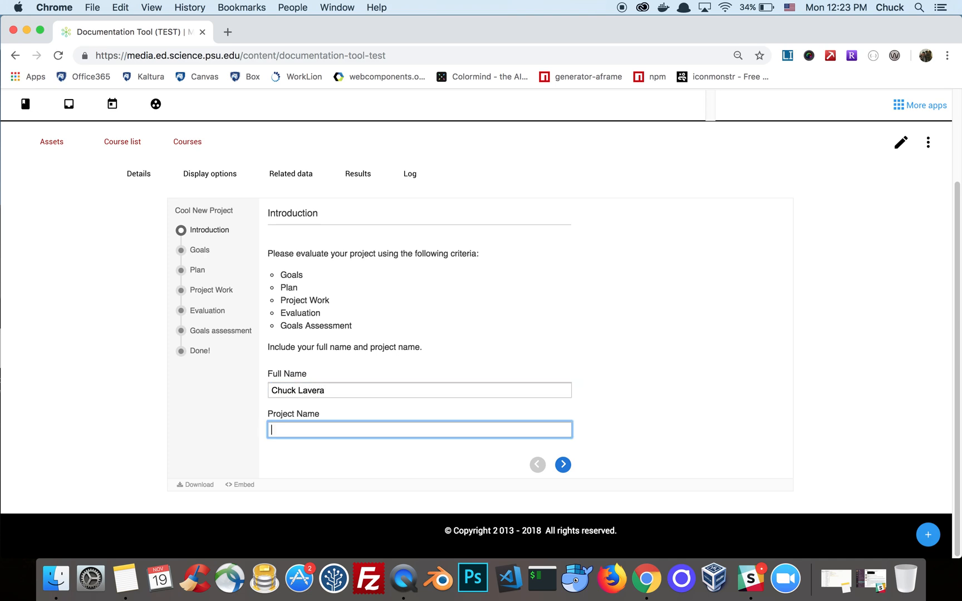
text(Web Buil)
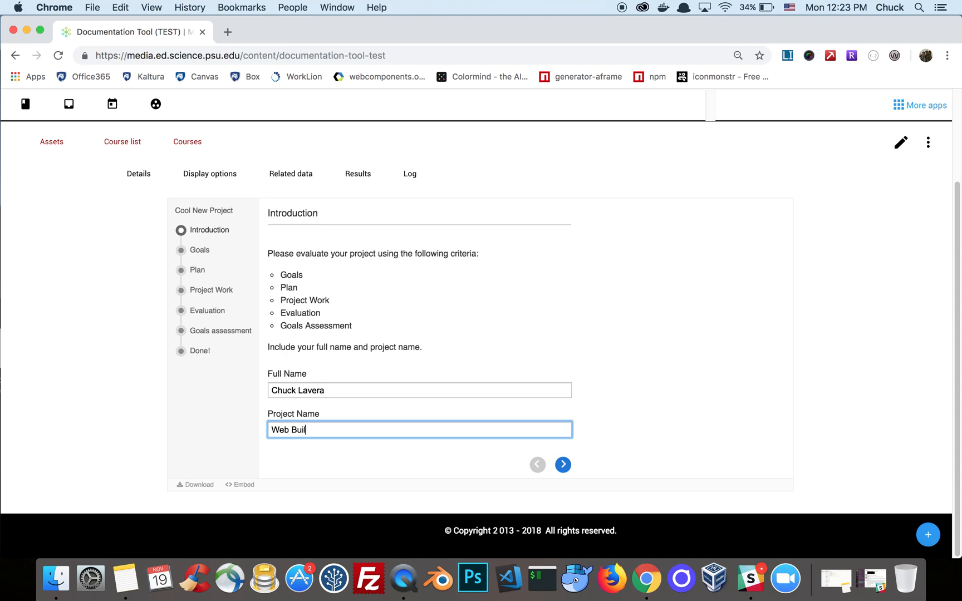
click(563, 464)
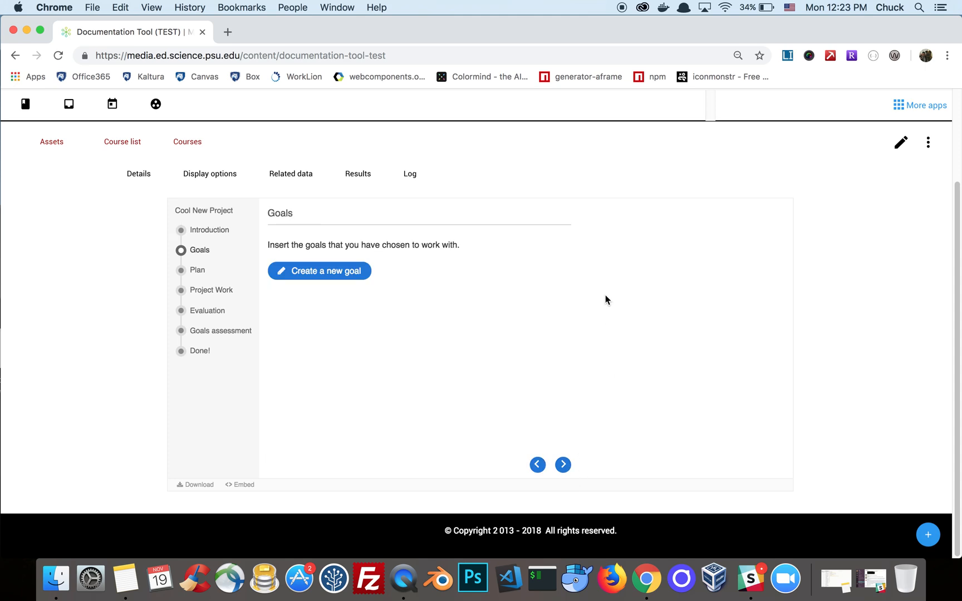
- Add two goals, the first ending 'this date', and continue to the Plan page
click(319, 271)
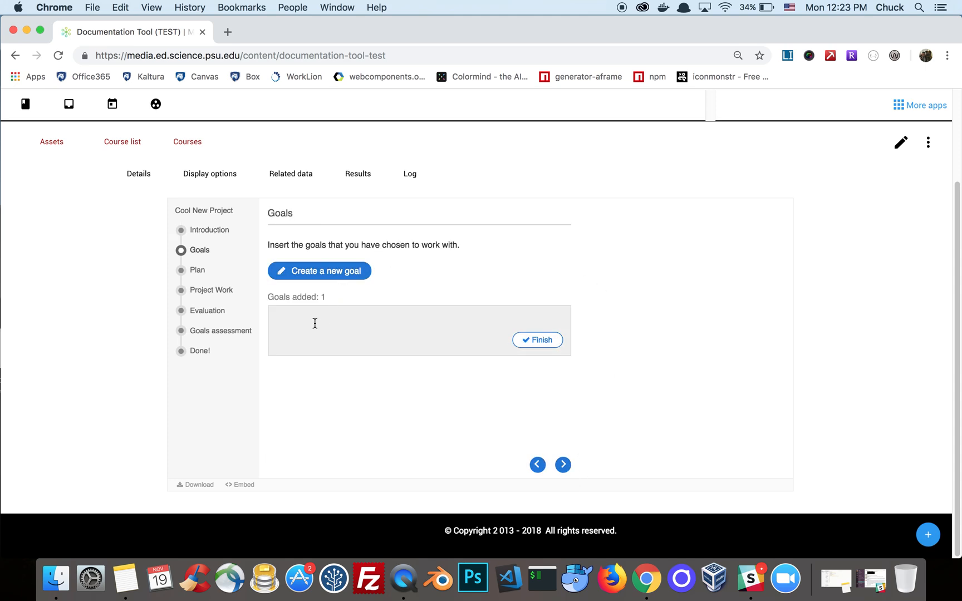
text(Goal number 1 by)
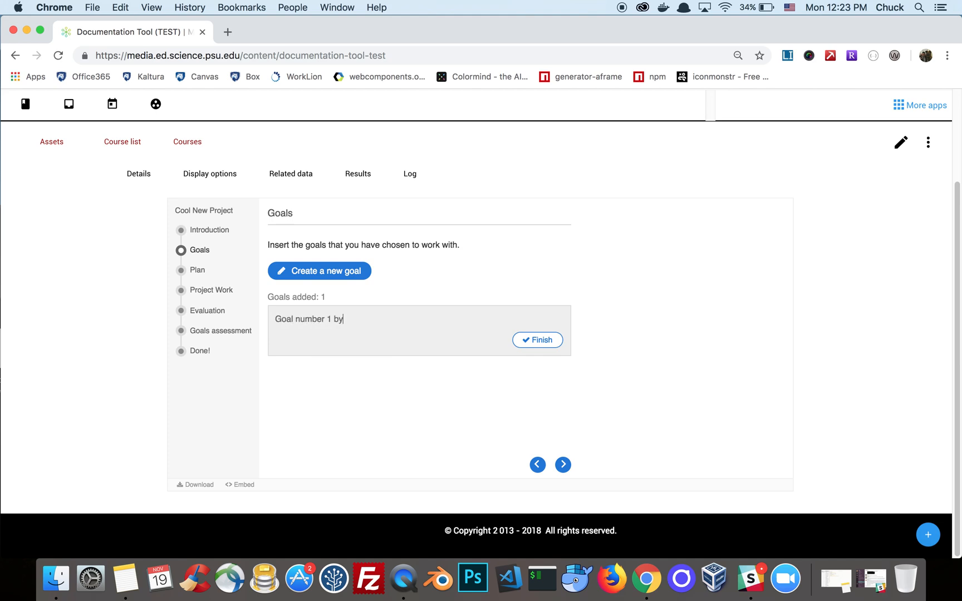
text(this date)
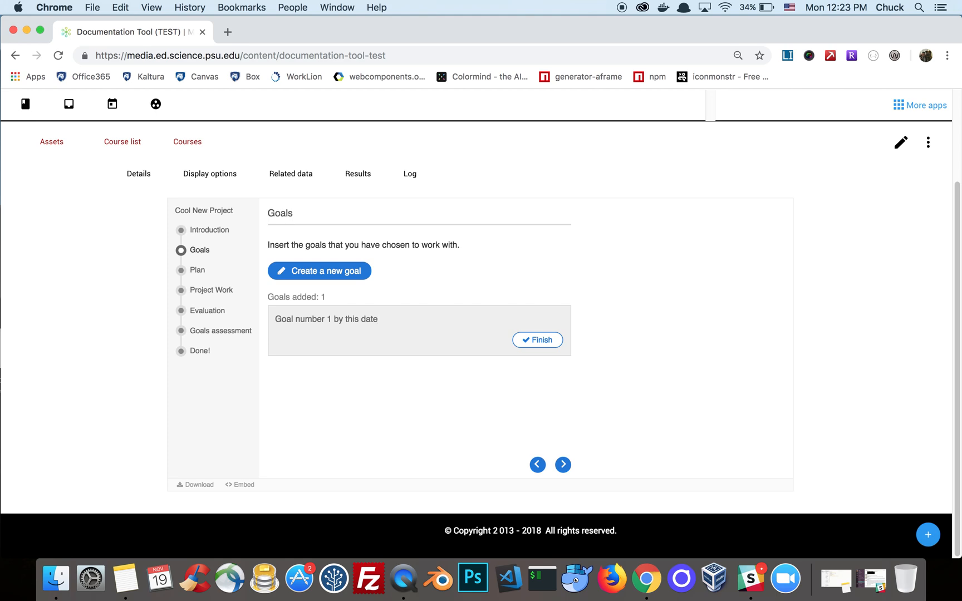
click(536, 339)
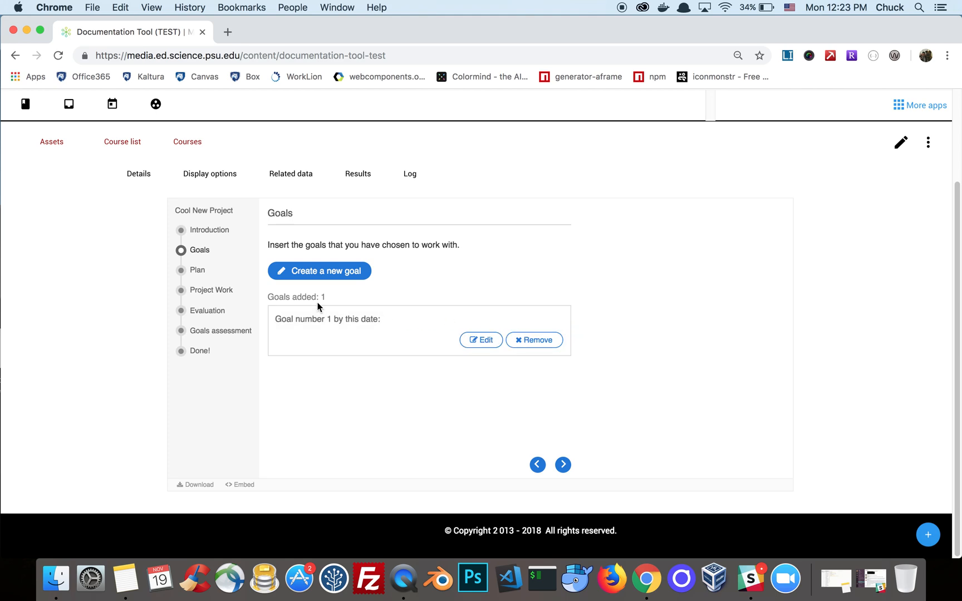
click(319, 271)
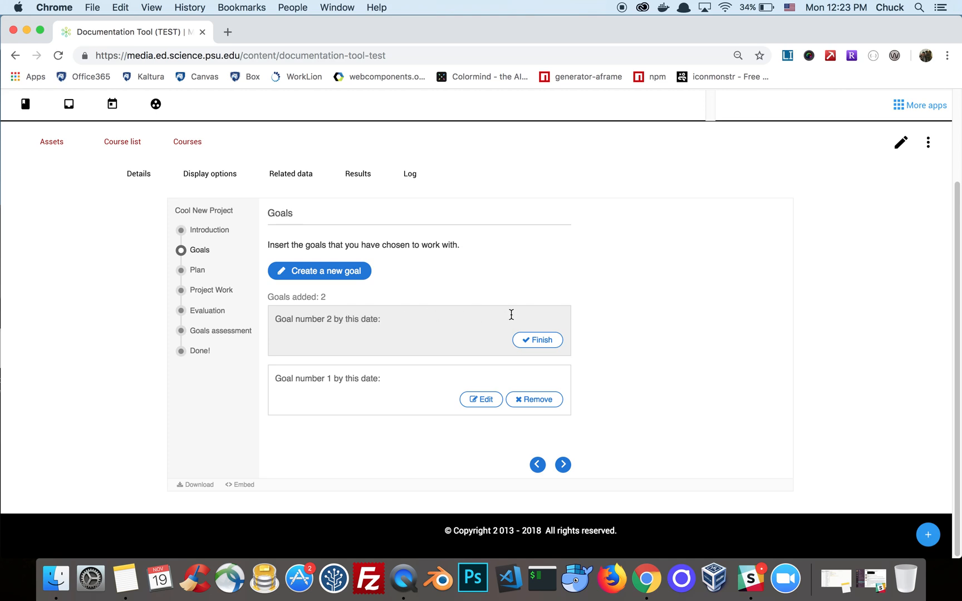
click(537, 339)
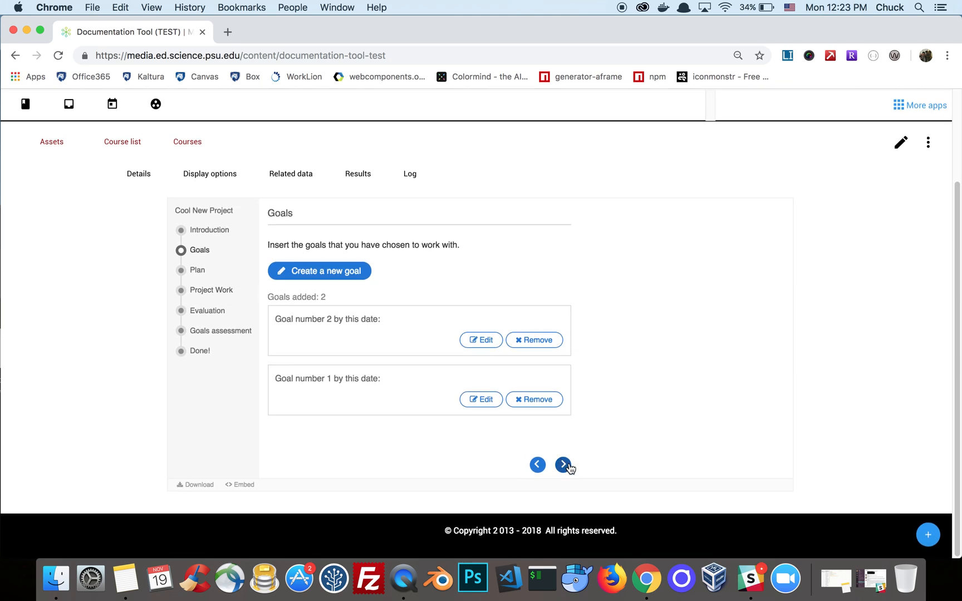
click(564, 464)
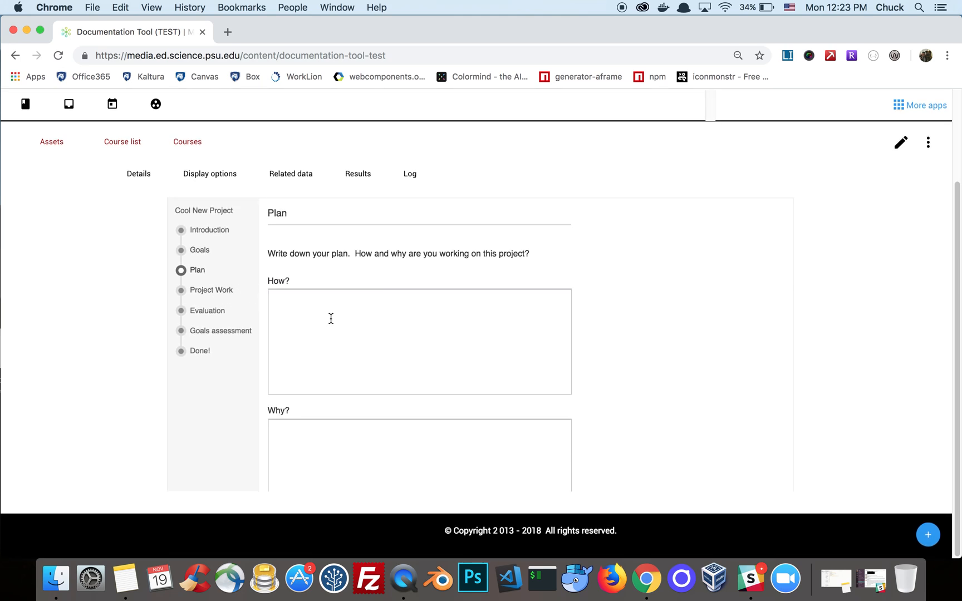
- Fill the Plan's How? and Why? answers and the Project Work description with lorem ipsum text
click(418, 340)
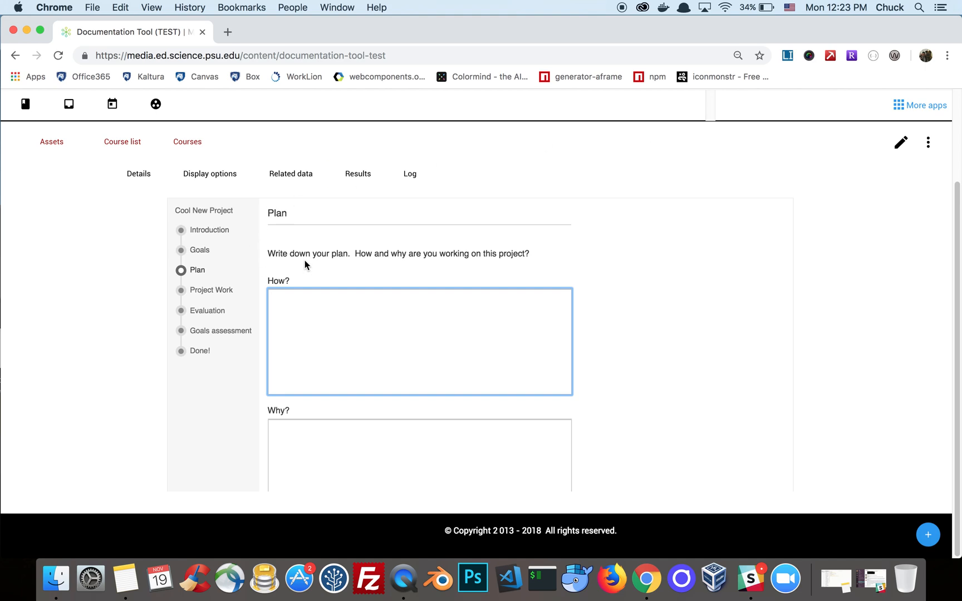
scroll(down, 3)
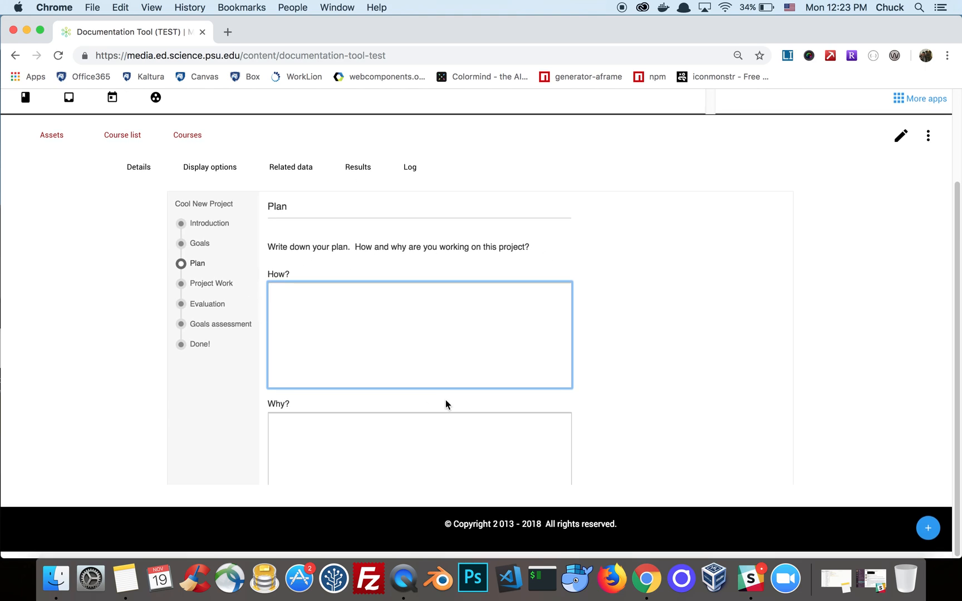
scroll(down, 3)
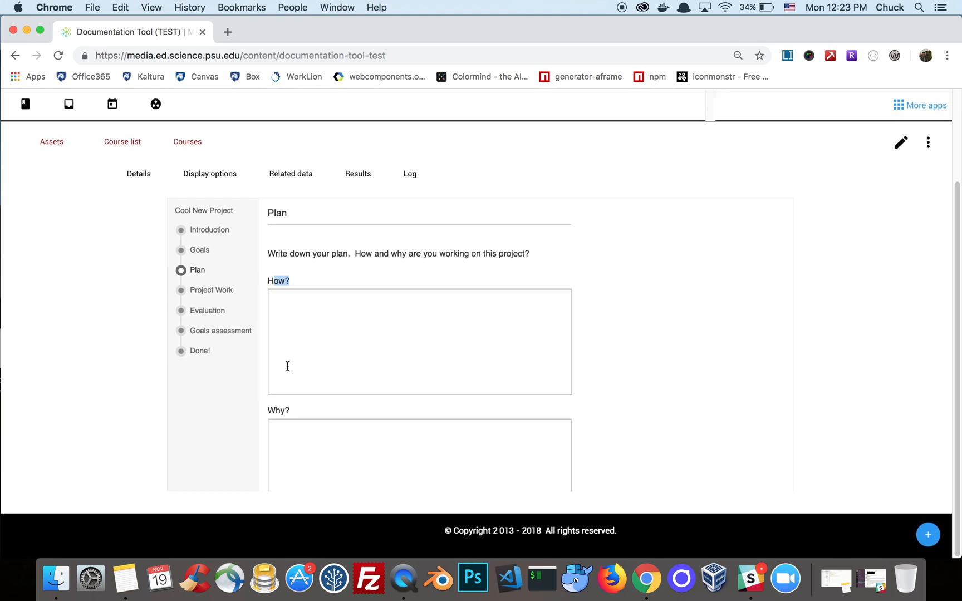
click(787, 56)
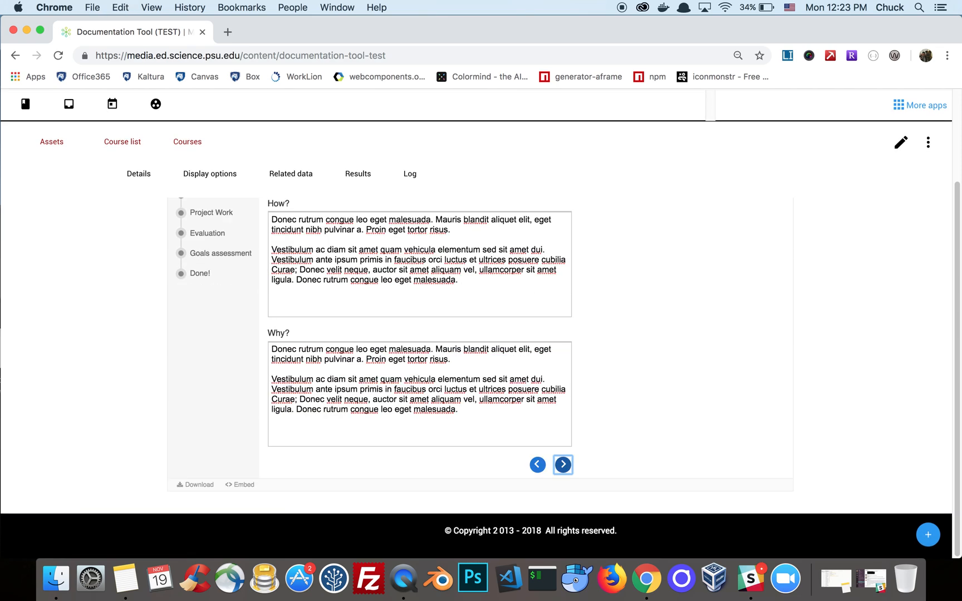
click(537, 464)
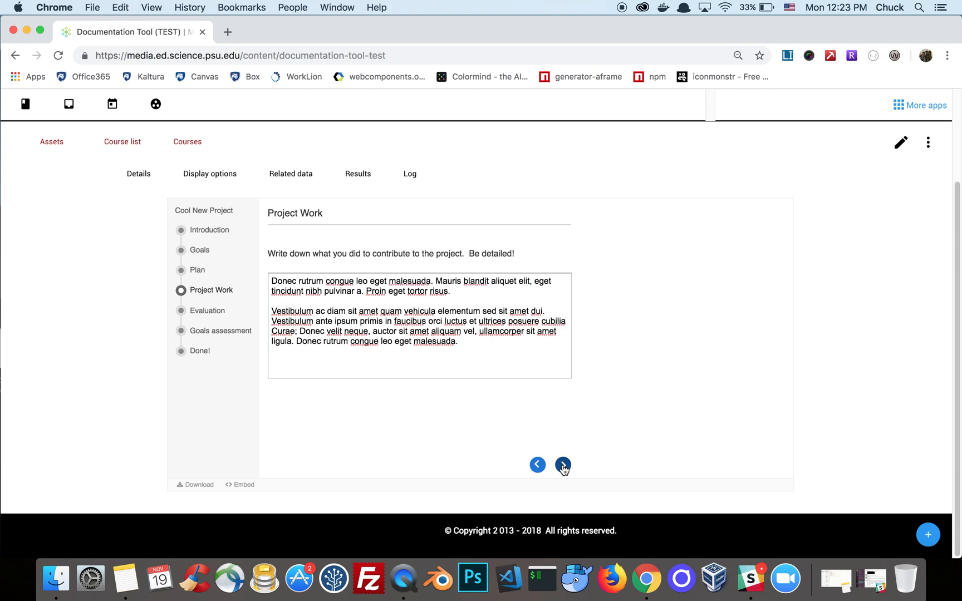
click(563, 464)
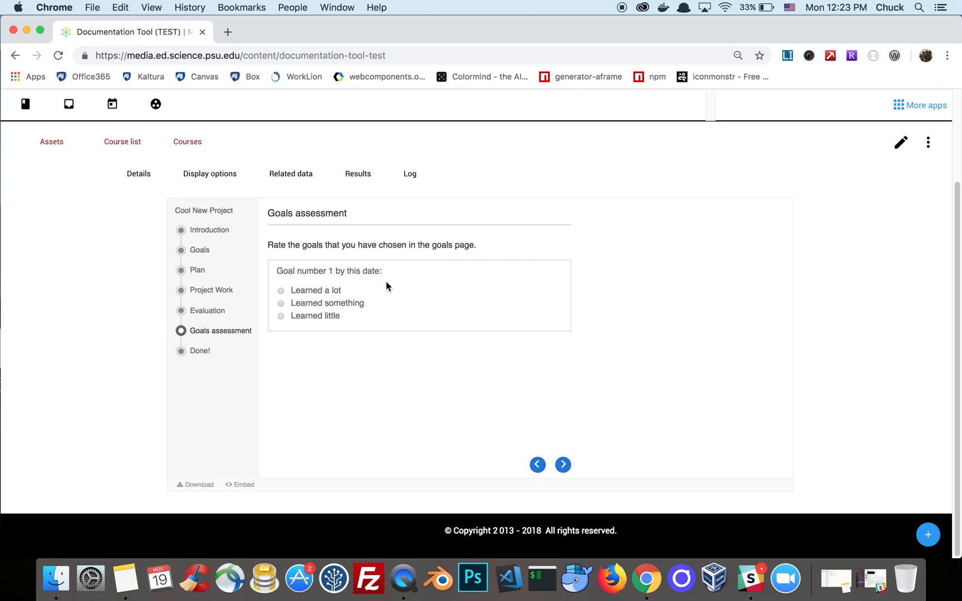
mouse_move(291, 287)
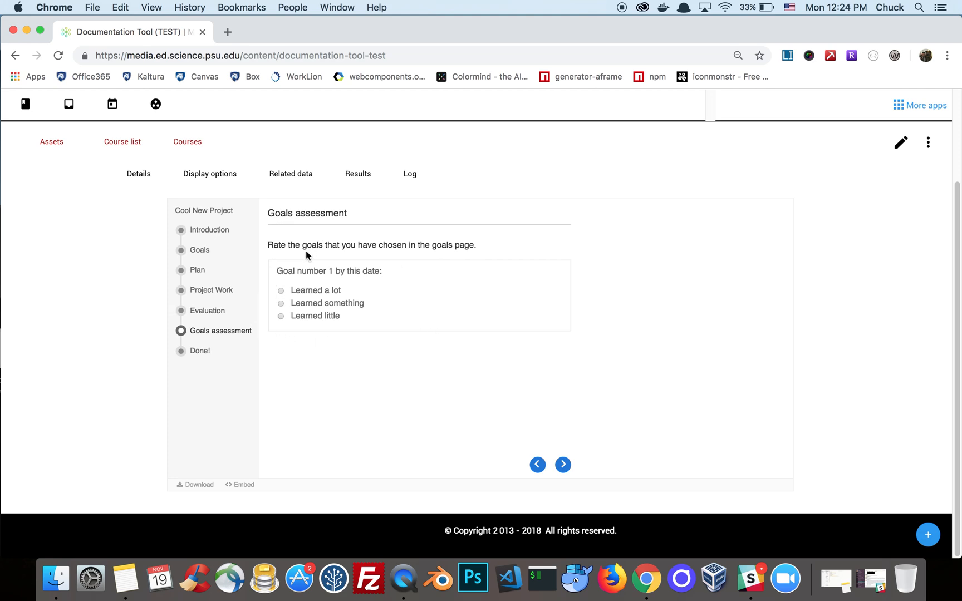
mouse_move(578, 327)
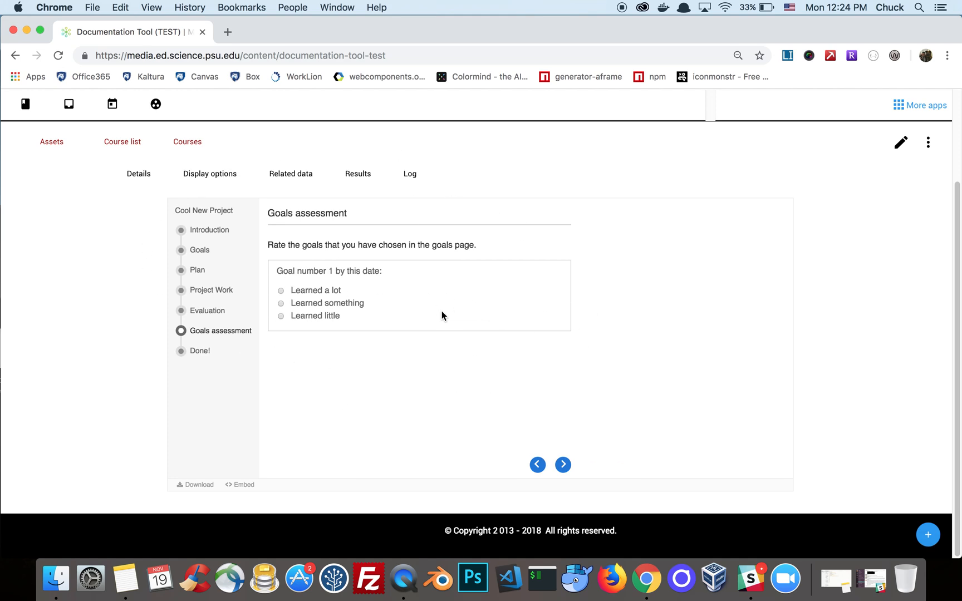
mouse_move(395, 378)
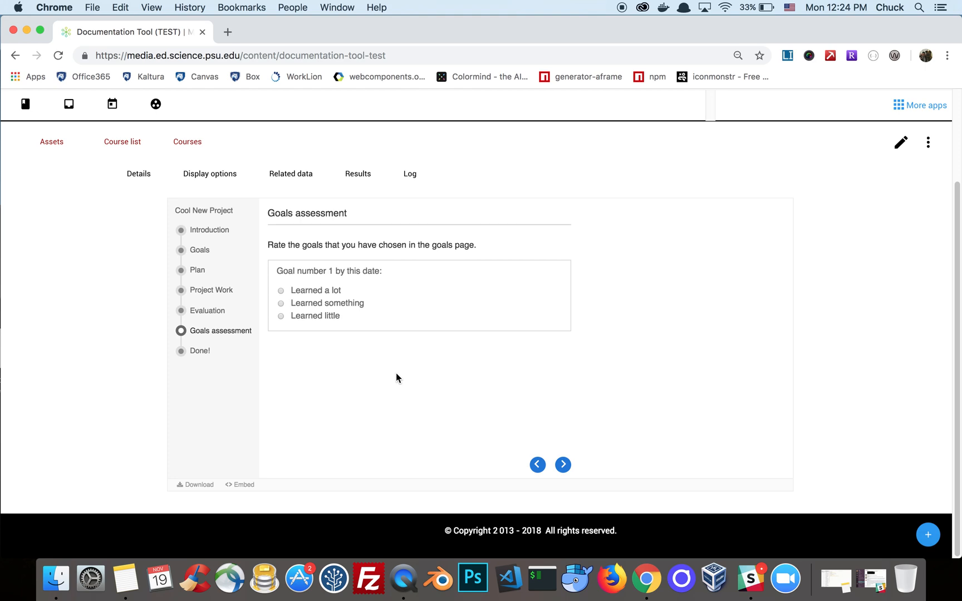
mouse_move(321, 320)
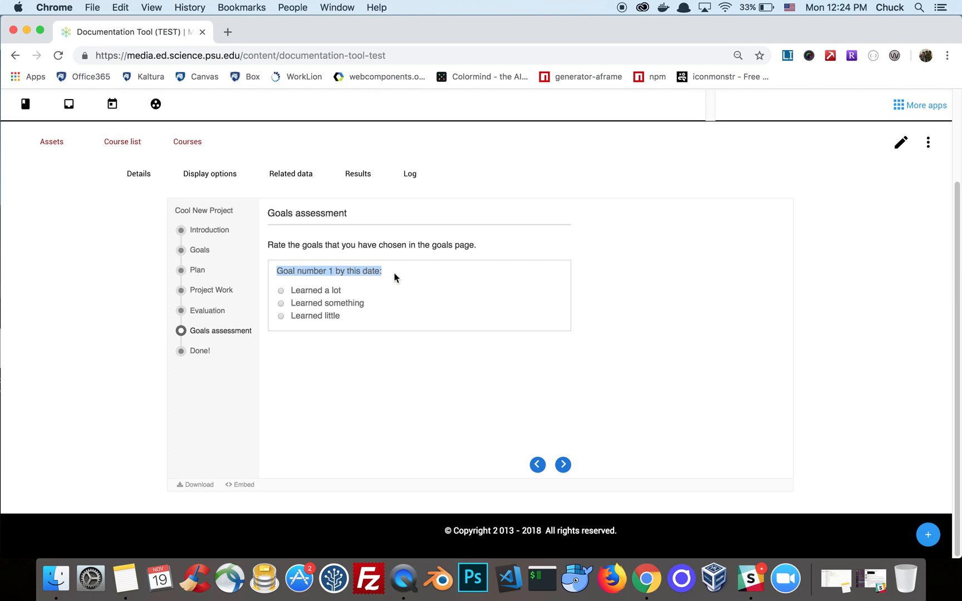
mouse_move(327, 368)
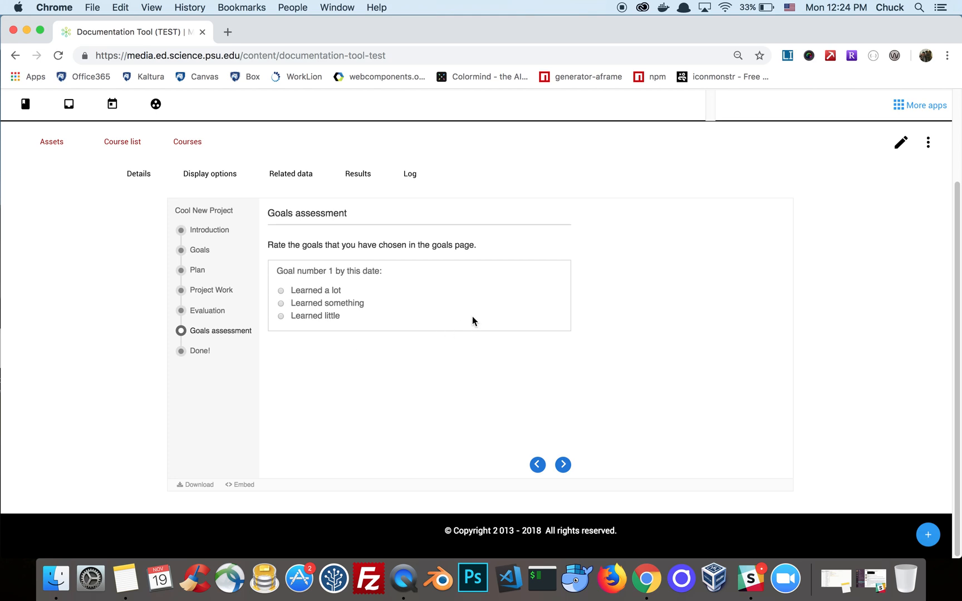
mouse_move(457, 319)
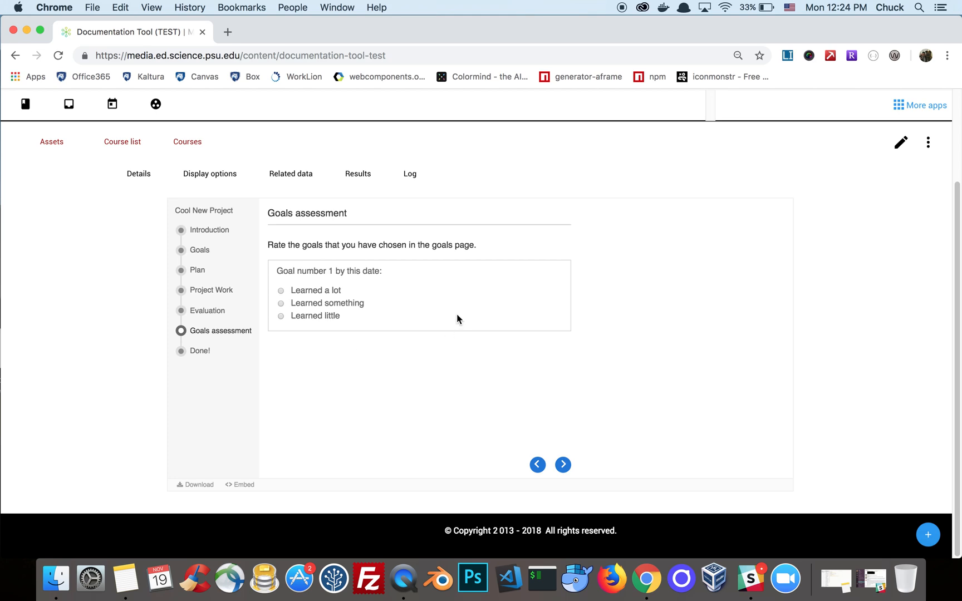
mouse_move(398, 281)
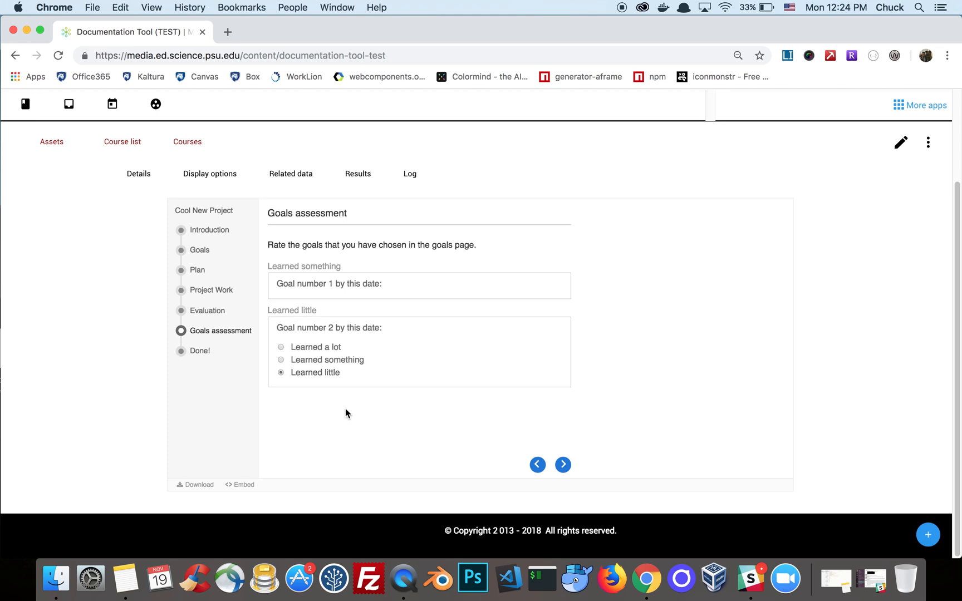
- Rate goal 2 as Learned little and advance to the final Done! page
click(562, 464)
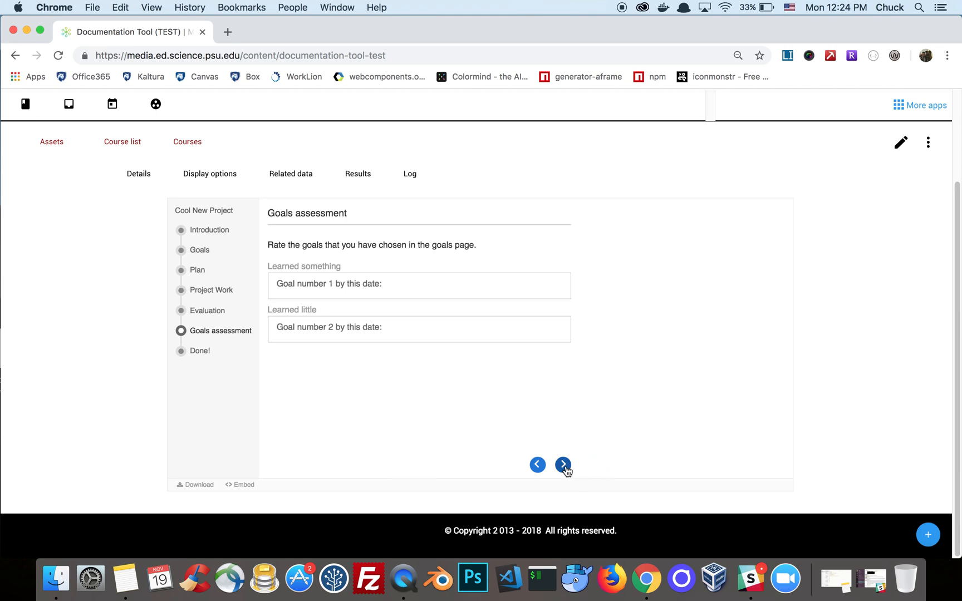
click(563, 464)
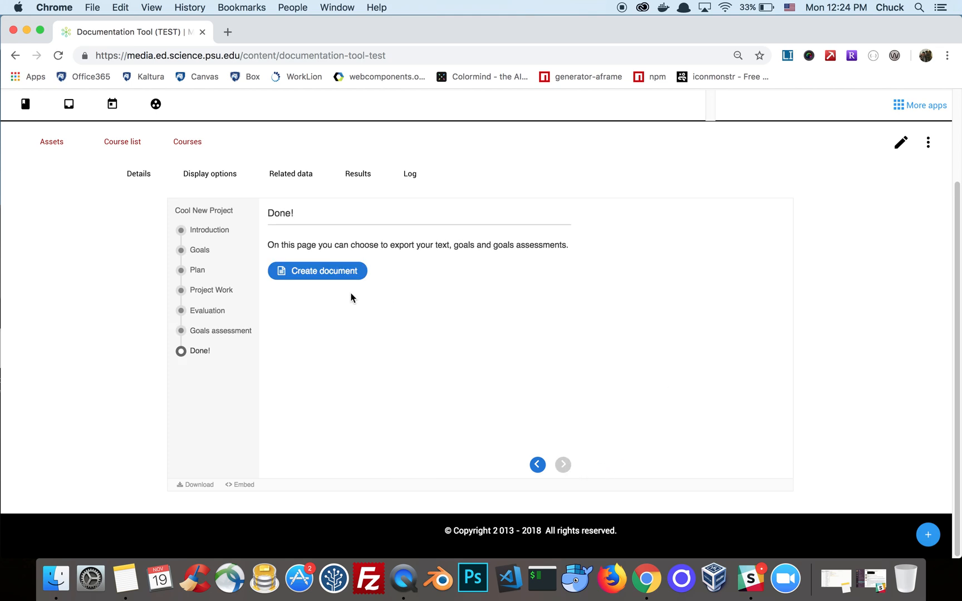
- Create the formatted Cool New Project document and review its preview
click(318, 272)
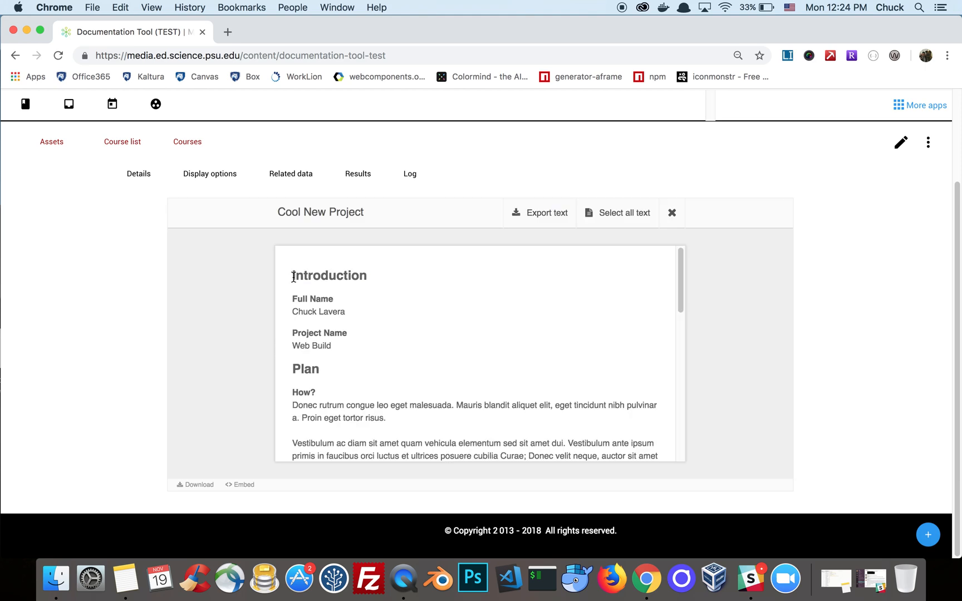
scroll(down, 3)
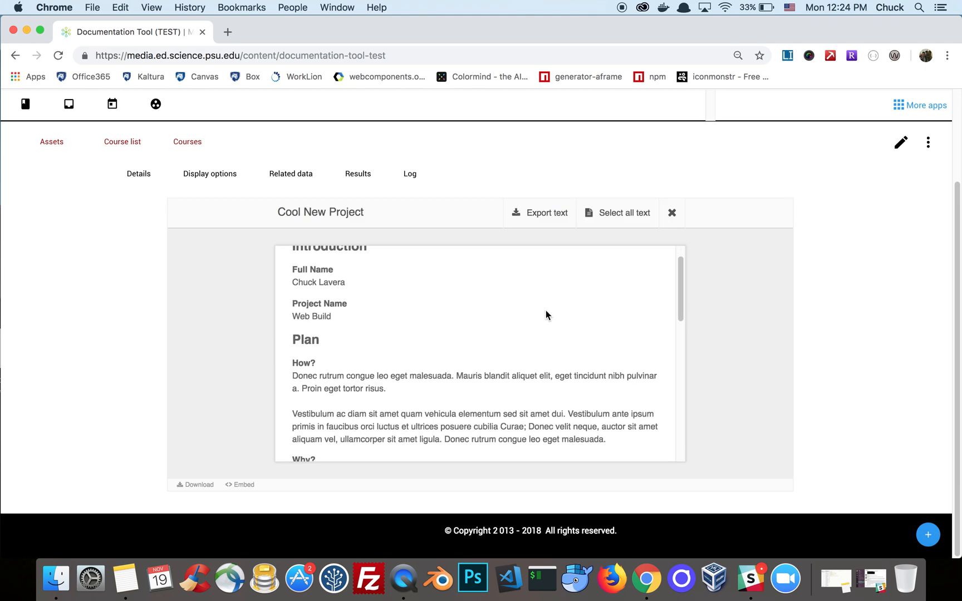
scroll(down, 3)
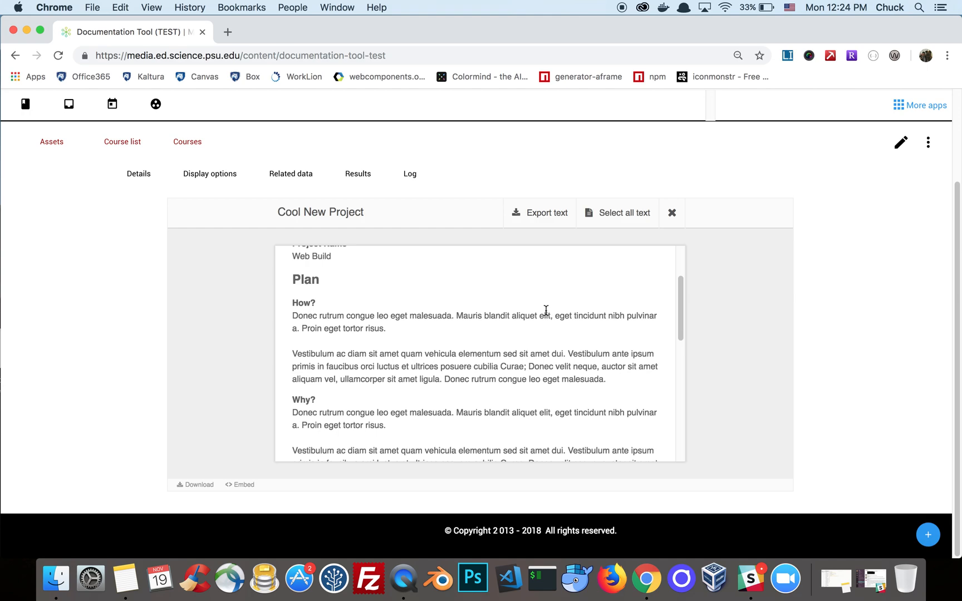
scroll(down, 3)
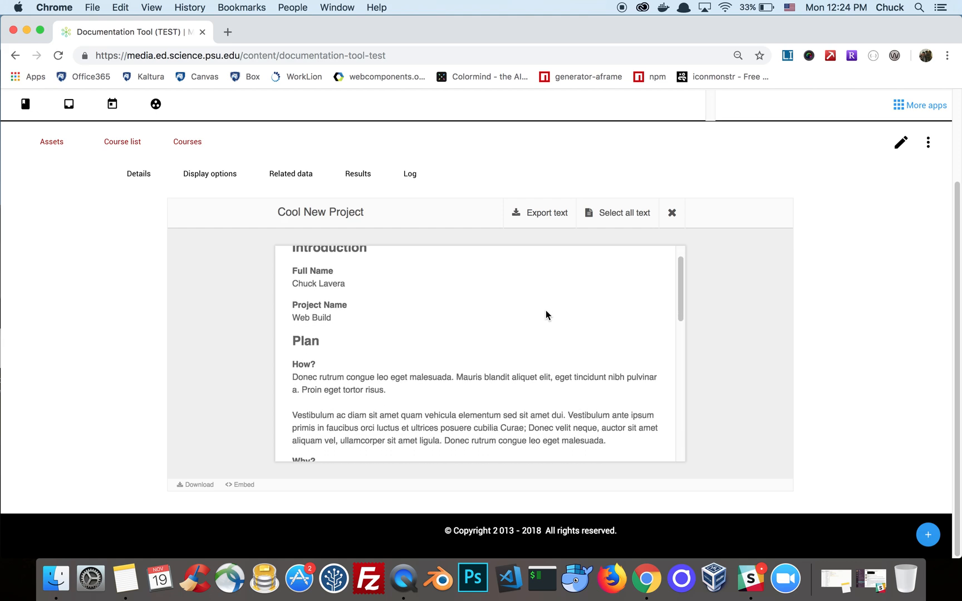
scroll(down, 3)
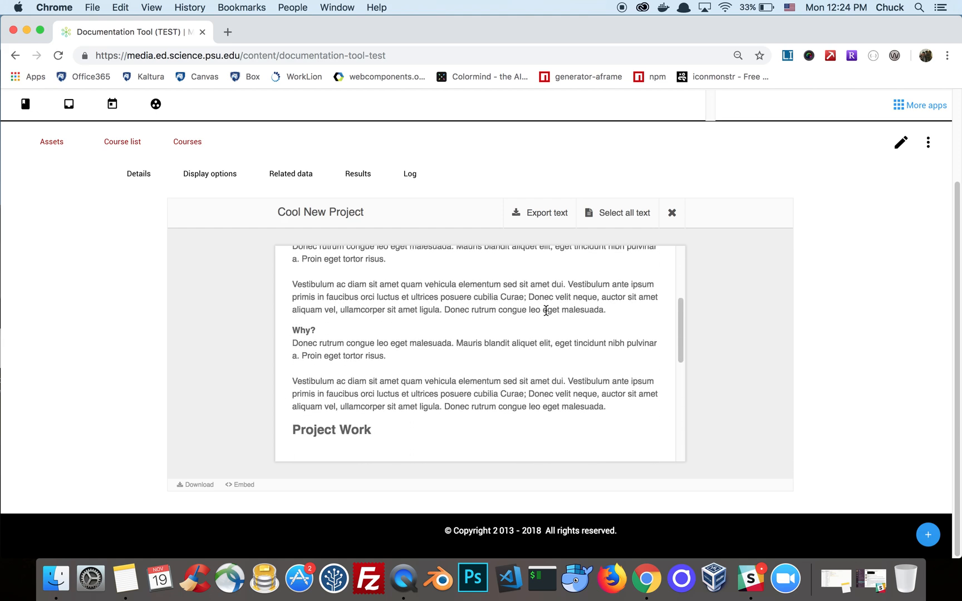
- Export the document text as a .docx Word file
click(545, 212)
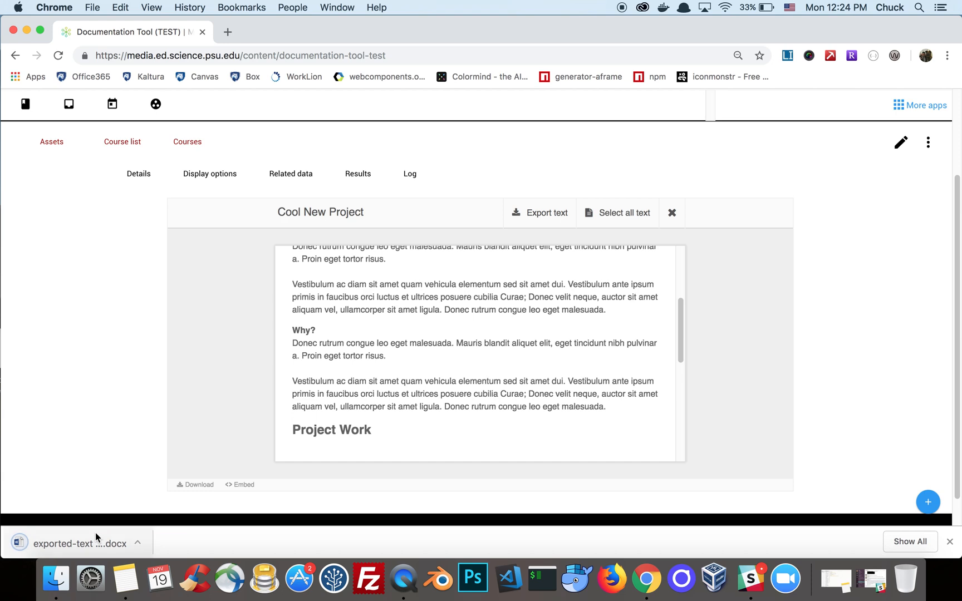
mouse_move(315, 528)
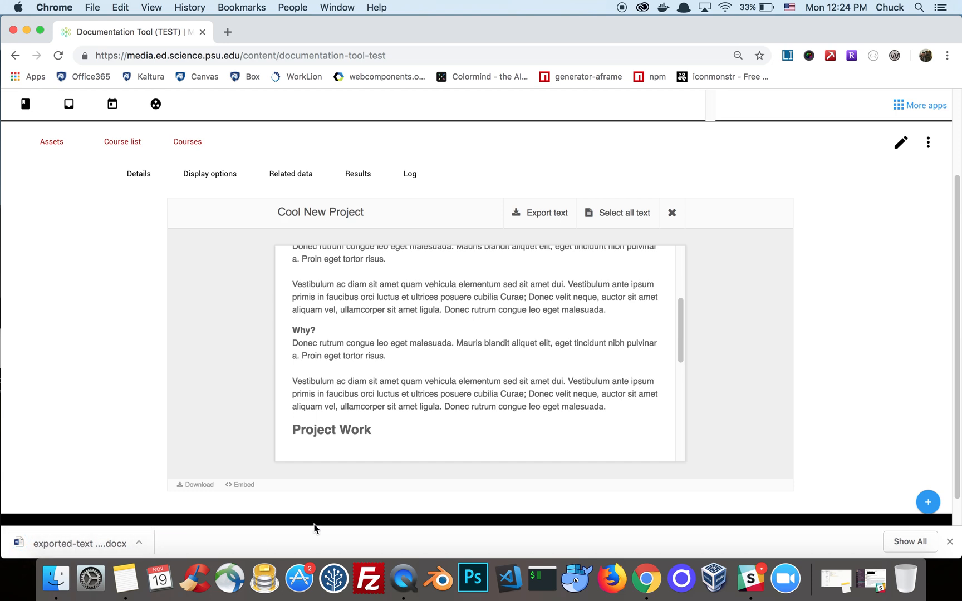
scroll(down, 3)
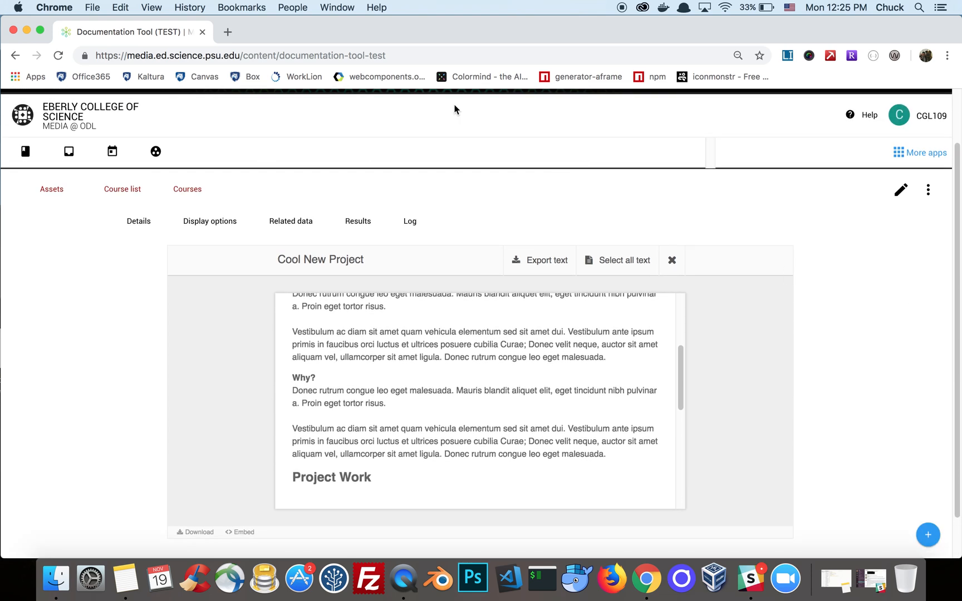
click(209, 220)
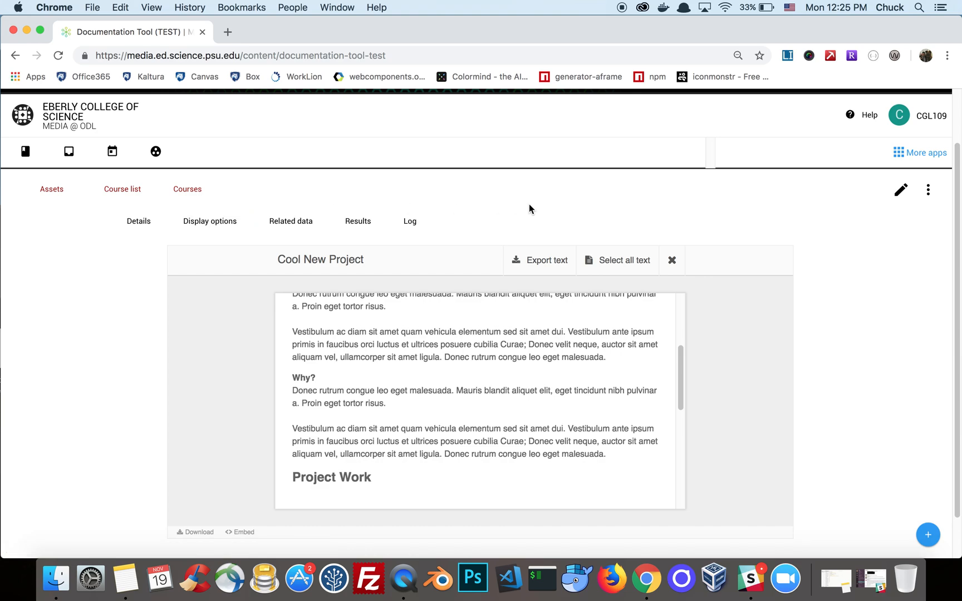
scroll(down, 3)
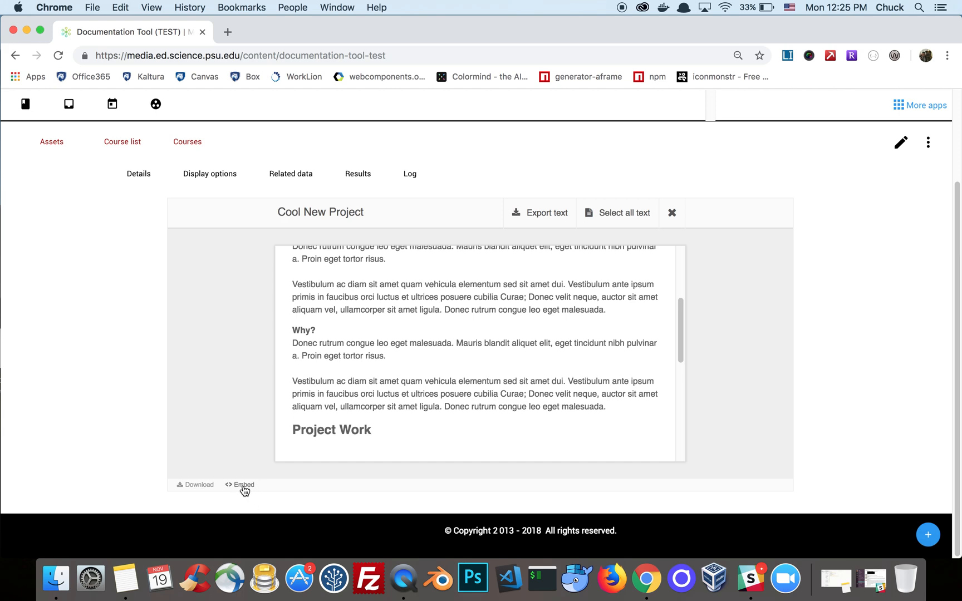
mouse_move(242, 485)
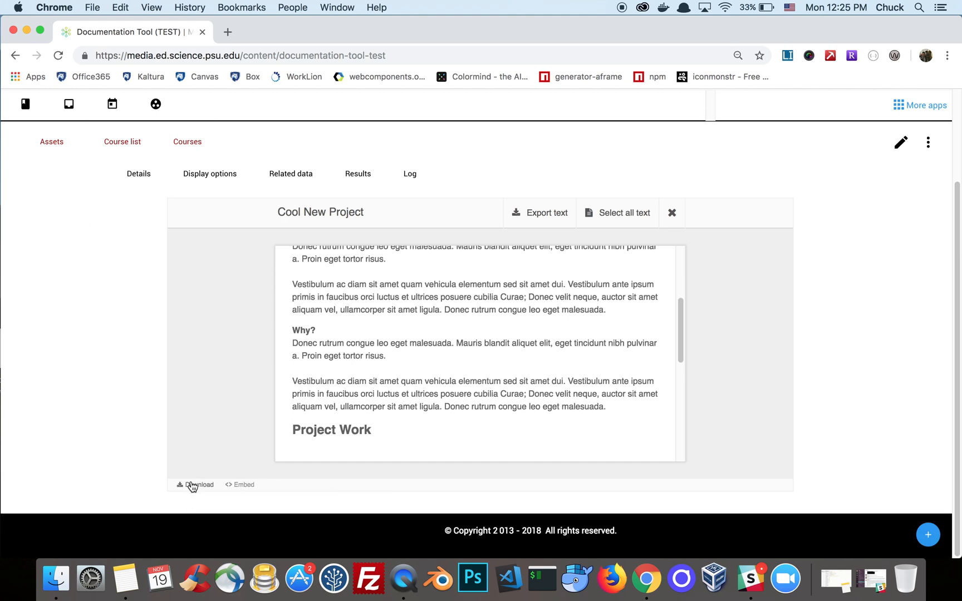
mouse_move(199, 485)
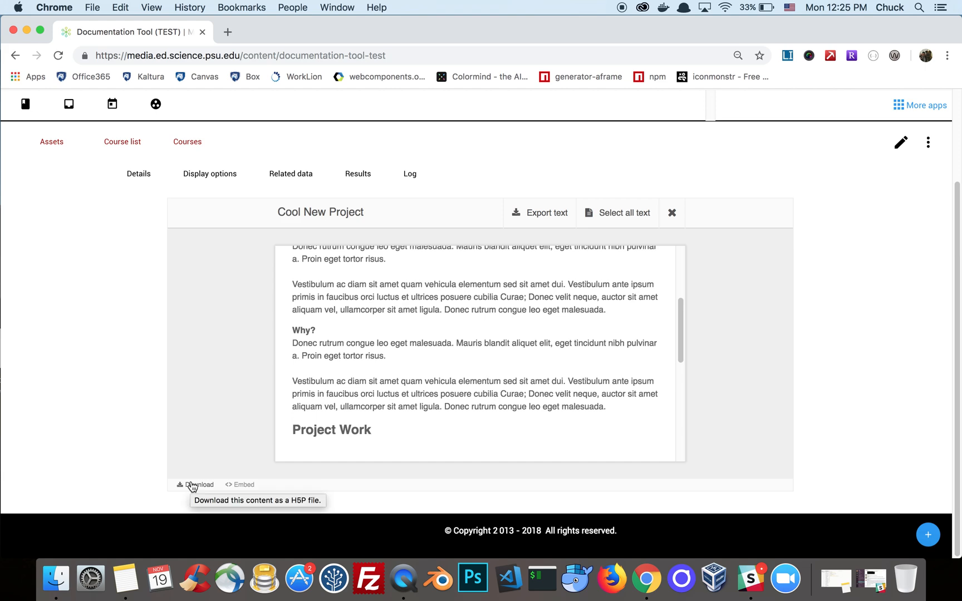
mouse_move(875, 399)
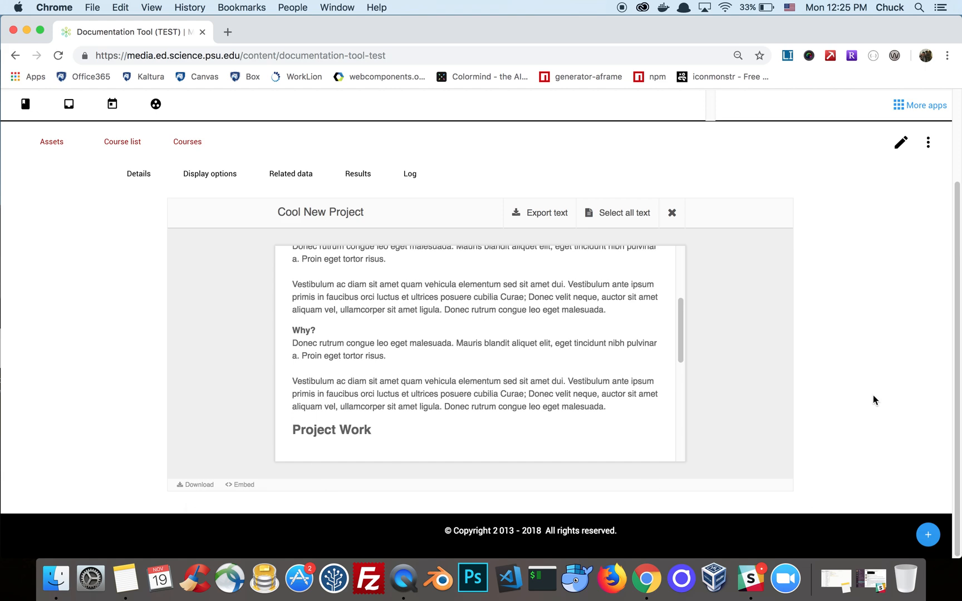
mouse_move(500, 296)
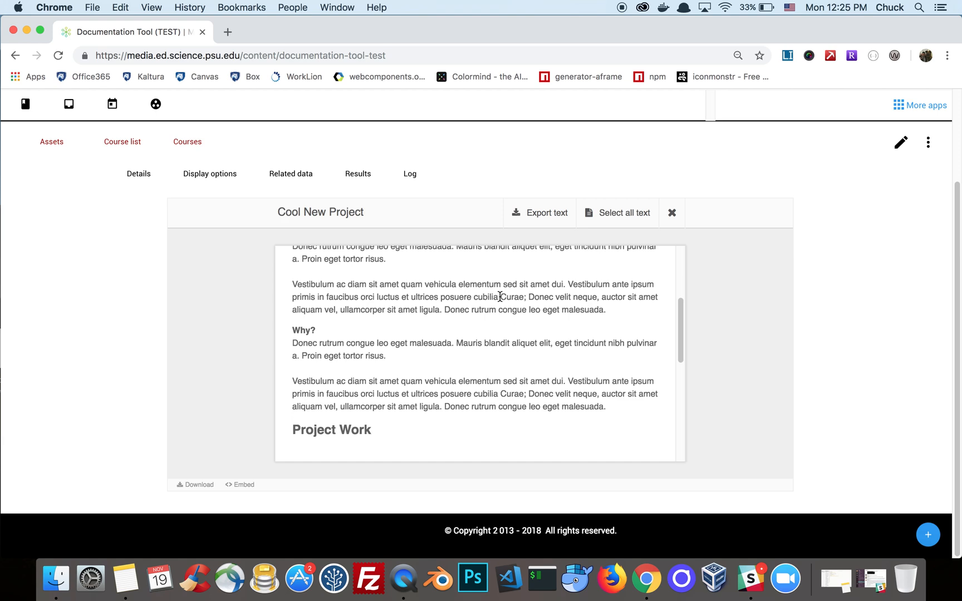
mouse_move(882, 252)
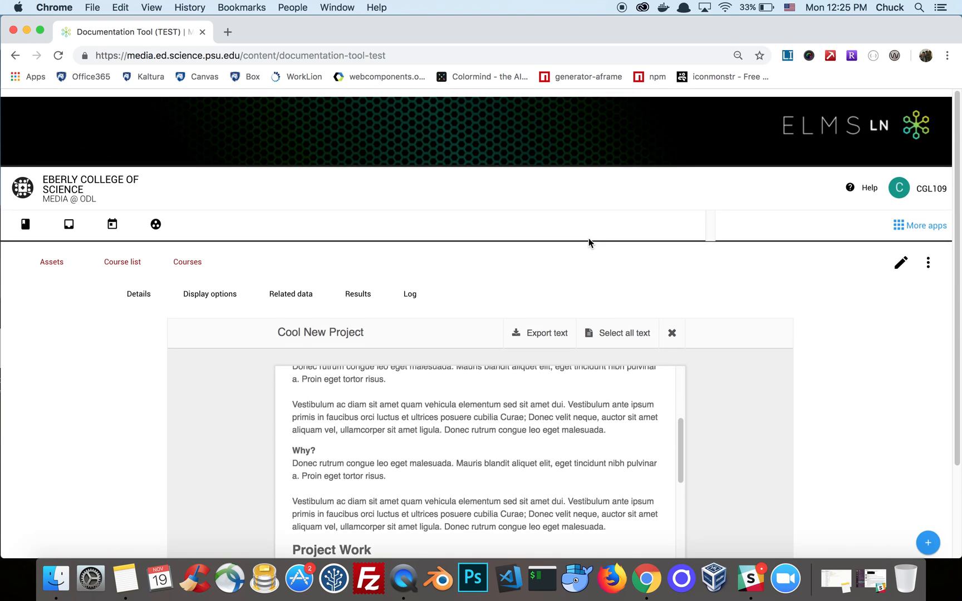
scroll(down, 3)
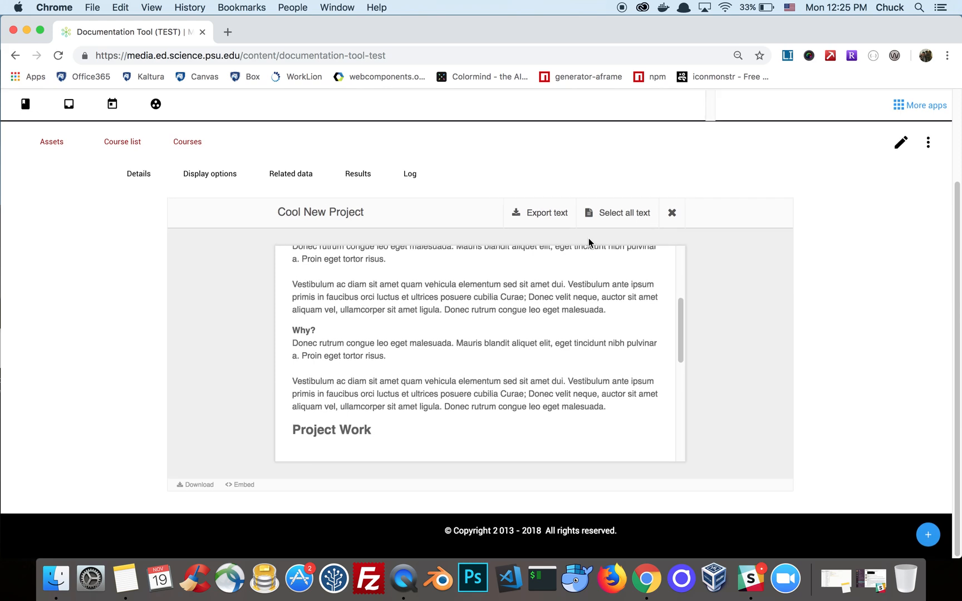
mouse_move(688, 330)
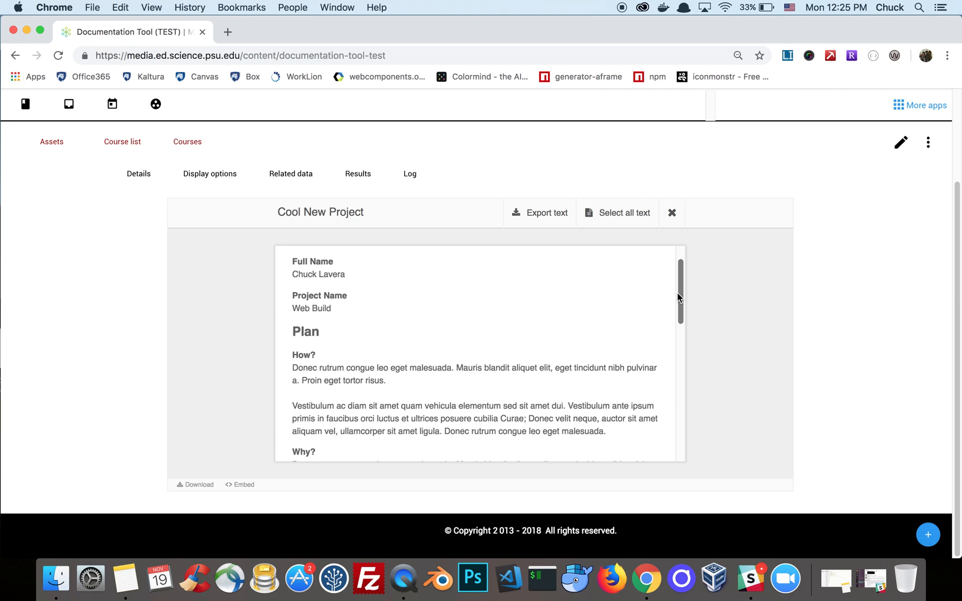
scroll(down, 3)
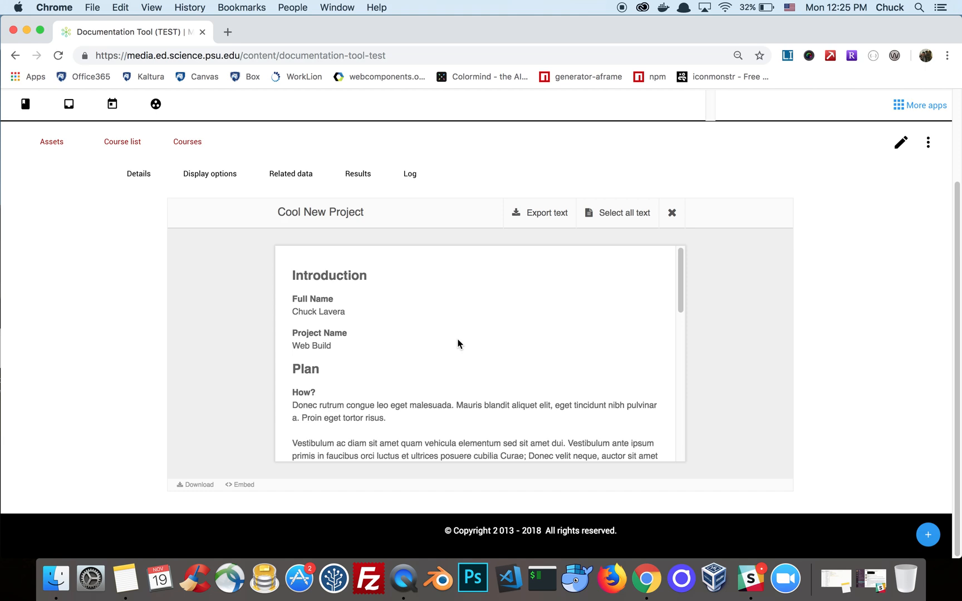
scroll(down, 3)
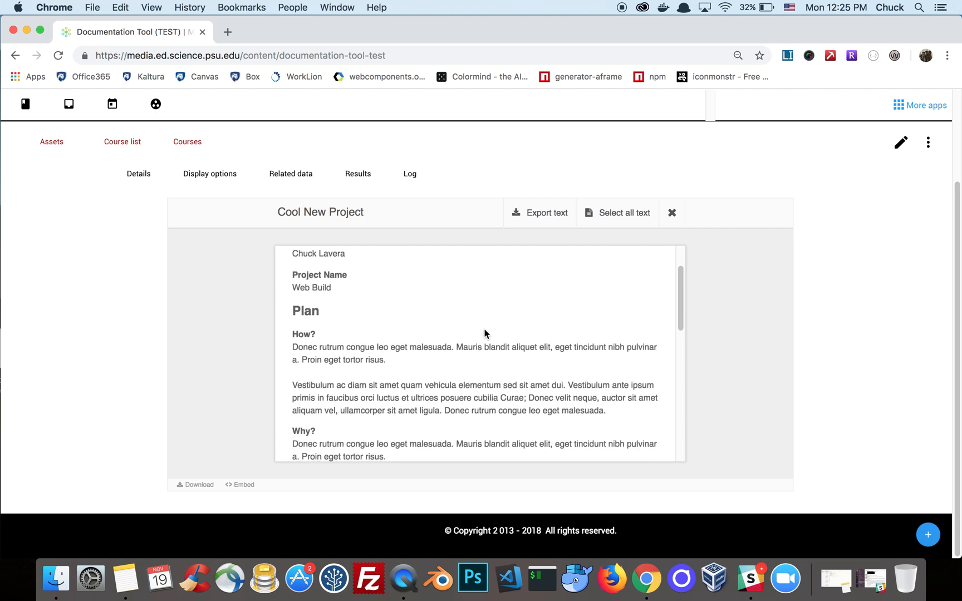